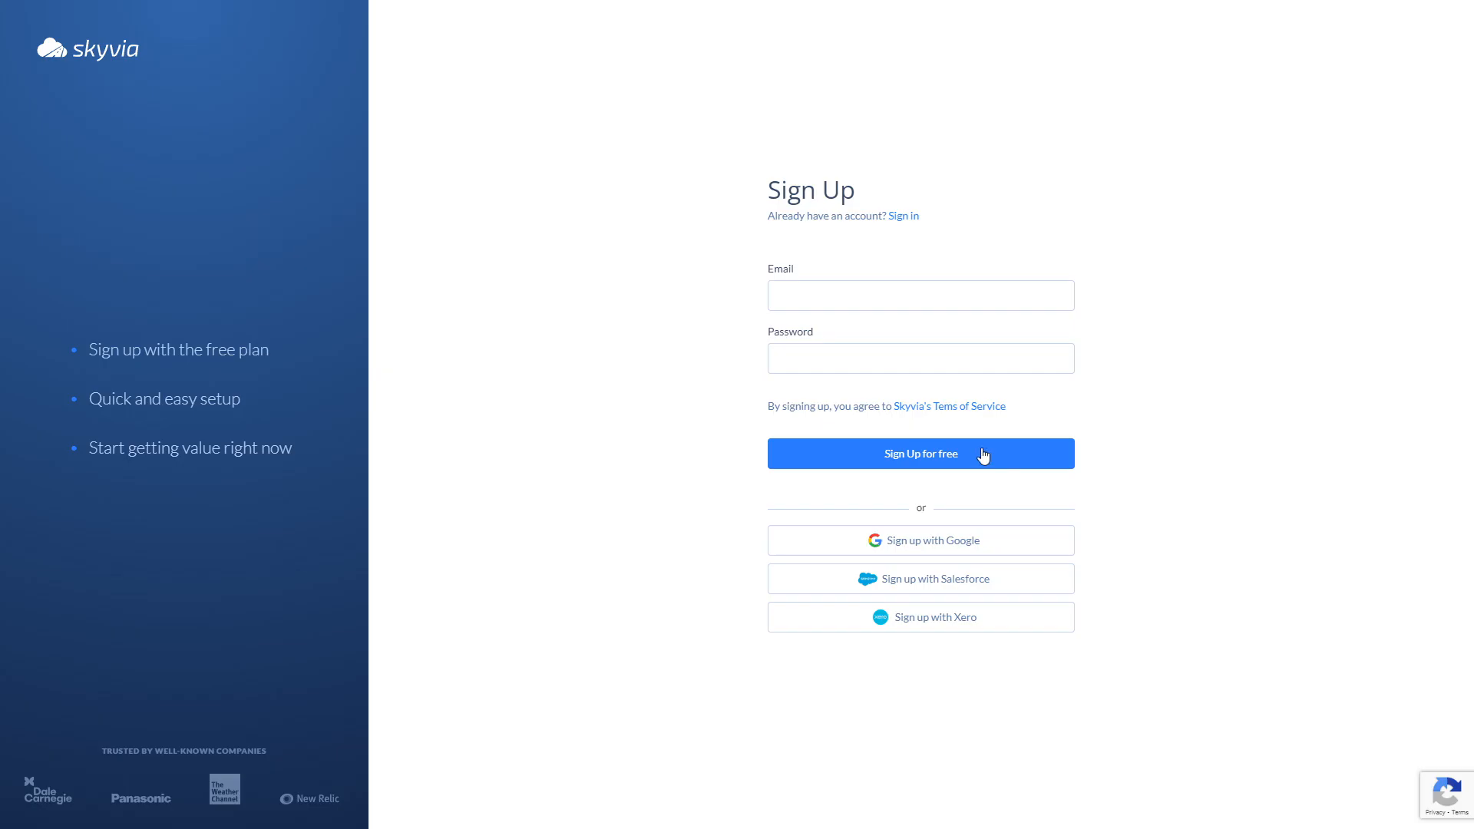
# Enter the workspace from the Sign Up page via Sign Up for free
pyautogui.click(920, 453)
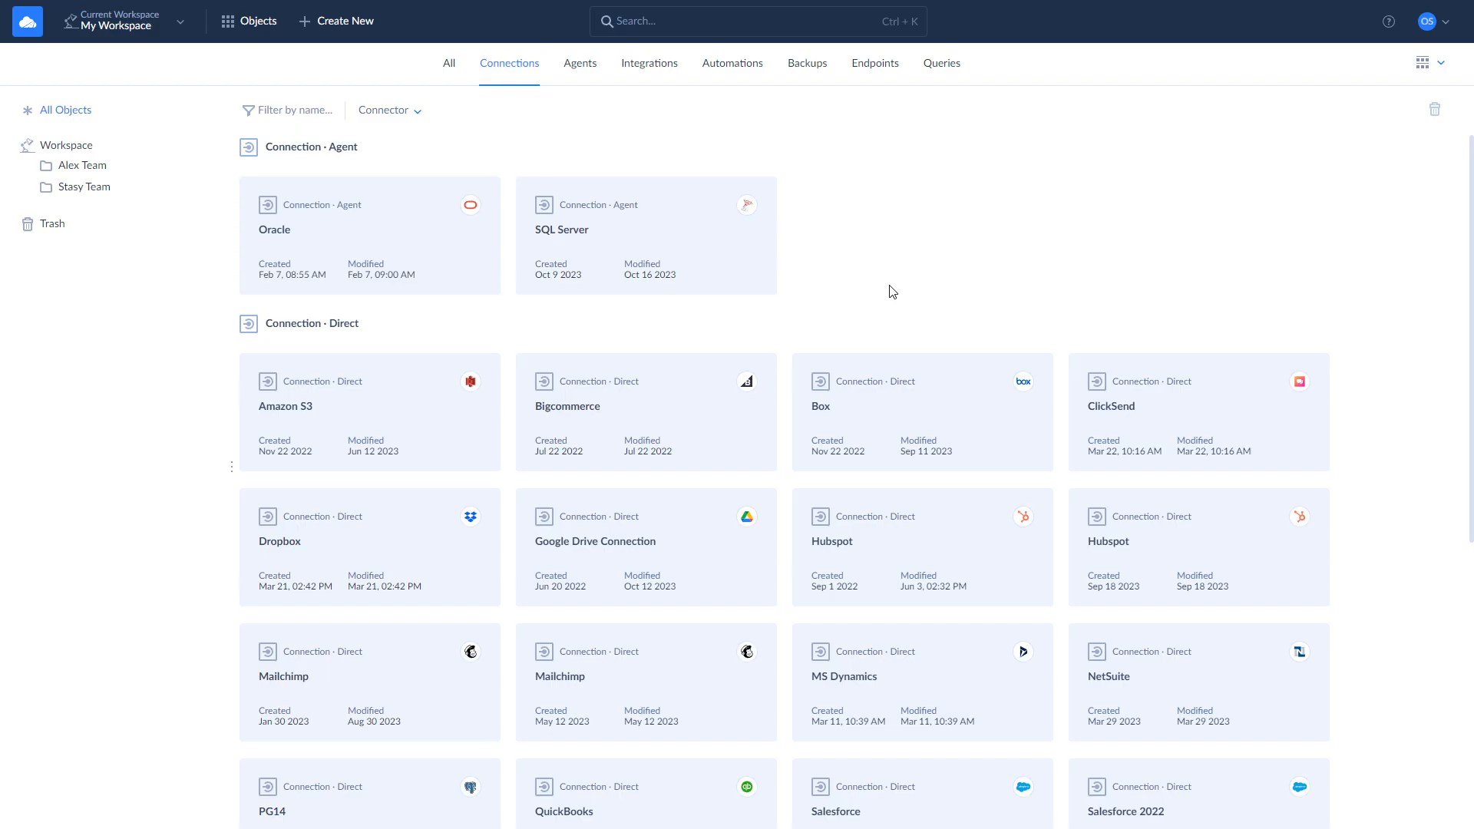
pyautogui.moveTo(645, 235)
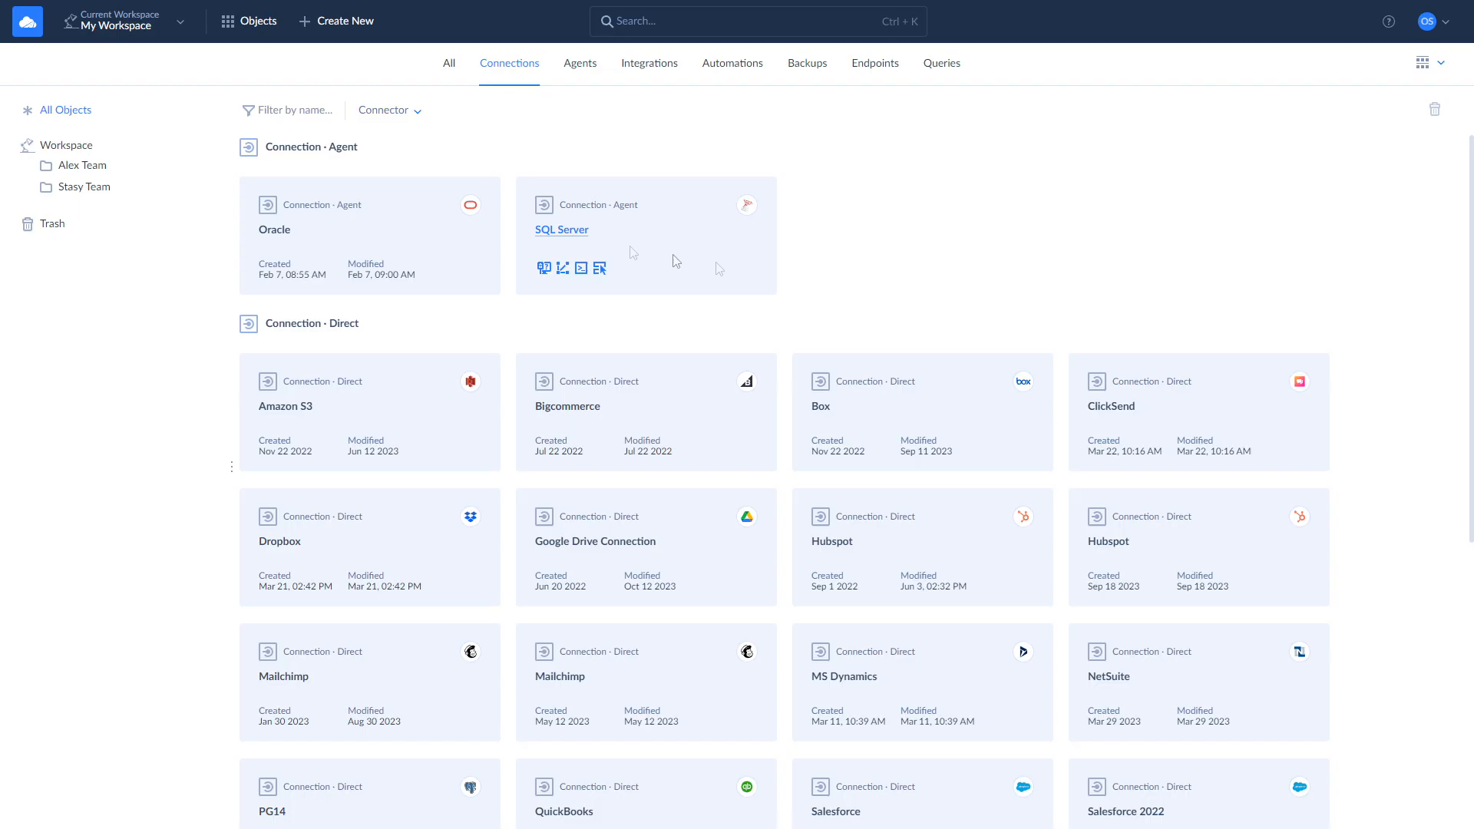
pyautogui.click(336, 21)
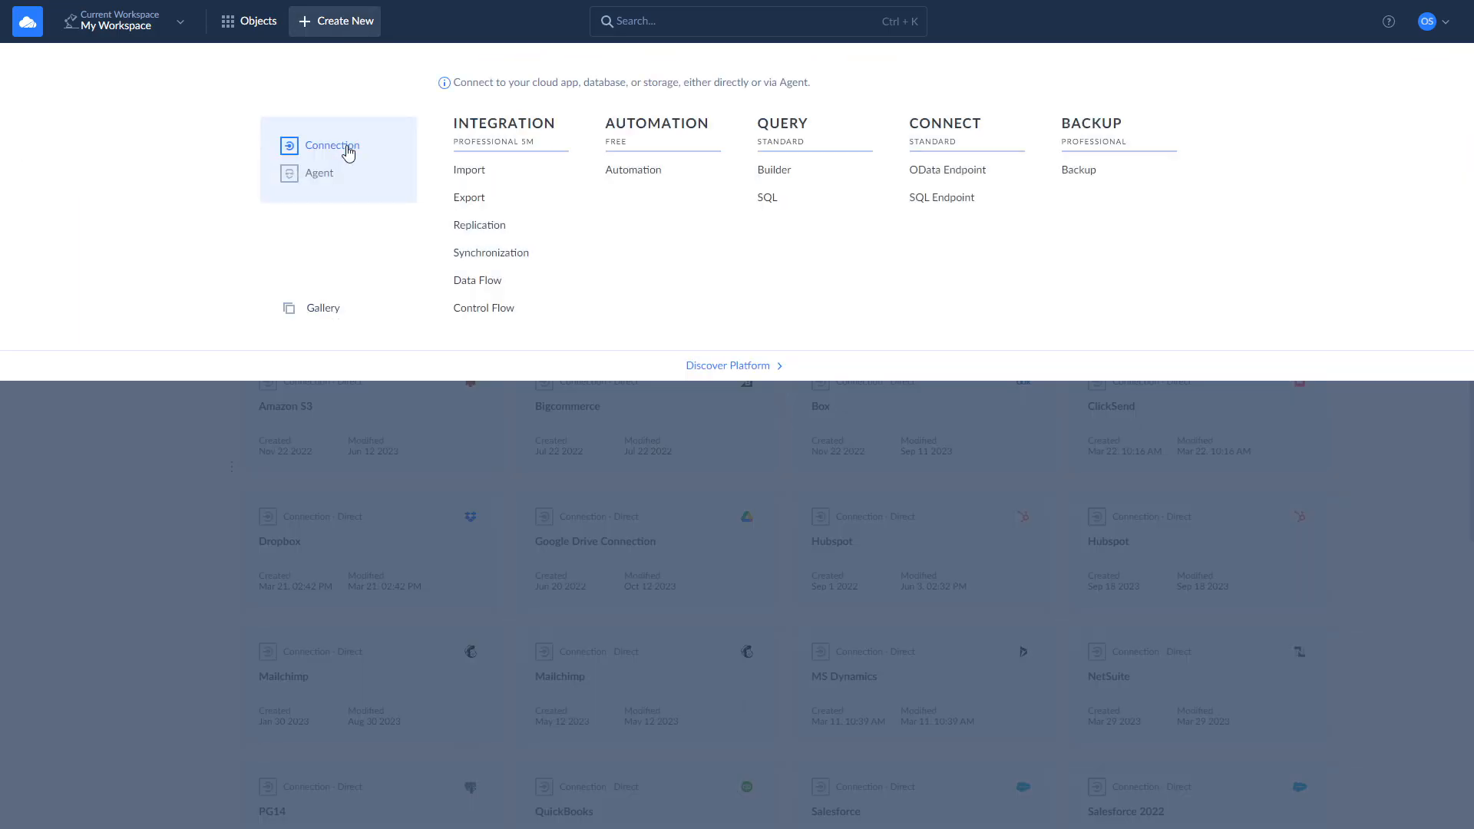
pyautogui.click(330, 146)
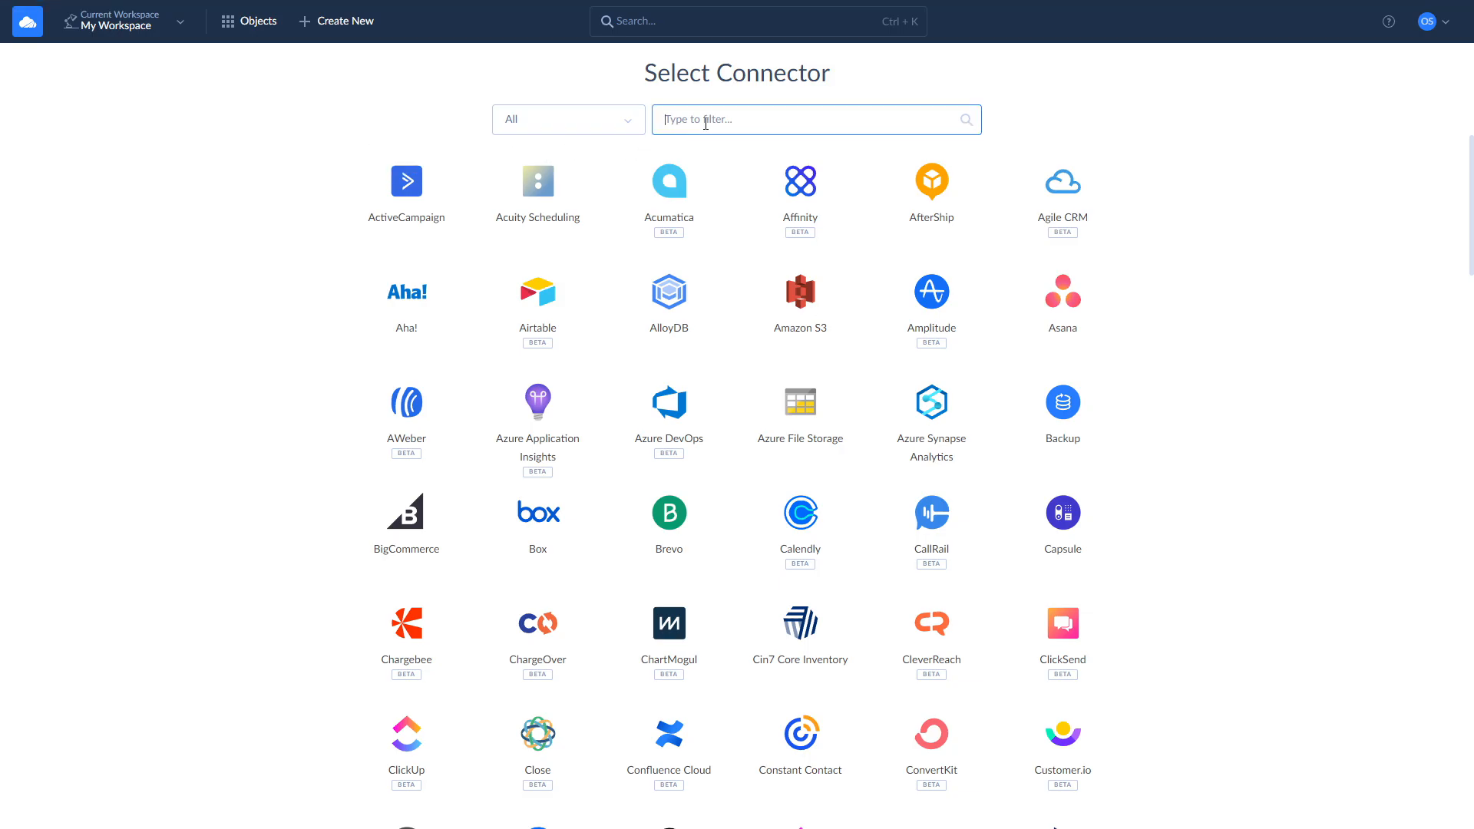
pyautogui.write('hu')
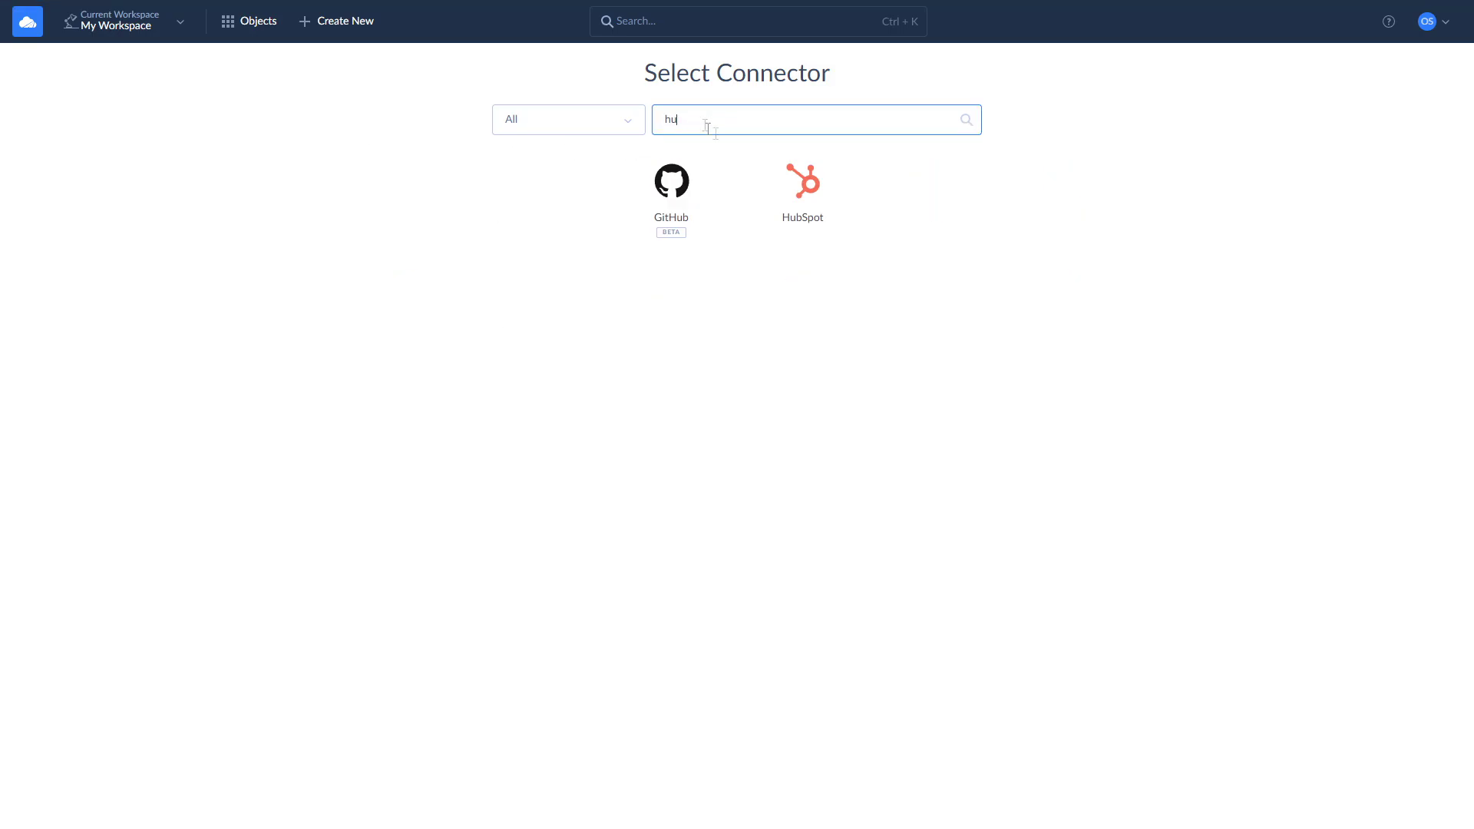
pyautogui.click(802, 180)
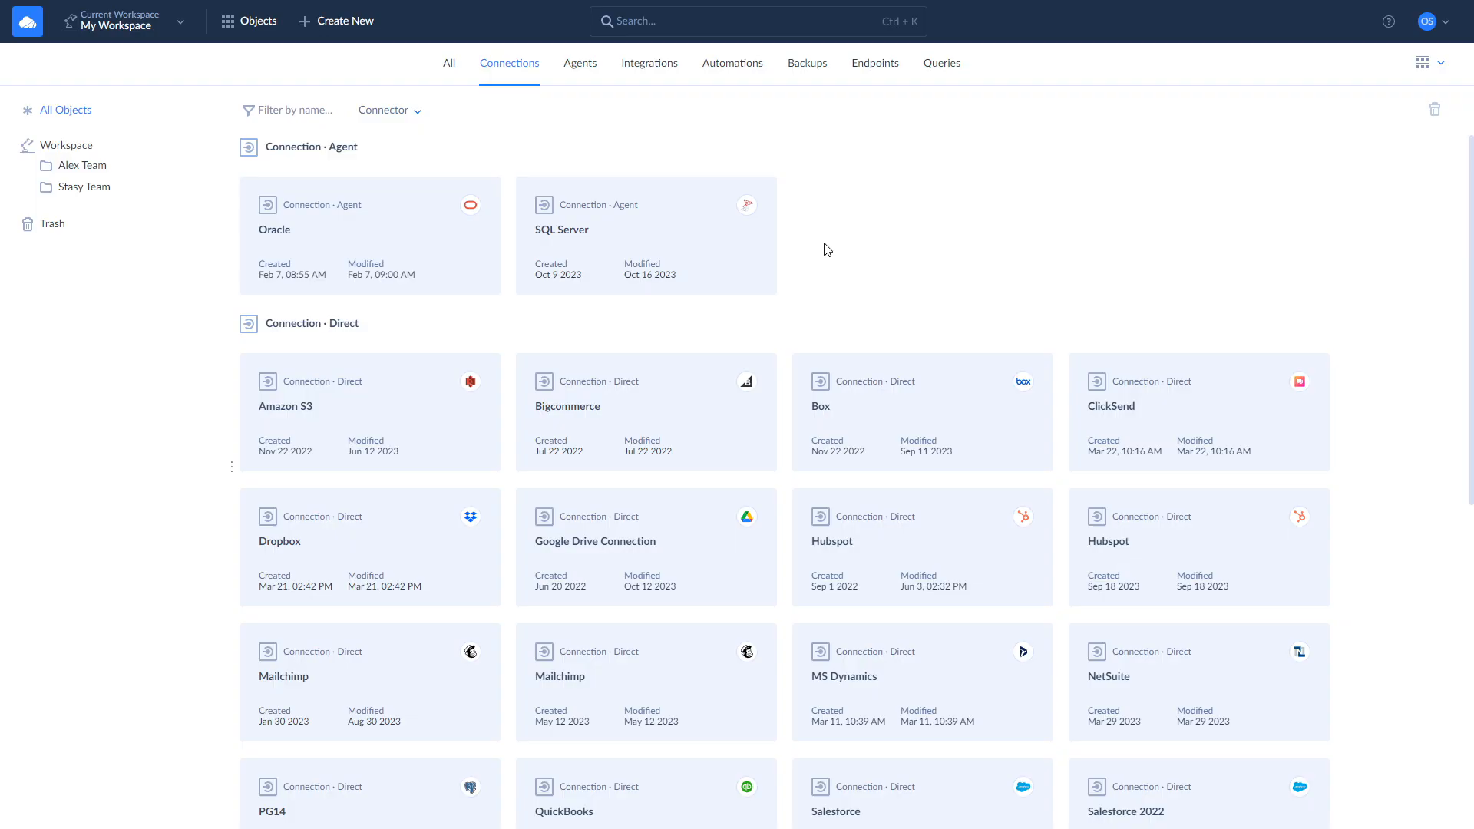
pyautogui.moveTo(346, 21)
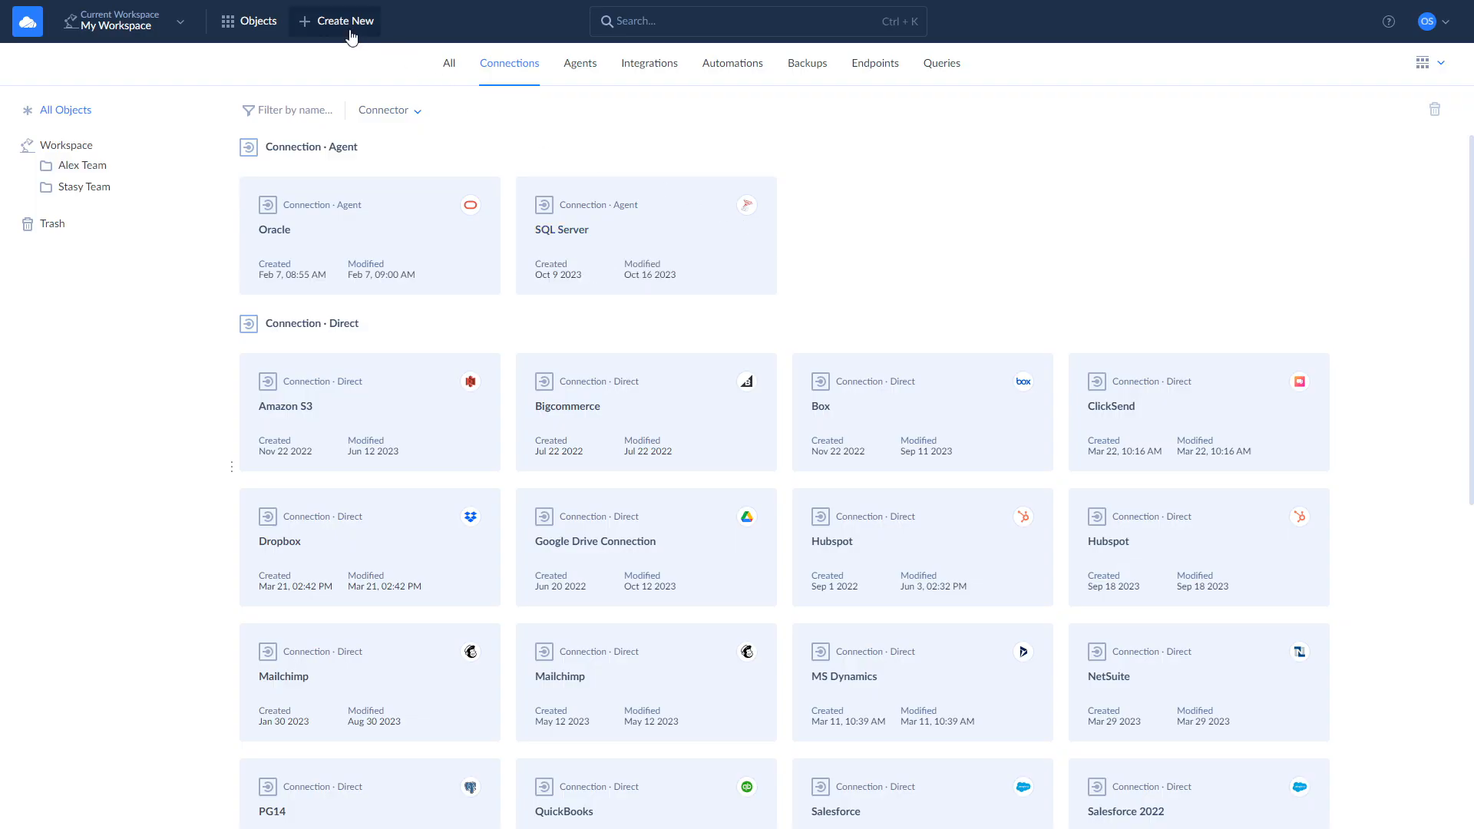
pyautogui.click(335, 21)
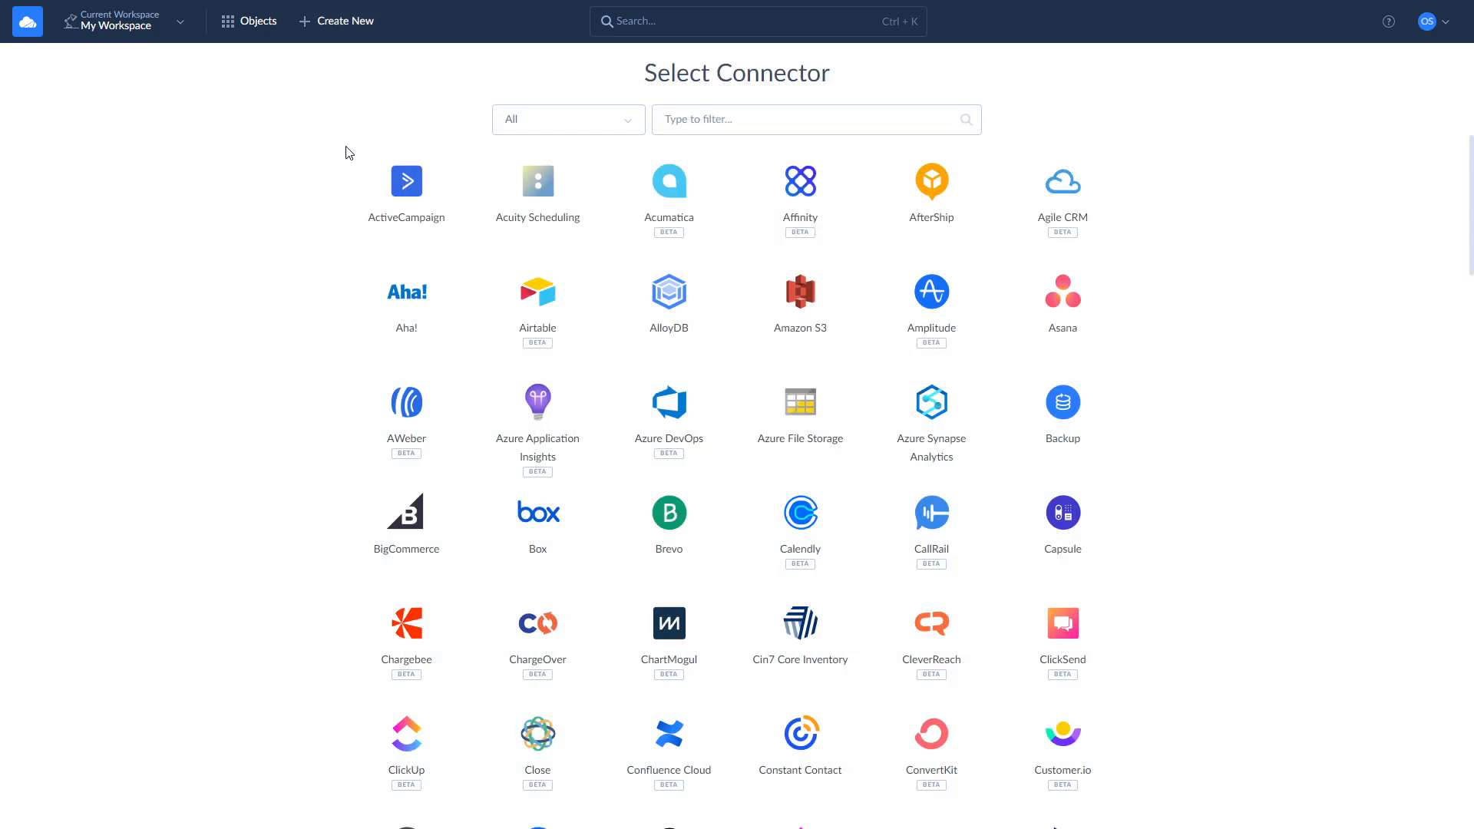
pyautogui.write('sq')
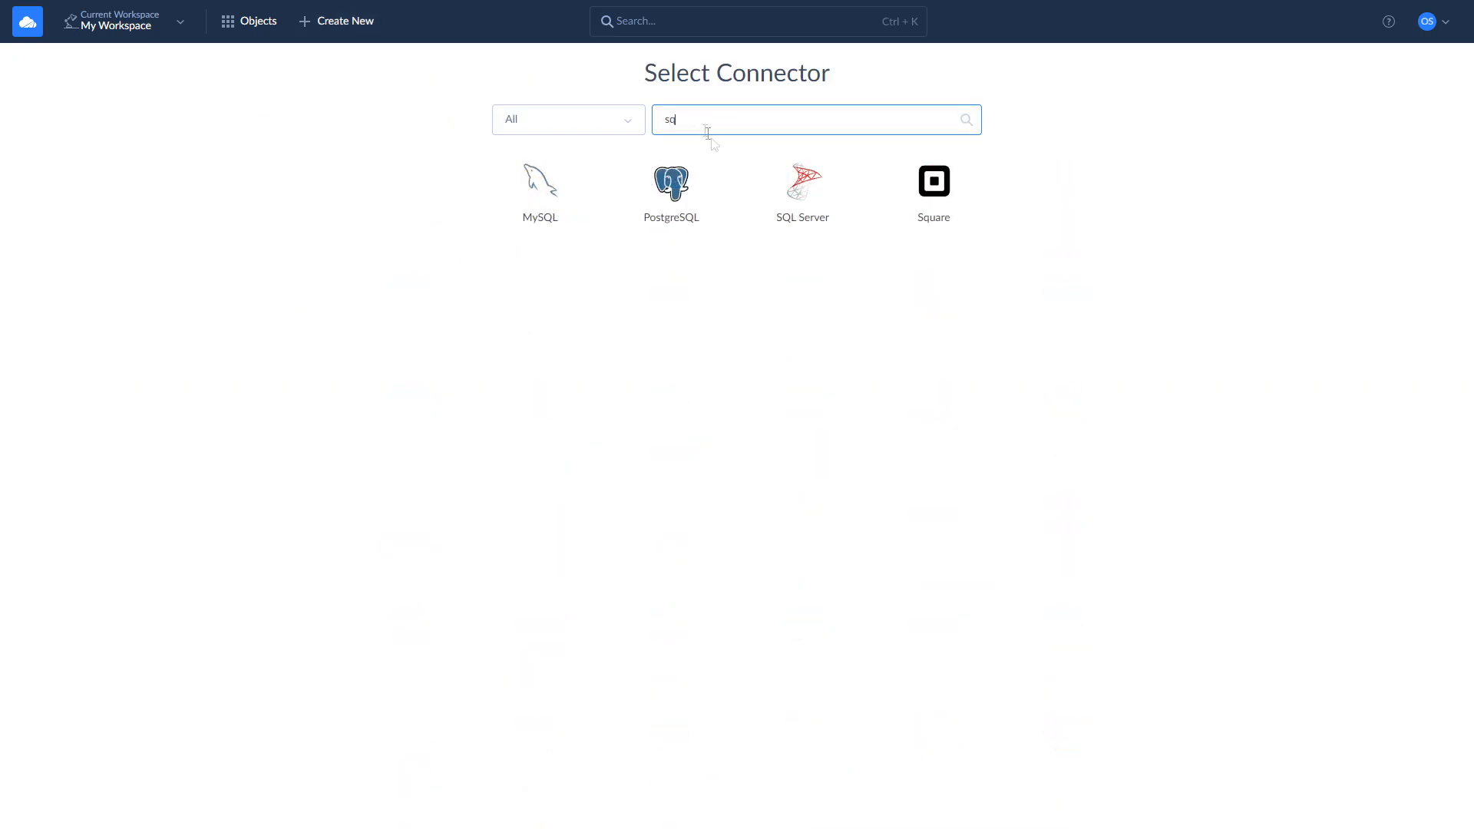
pyautogui.click(801, 183)
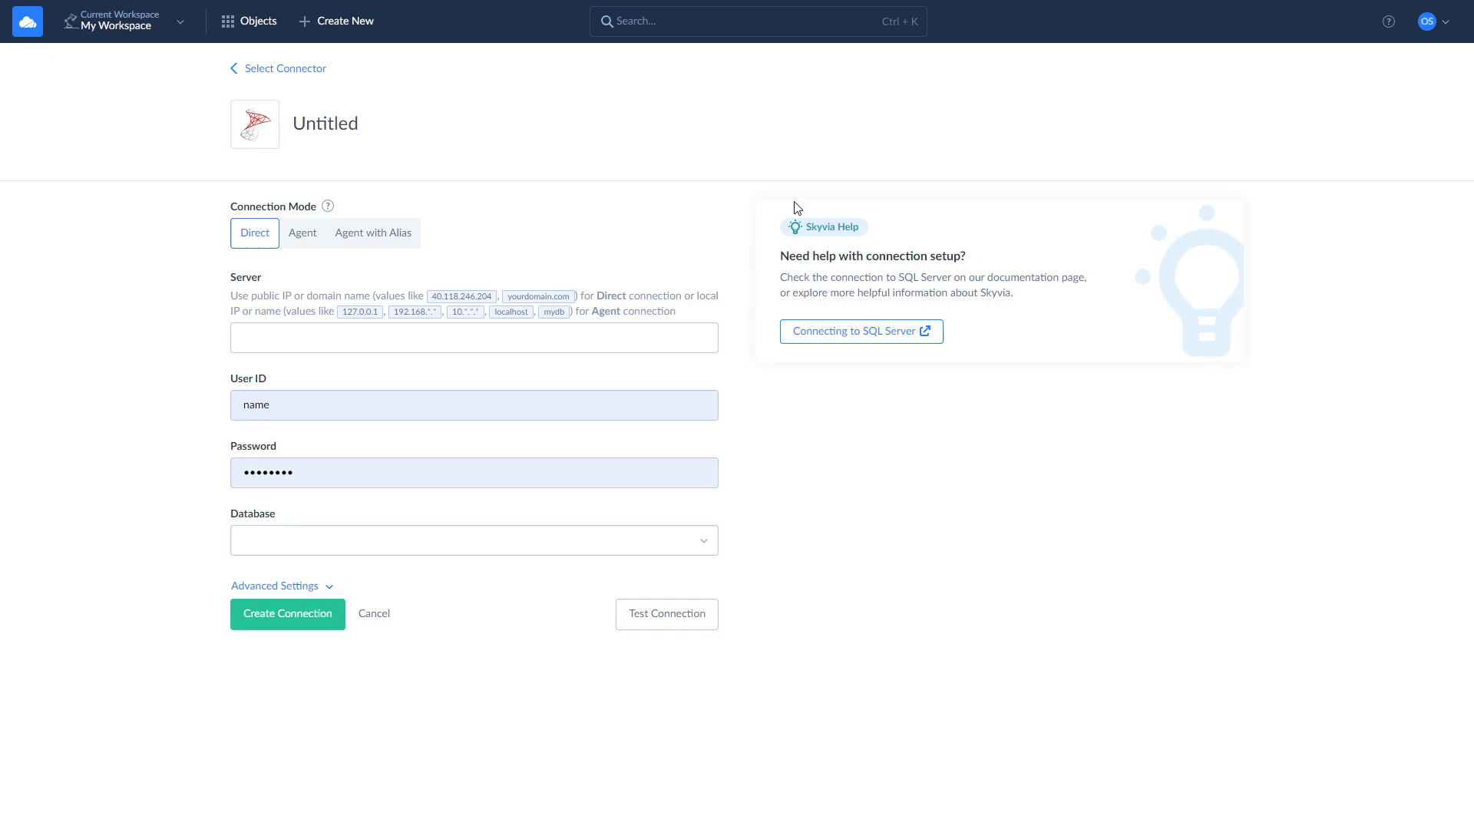
pyautogui.moveTo(737, 344)
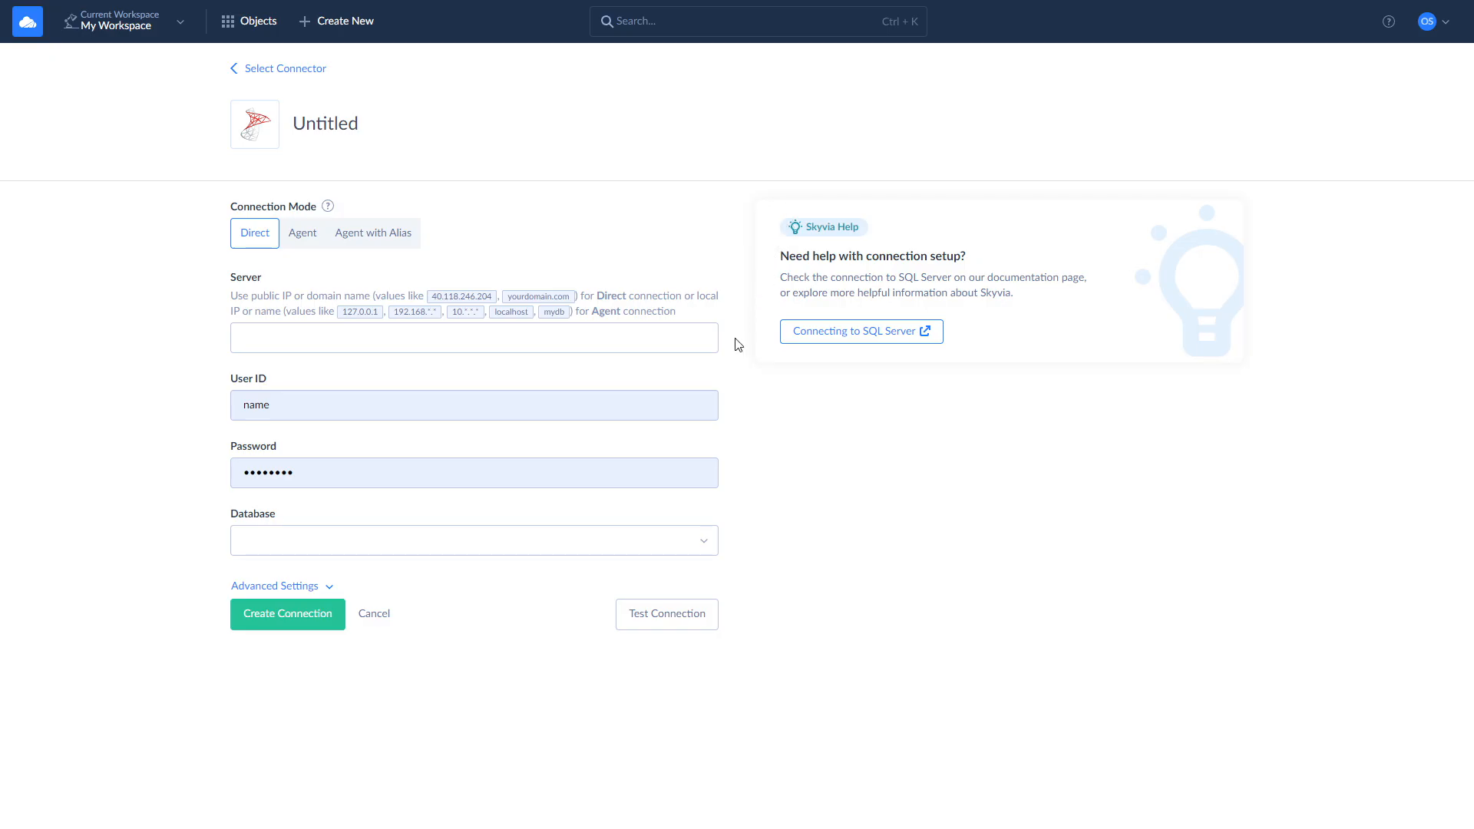
pyautogui.moveTo(729, 472)
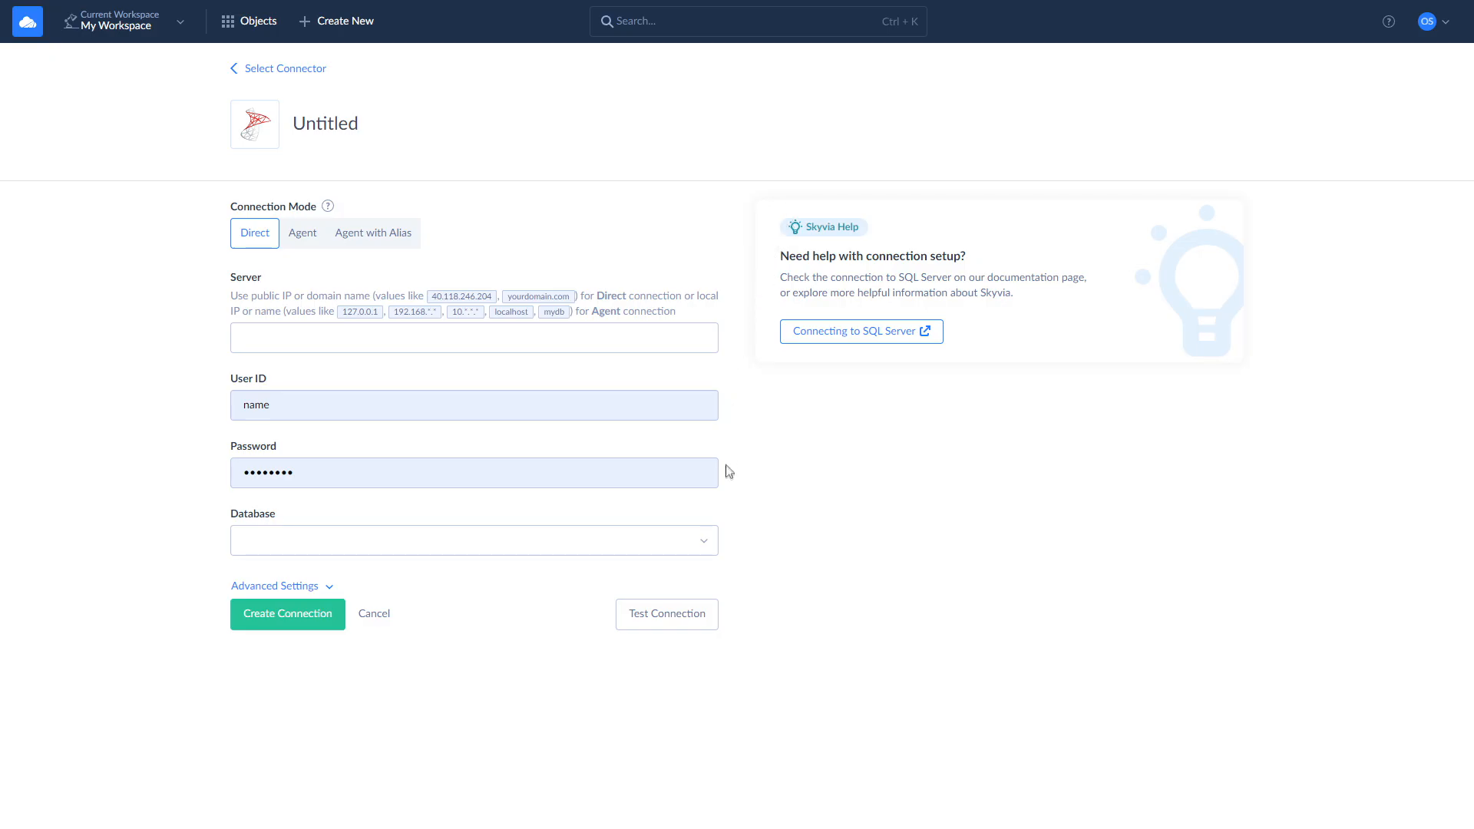
pyautogui.moveTo(730, 548)
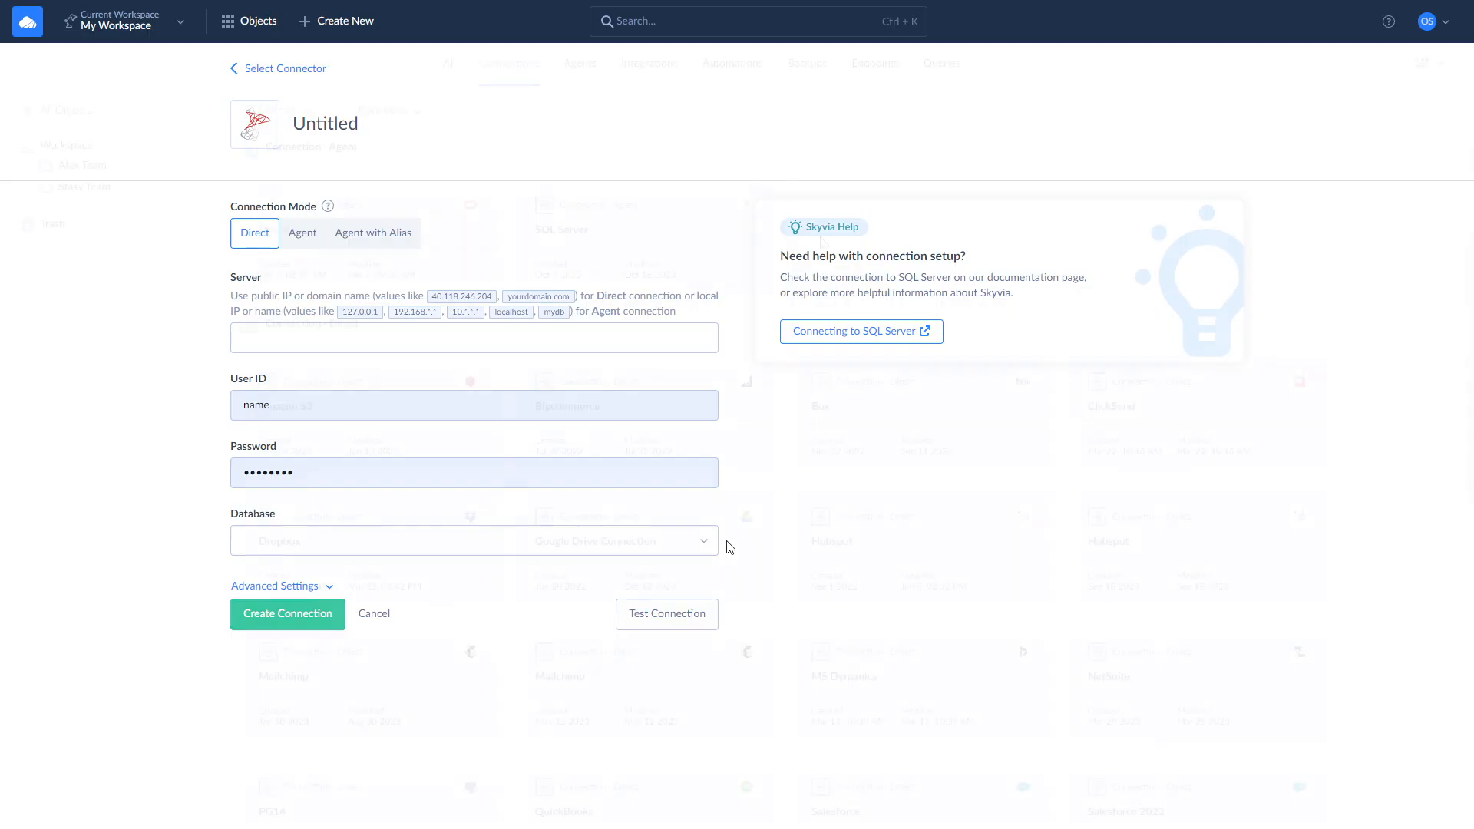
pyautogui.click(373, 614)
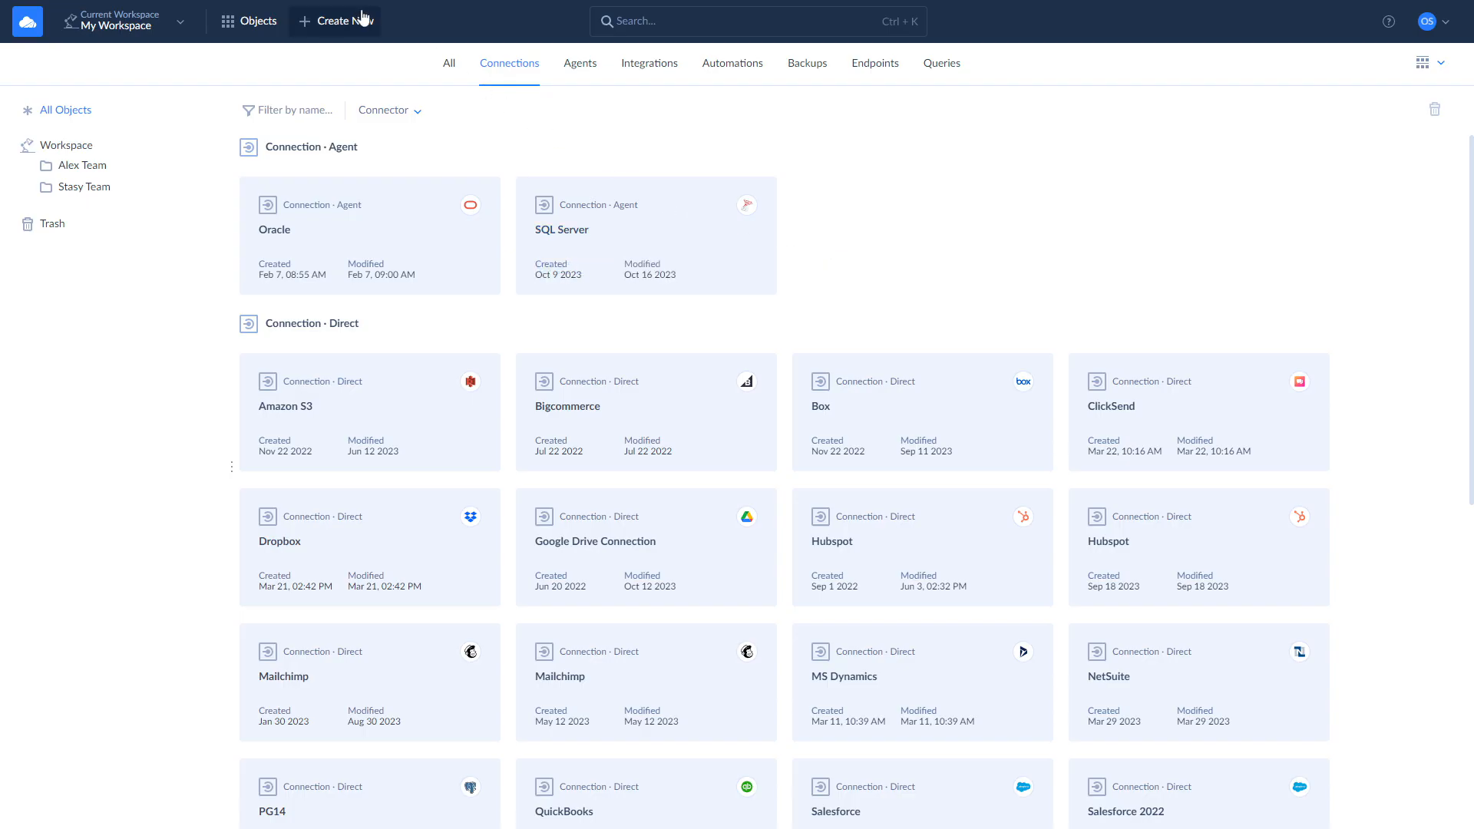
# Create a new agent, rename it 'My Agent', then show the workspace's Objects list
pyautogui.click(342, 21)
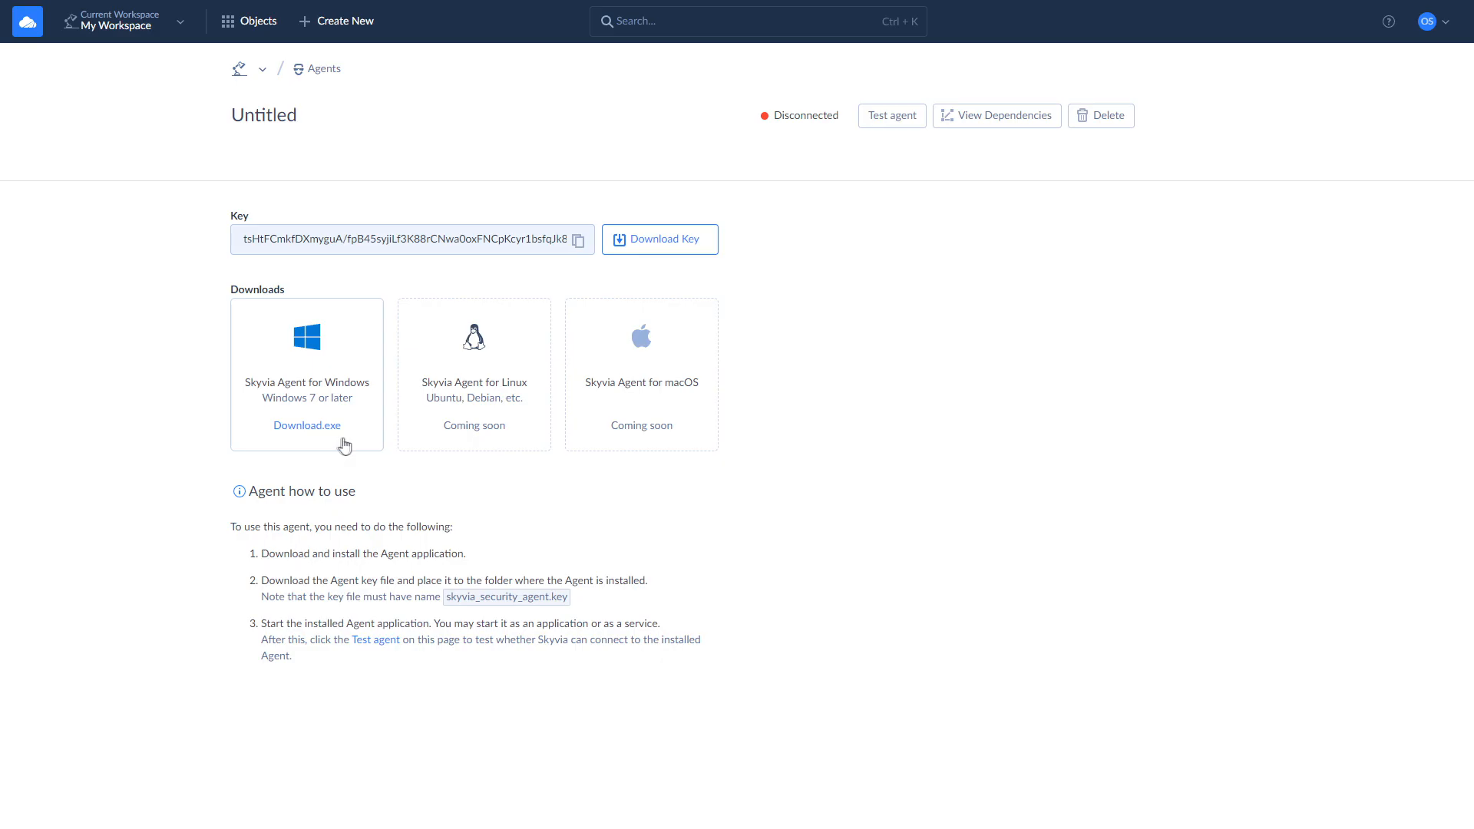
pyautogui.moveTo(306, 424)
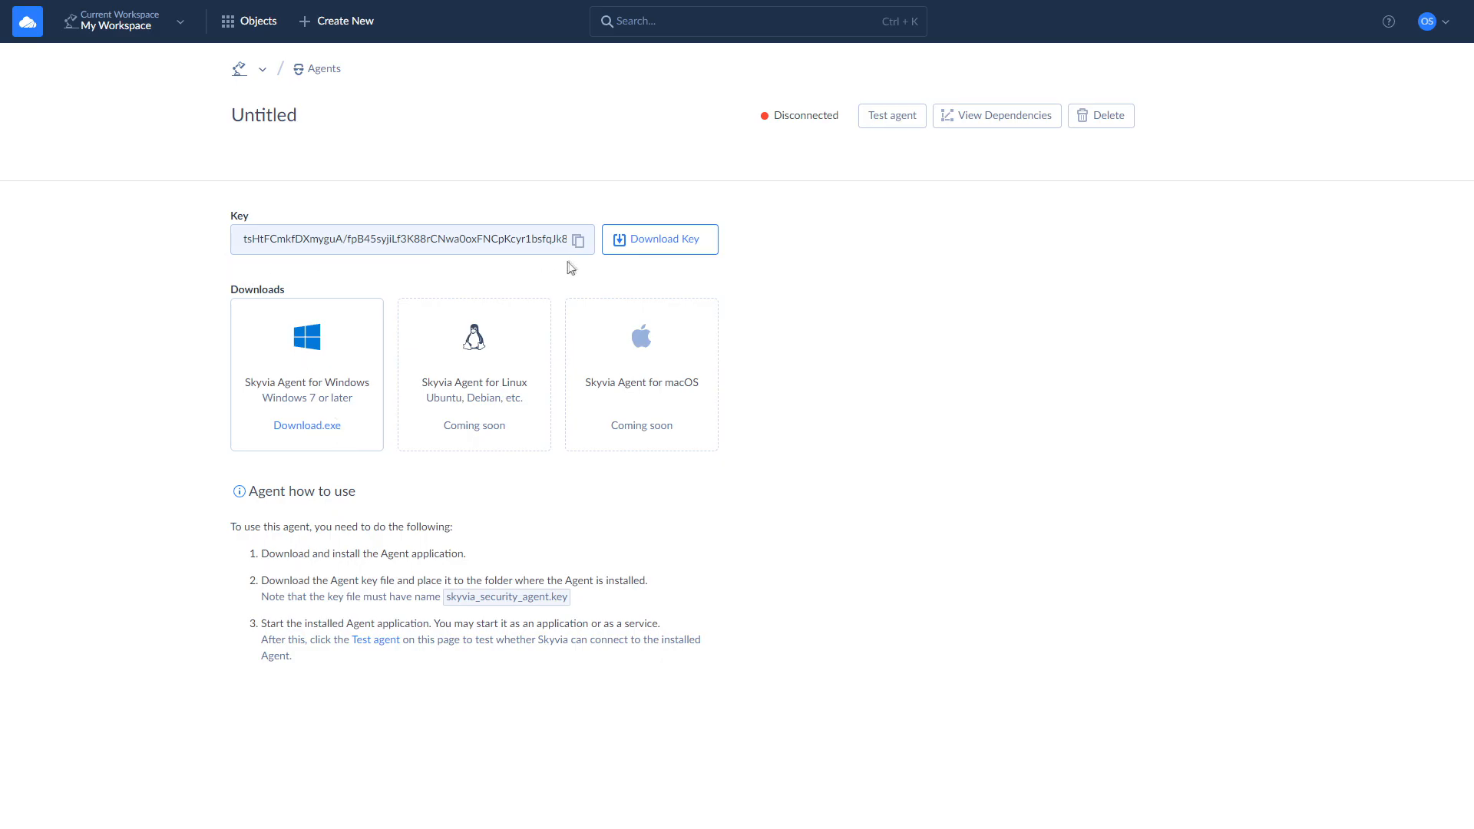
pyautogui.click(578, 240)
pyautogui.write('M')
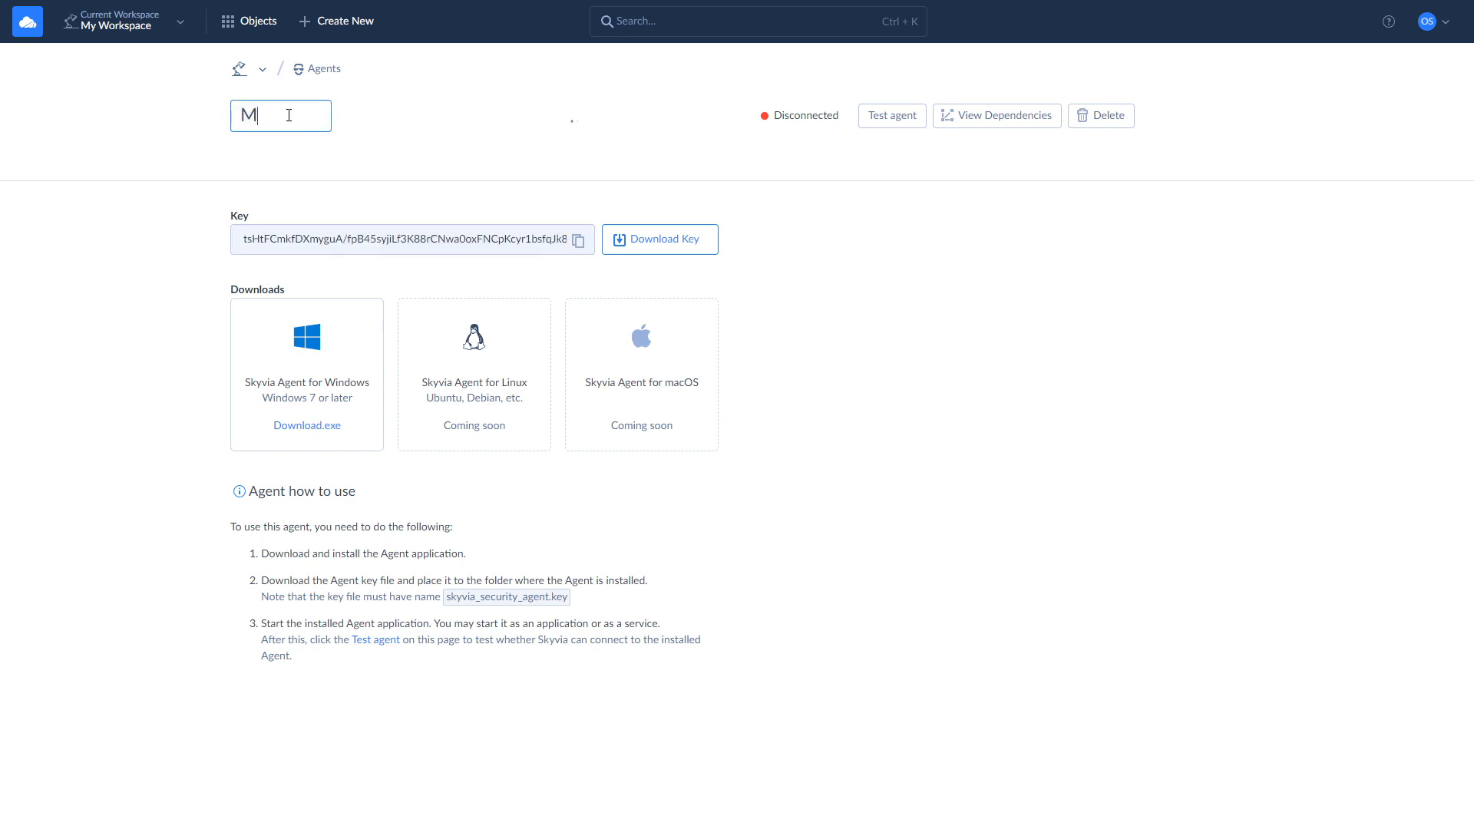
pyautogui.write('y Agent')
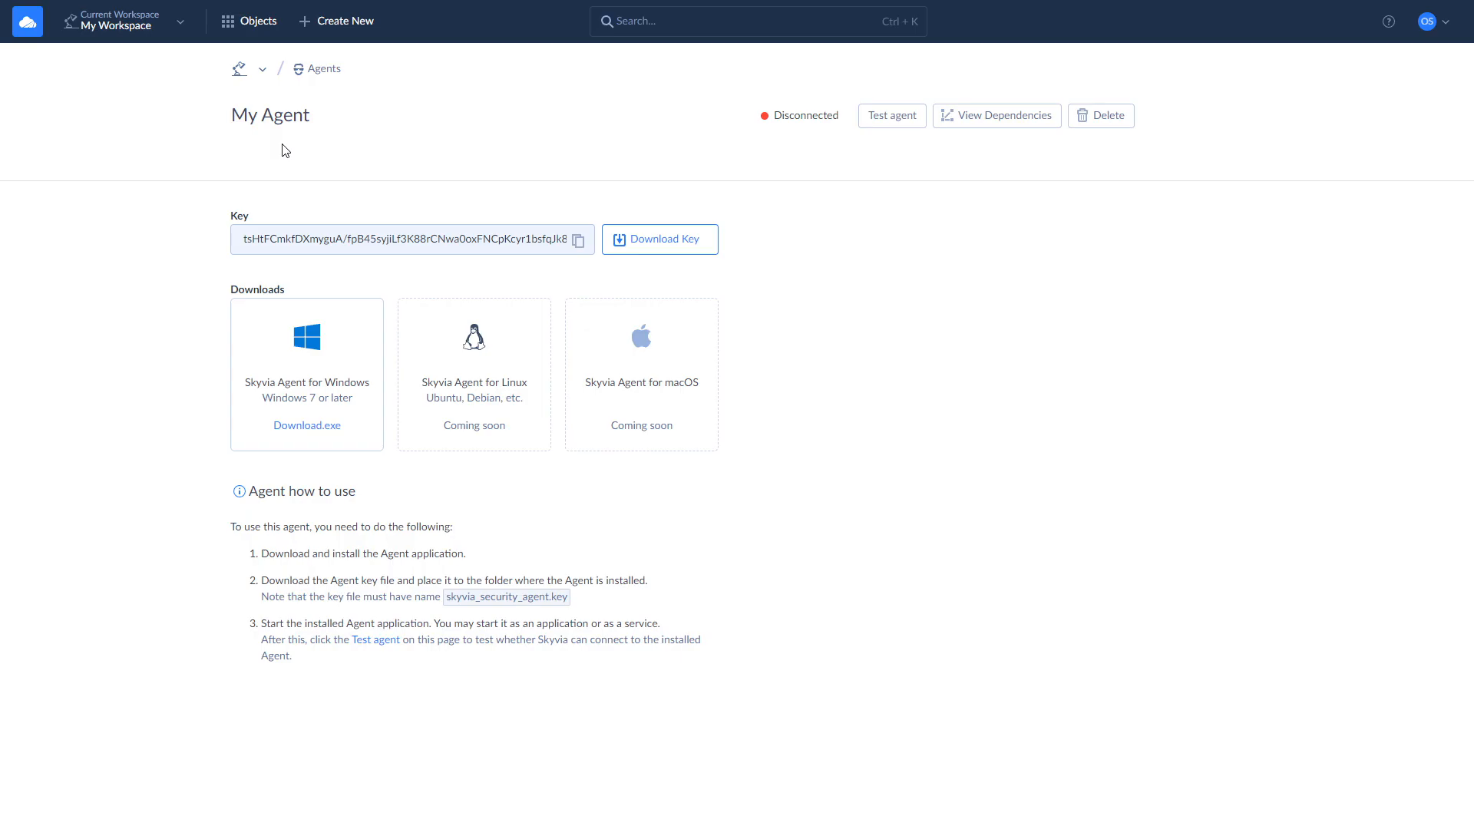
pyautogui.click(248, 21)
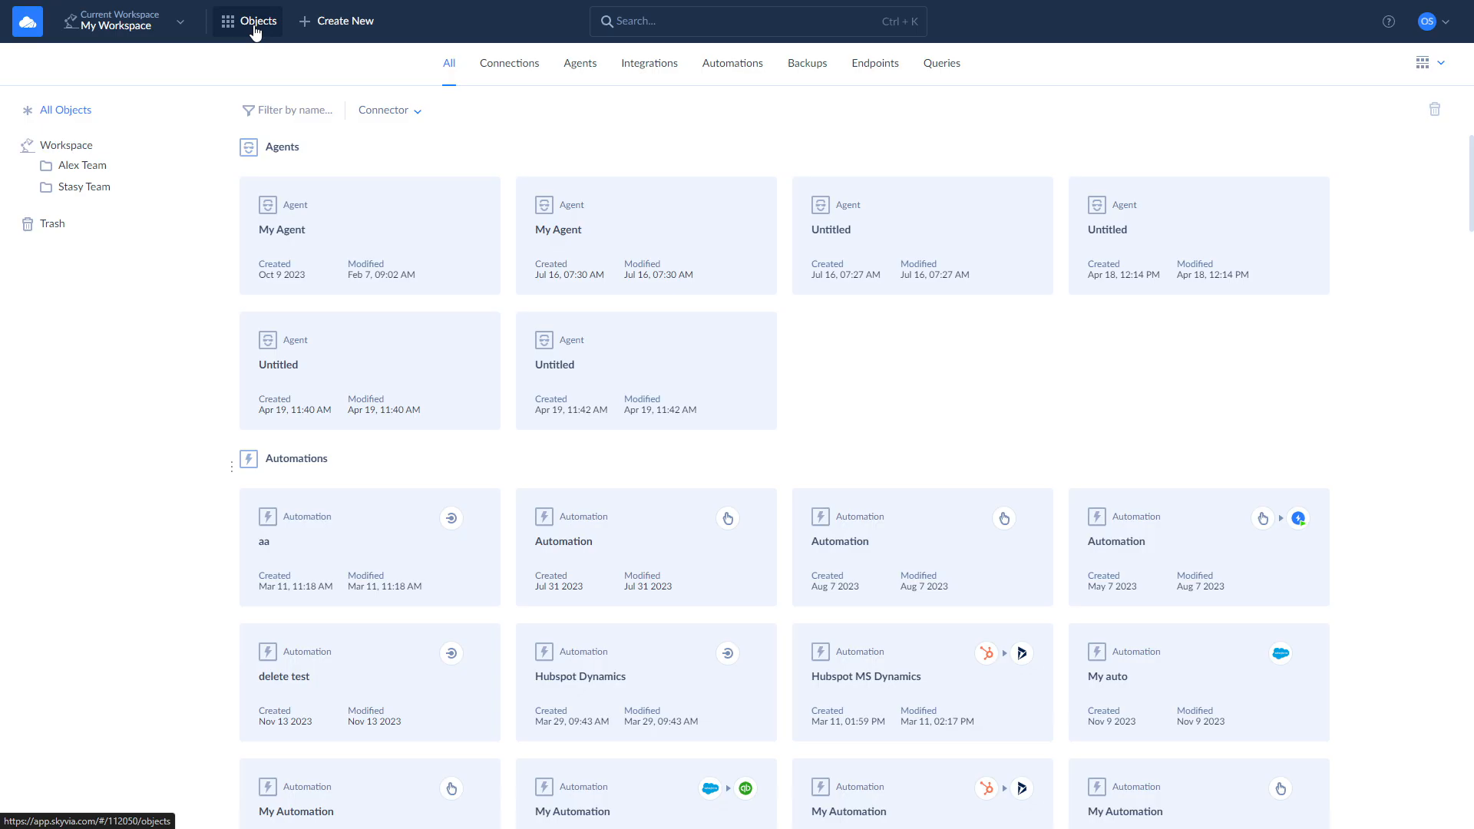
# Create a SQL Server connection in Agent mode routed through My Agent
pyautogui.click(335, 21)
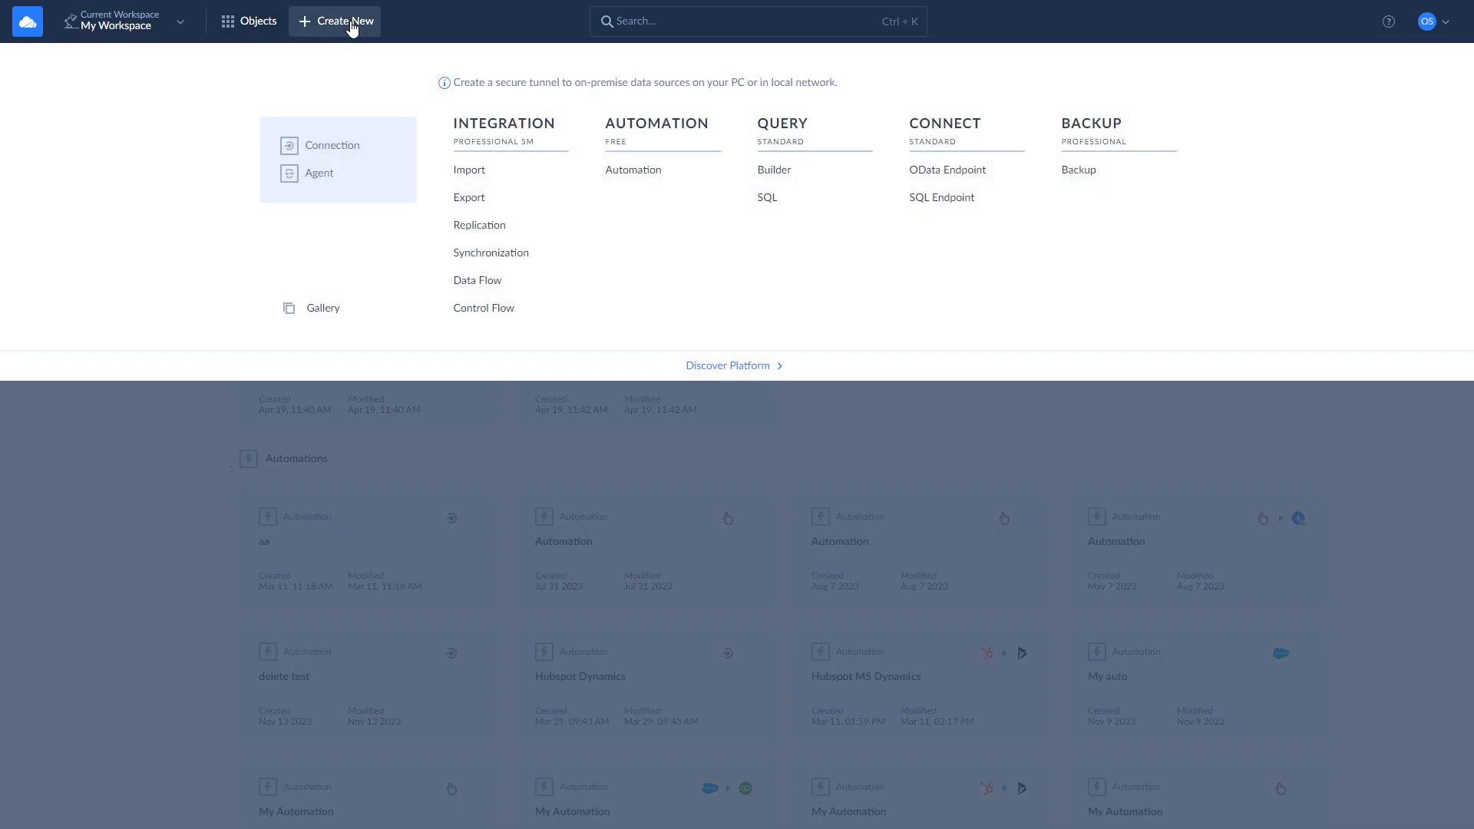
pyautogui.click(331, 145)
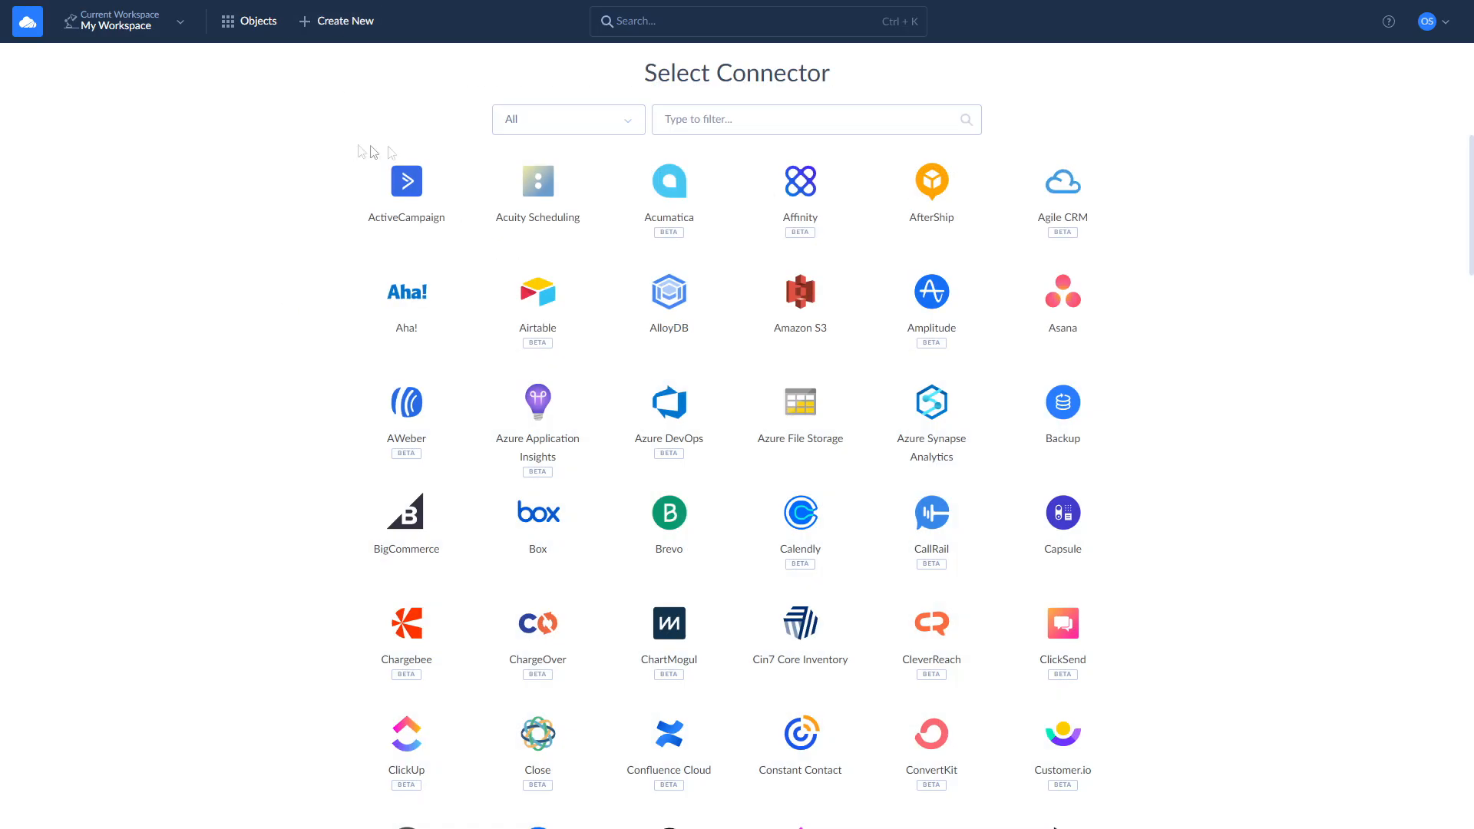
pyautogui.write('sq')
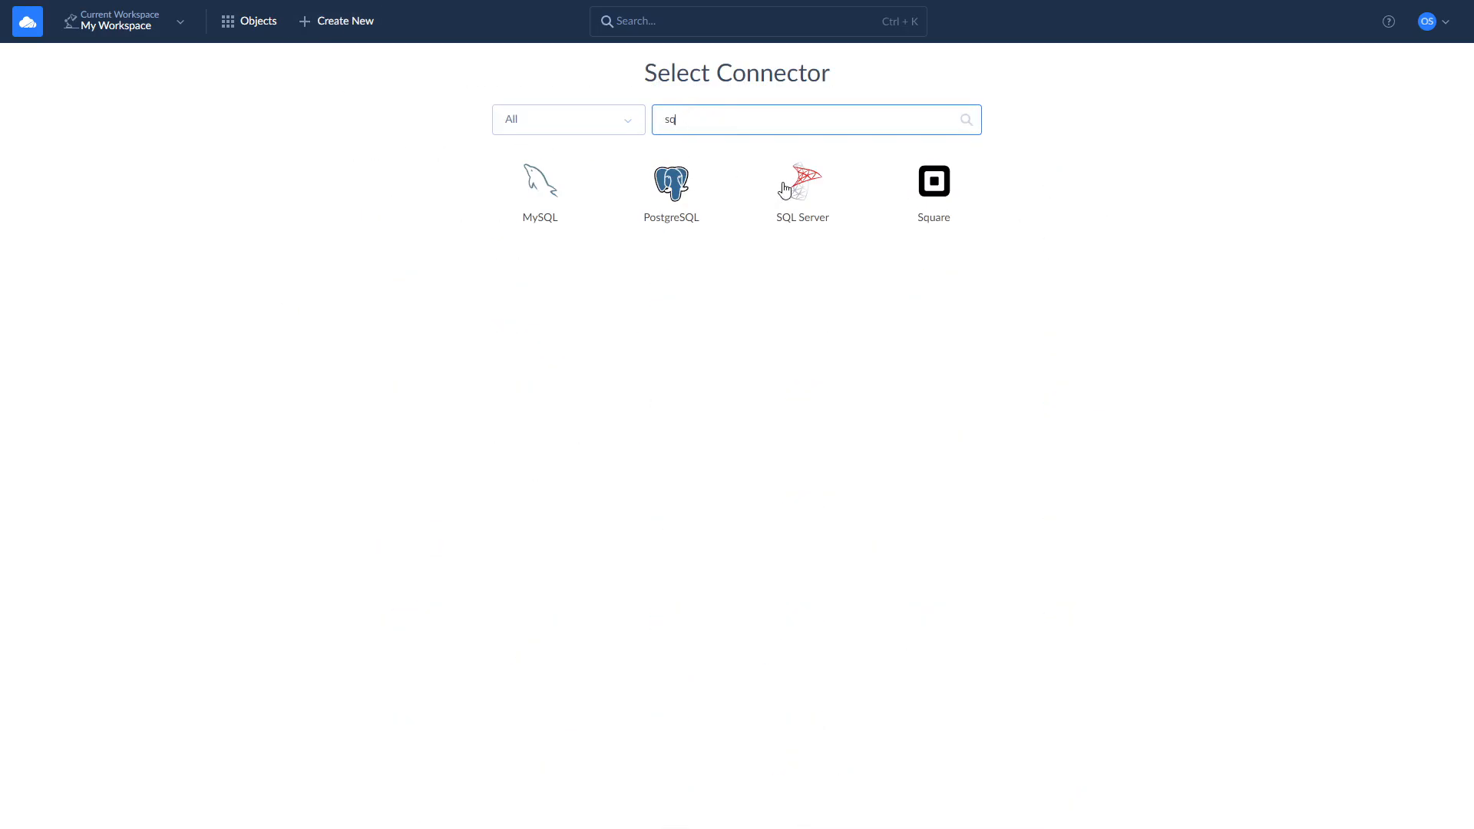
pyautogui.click(801, 183)
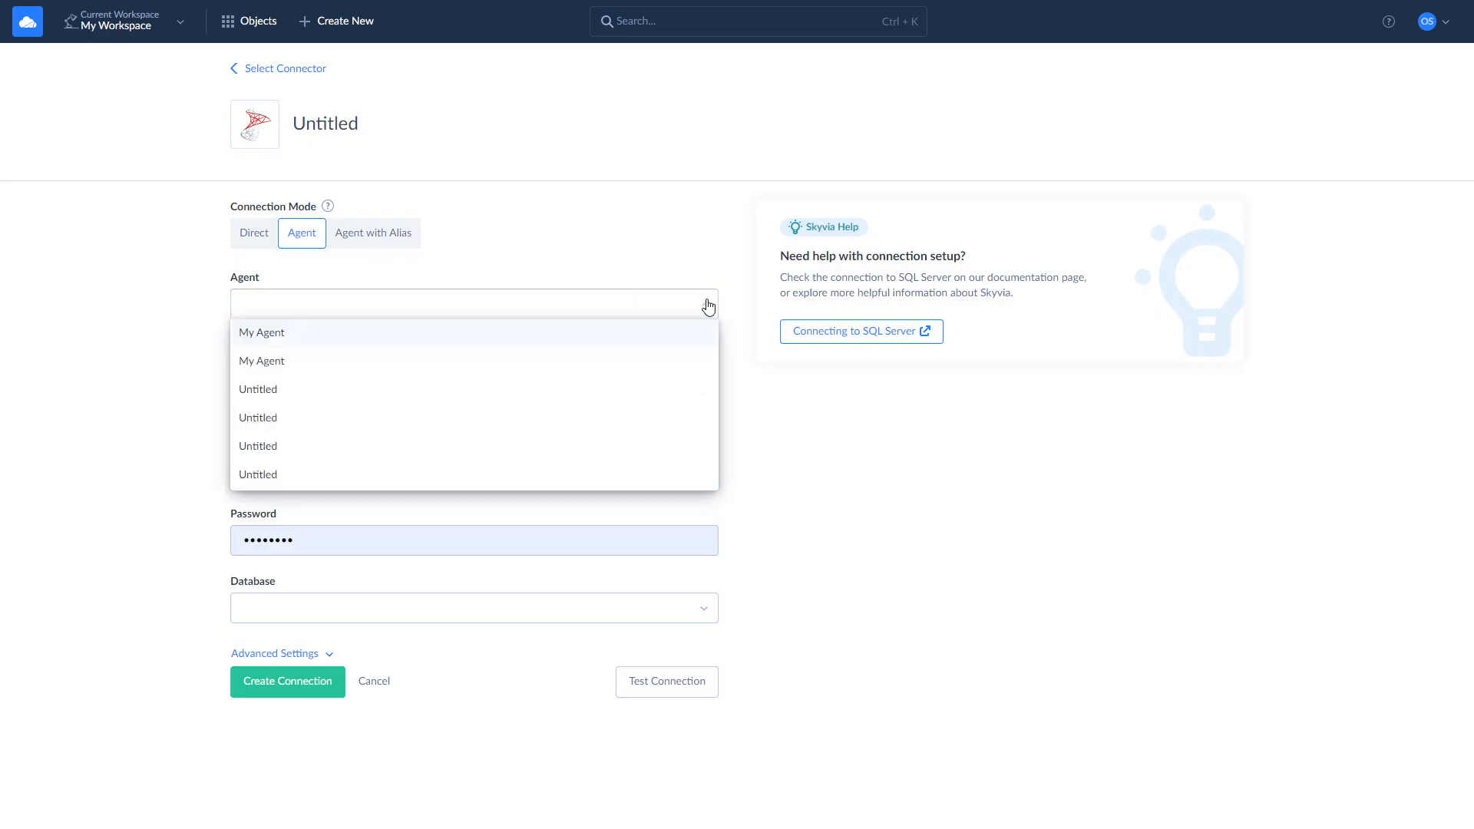
pyautogui.click(261, 333)
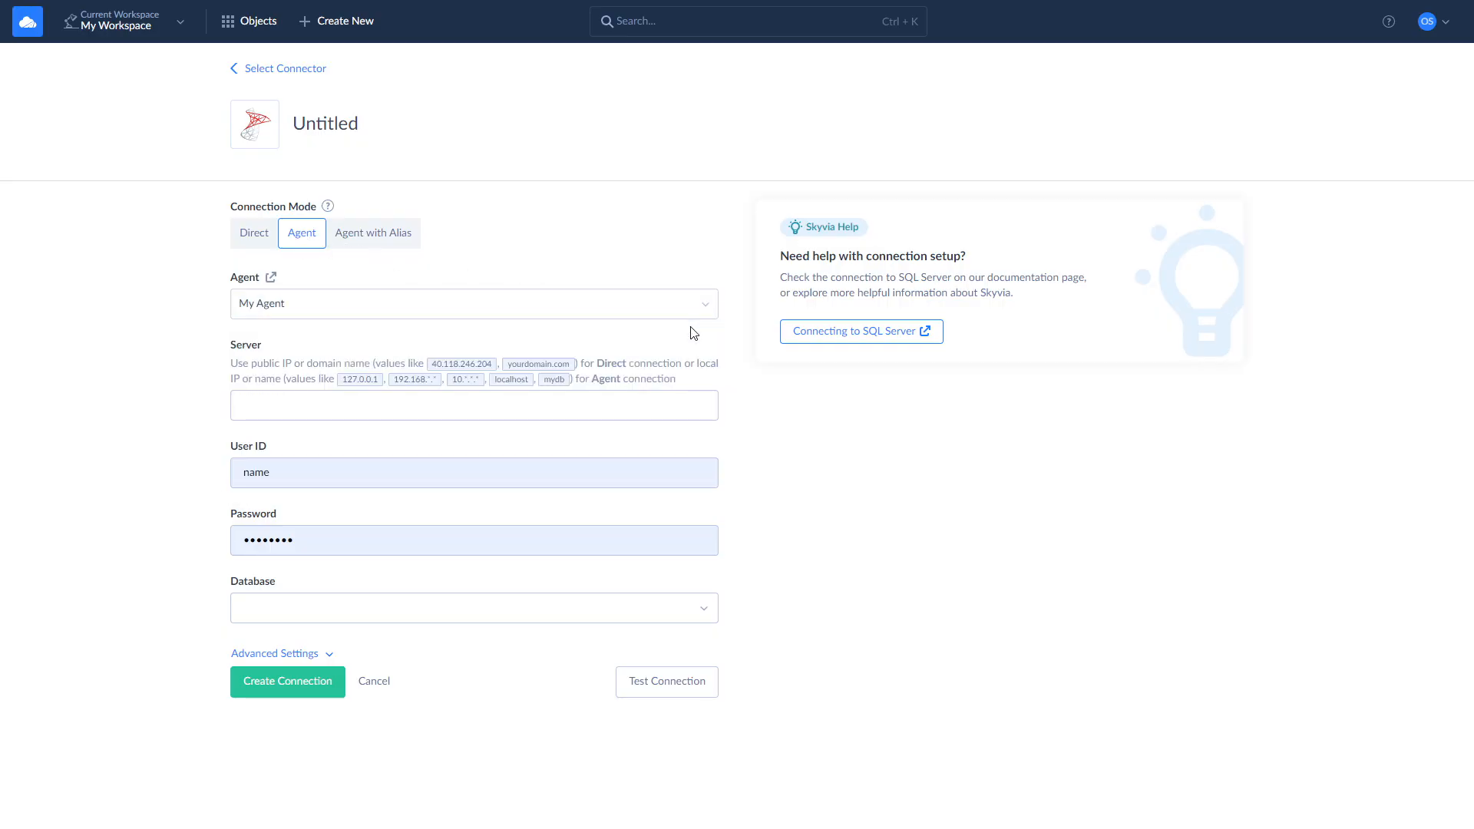
pyautogui.moveTo(732, 406)
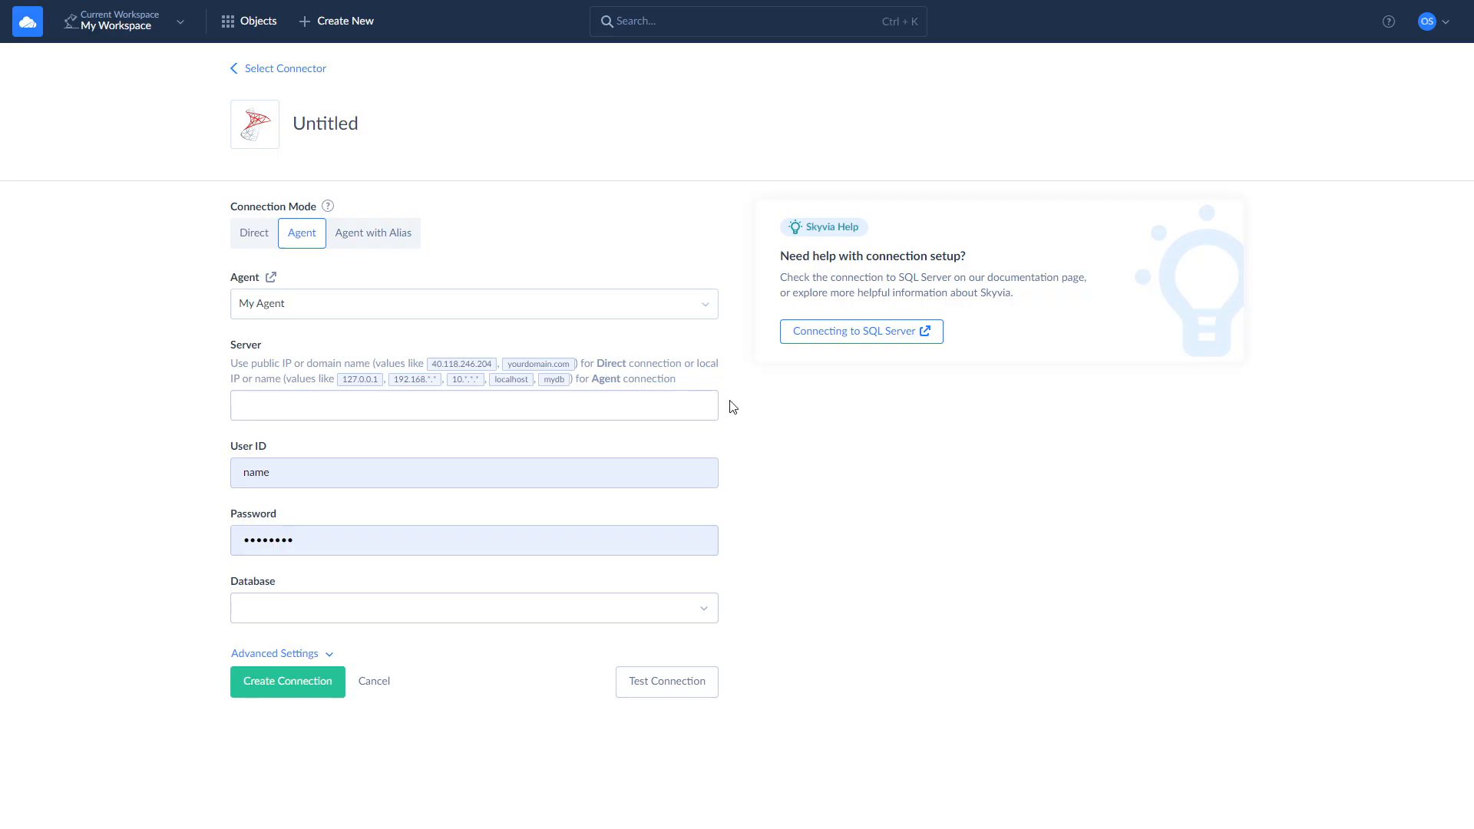
pyautogui.moveTo(737, 543)
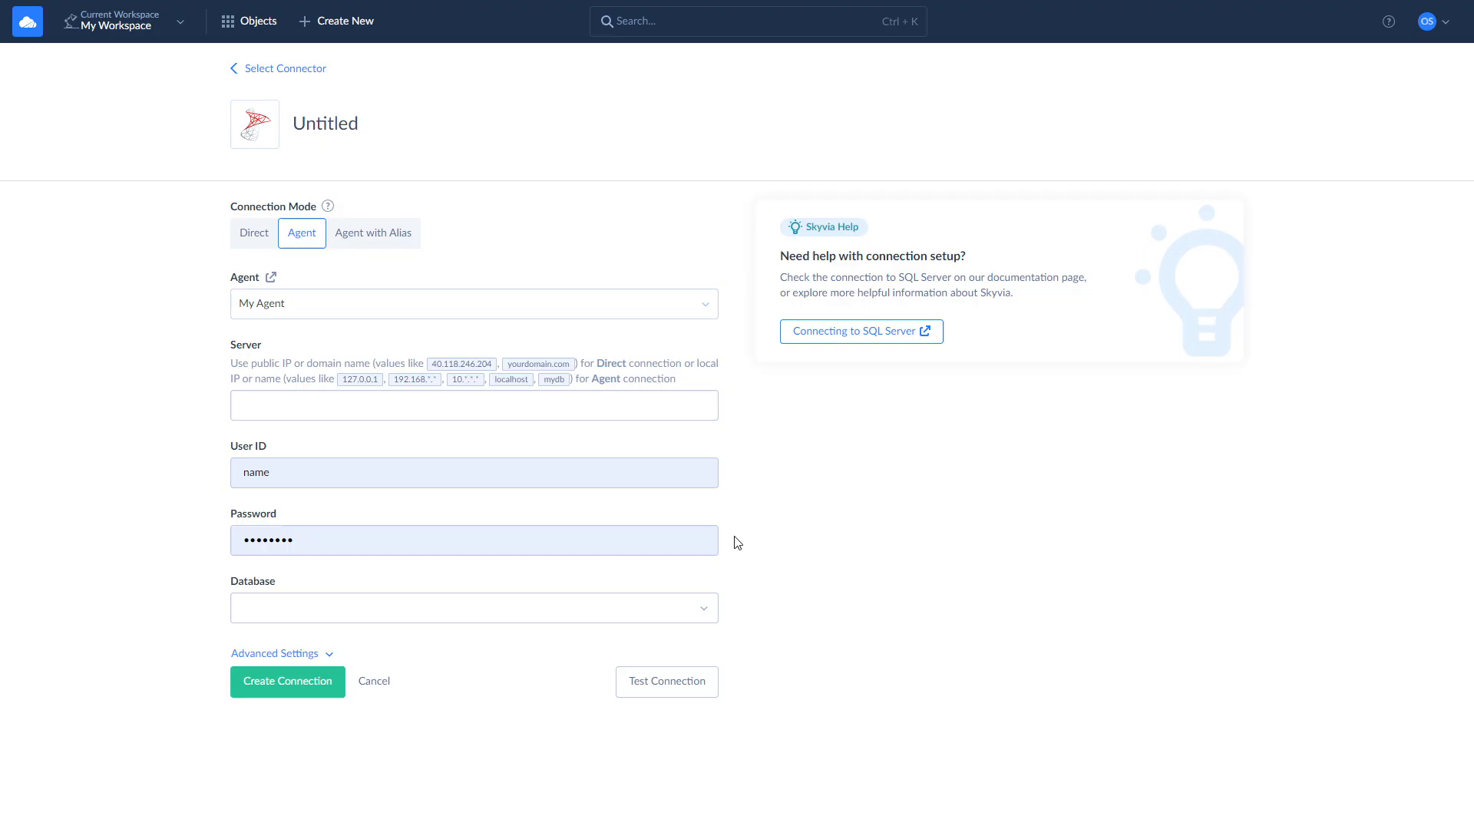
pyautogui.moveTo(738, 619)
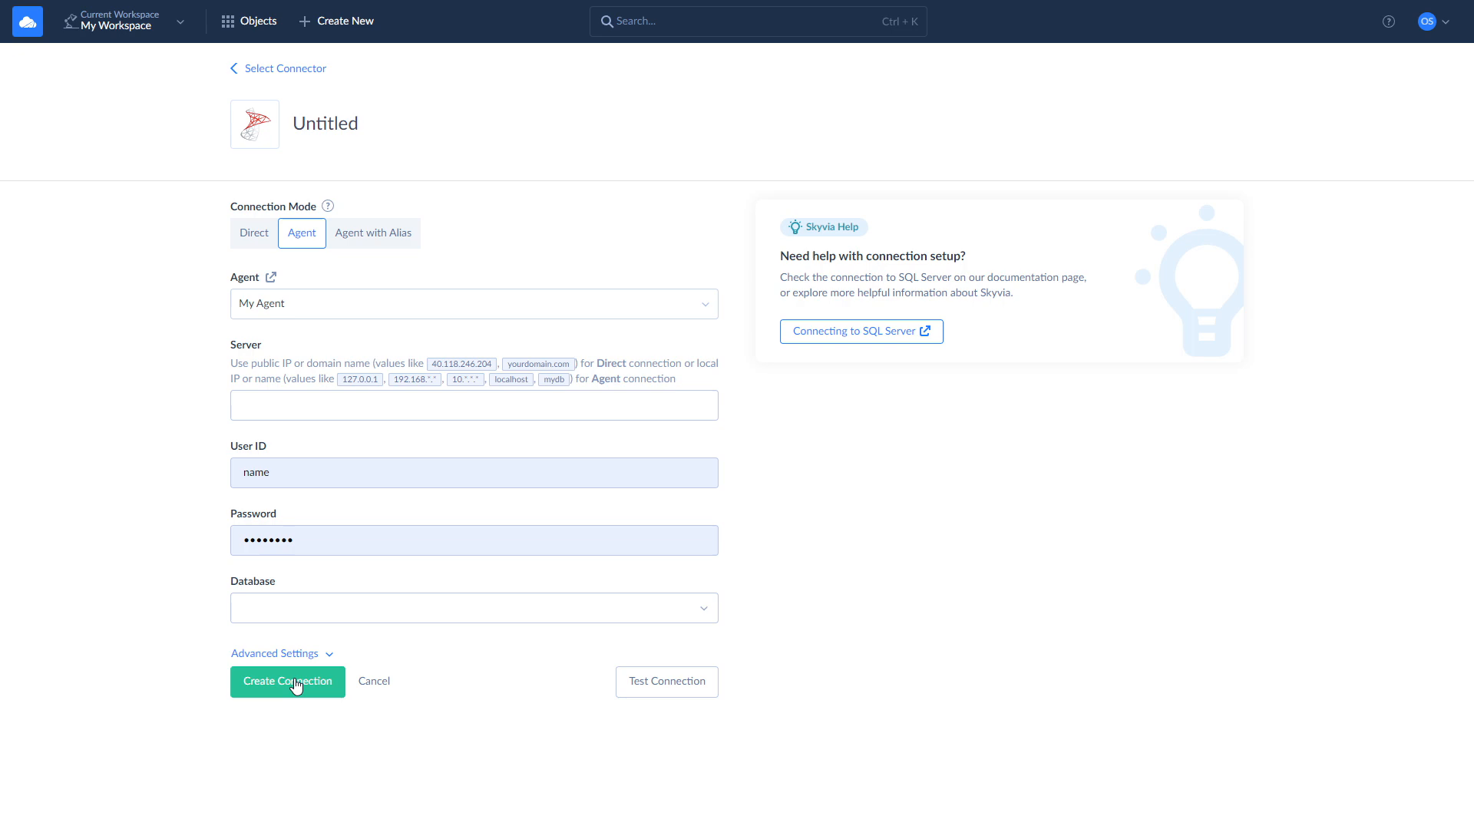
pyautogui.click(287, 681)
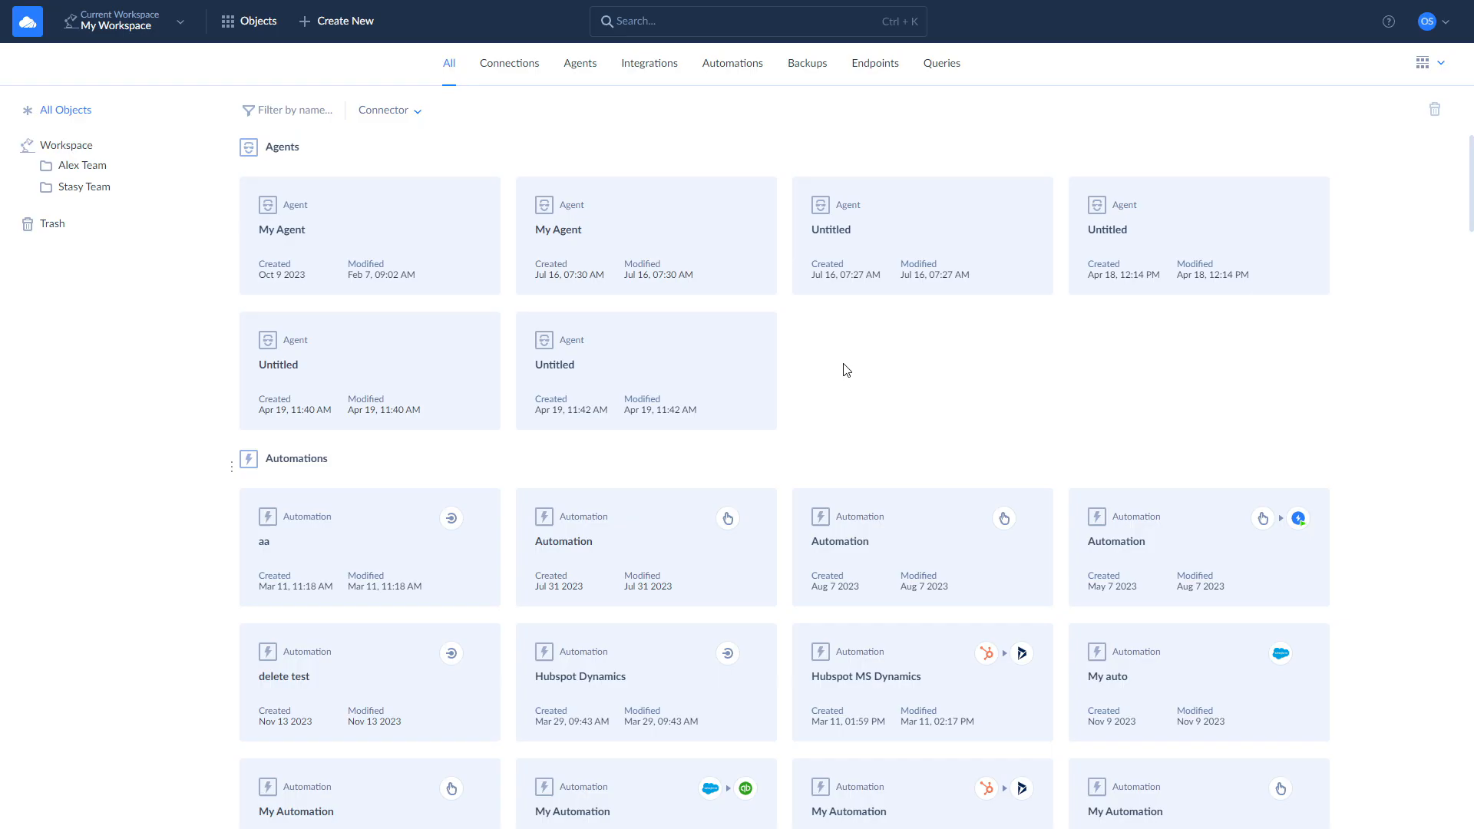
# Start a replication with Hubspot source, SQL Server target, and the Deals object included
pyautogui.click(336, 20)
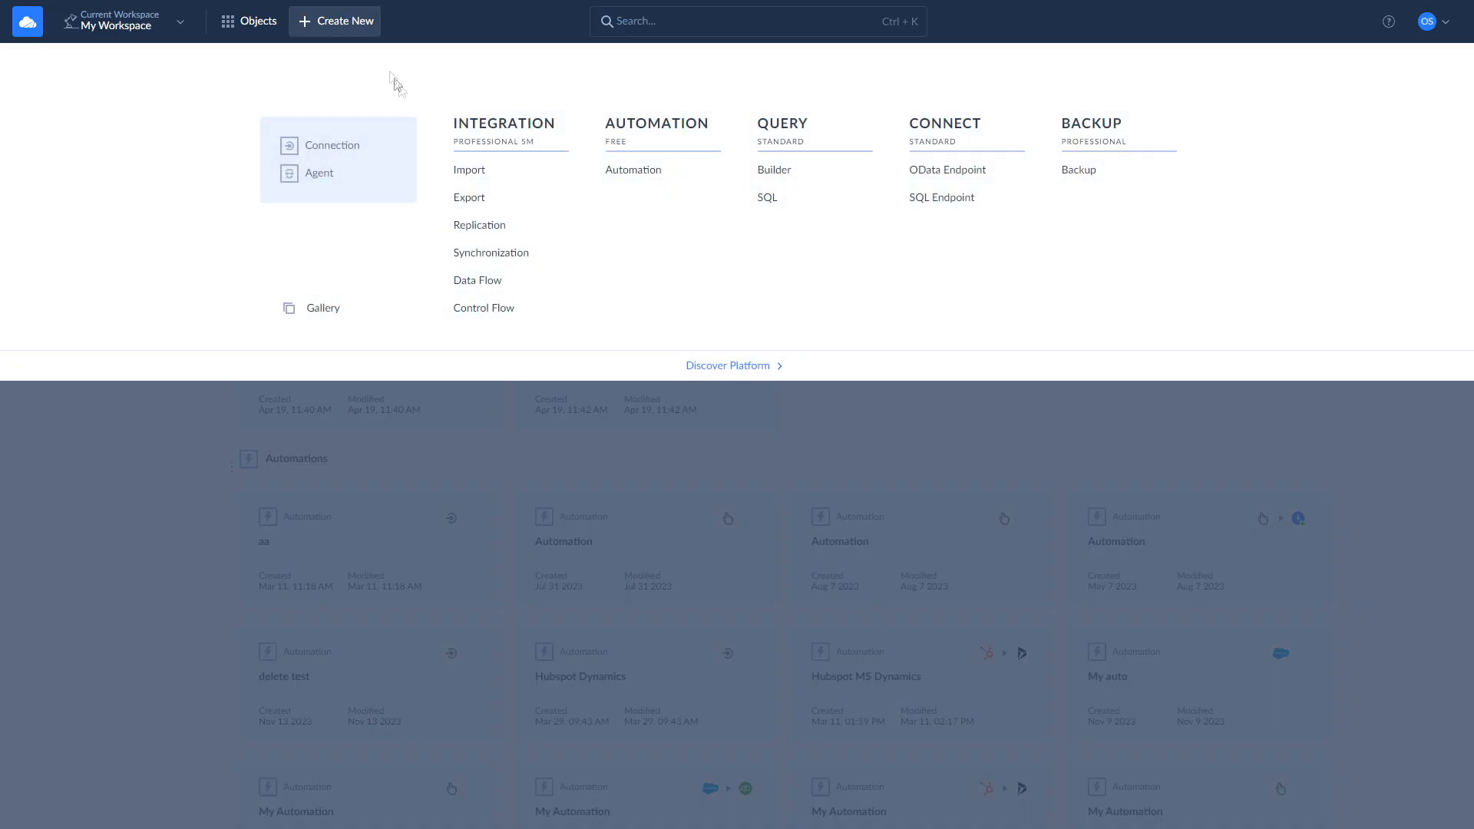
pyautogui.click(478, 225)
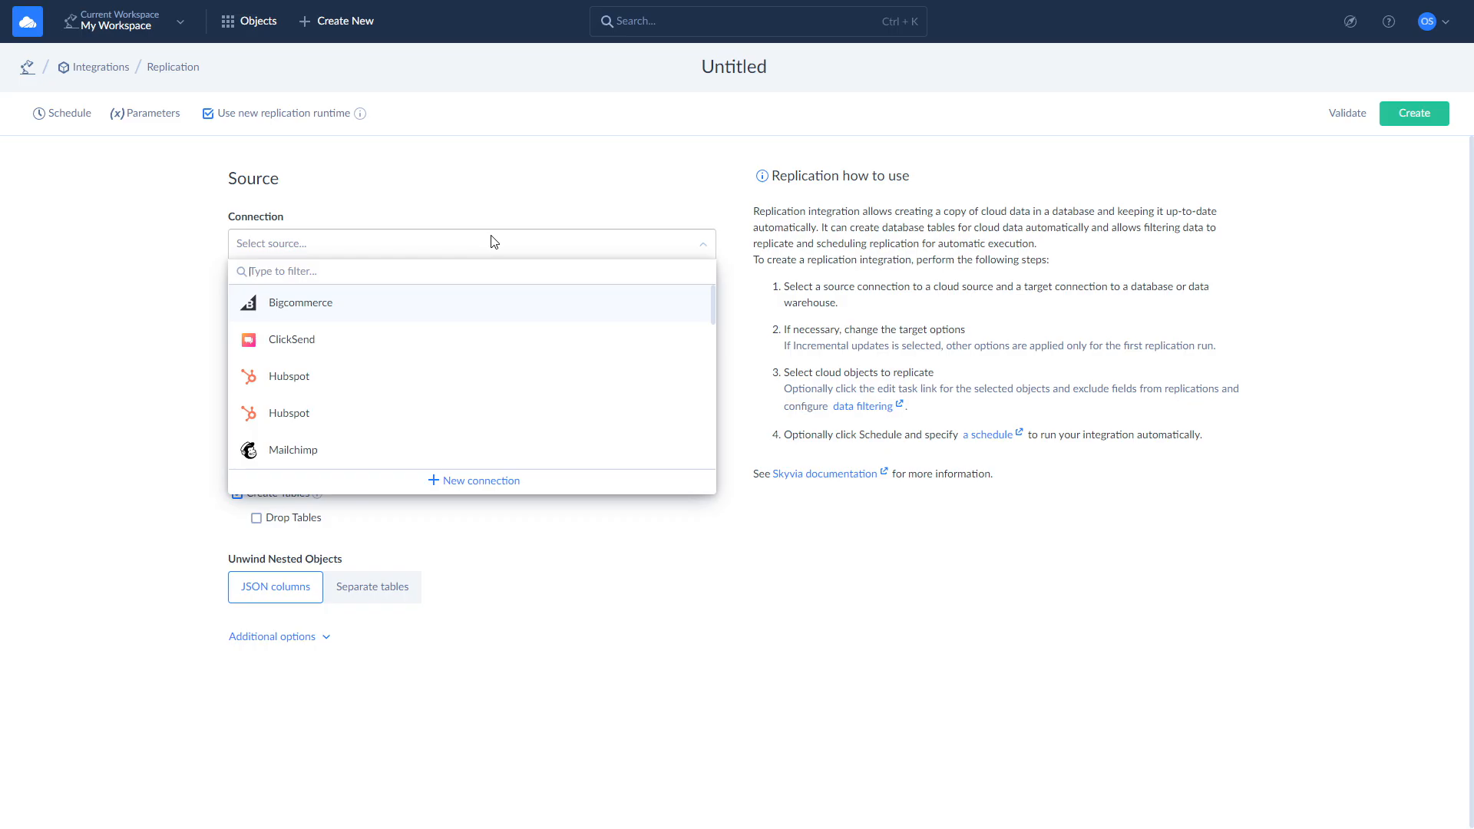
pyautogui.click(288, 376)
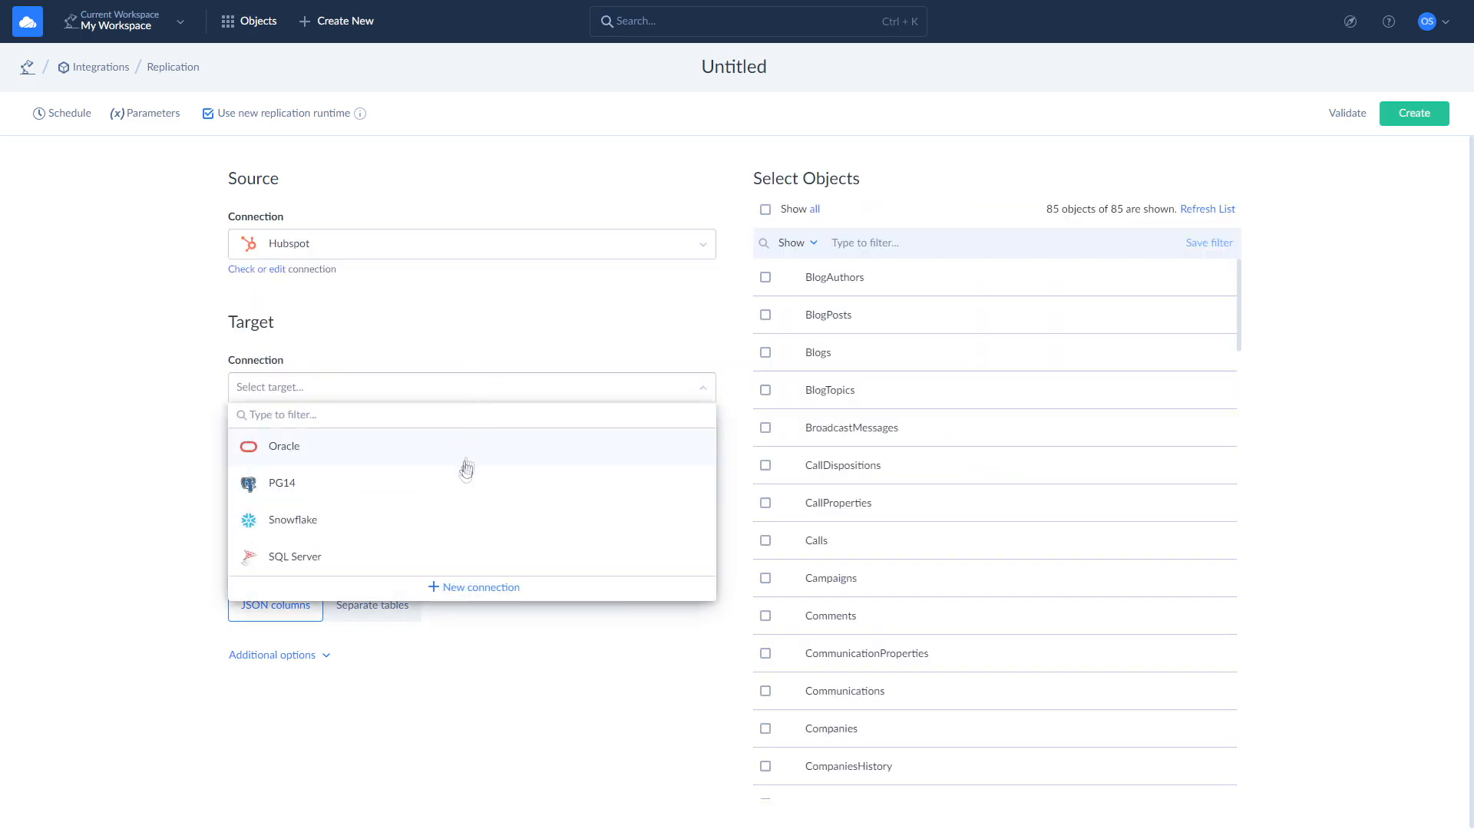
pyautogui.click(294, 556)
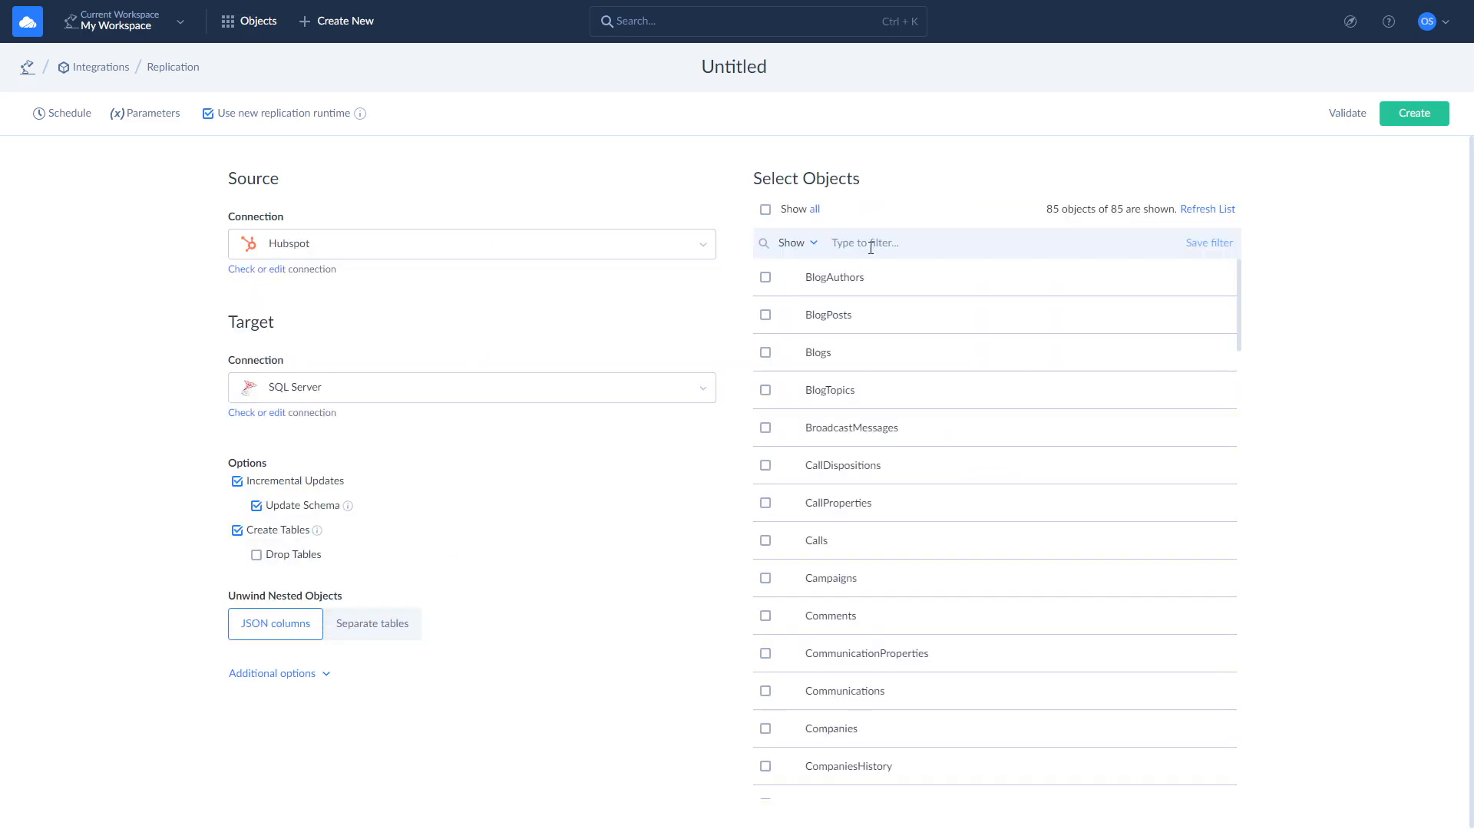
pyautogui.write('deals')
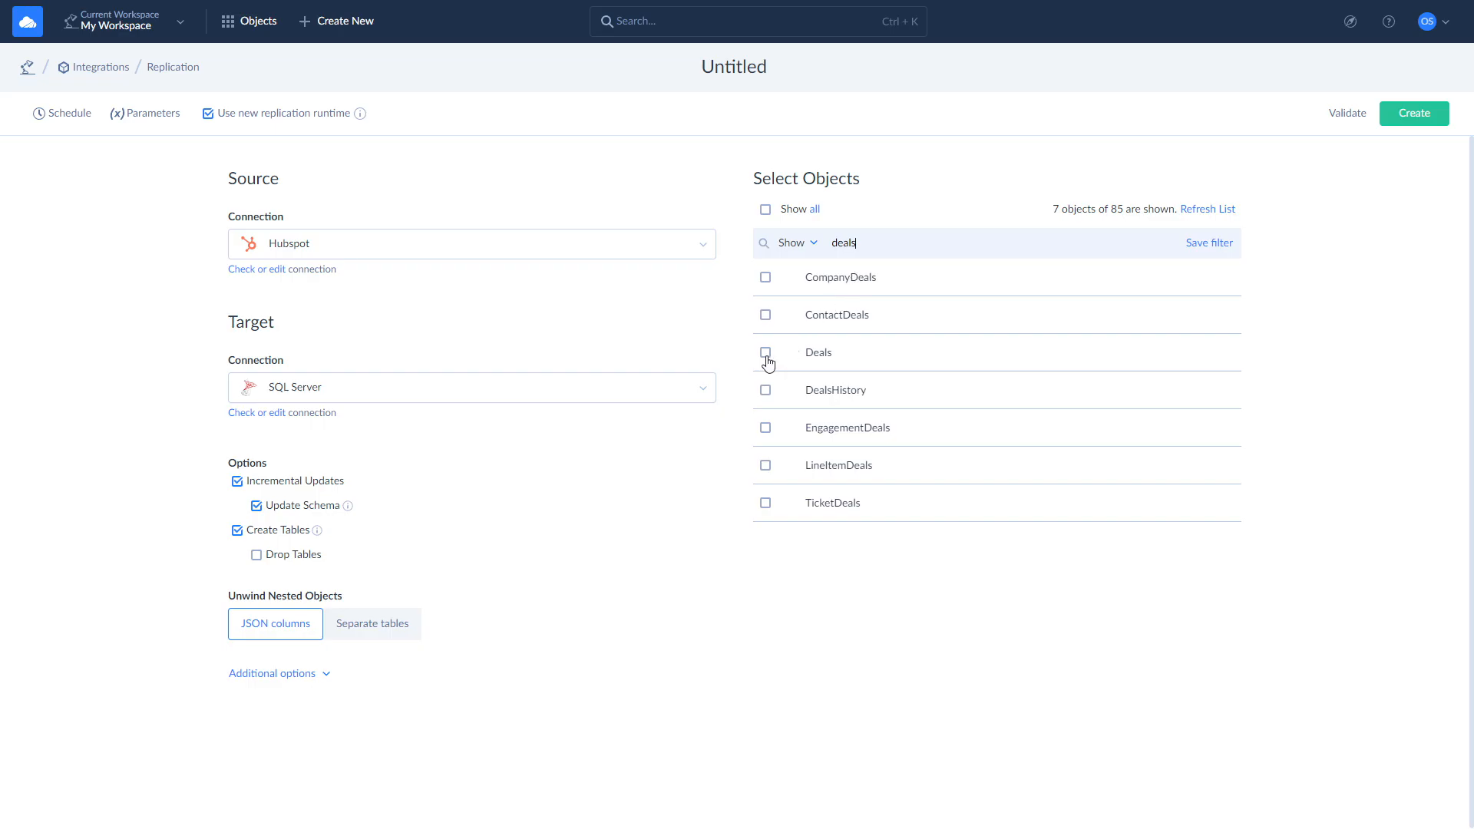
pyautogui.click(765, 352)
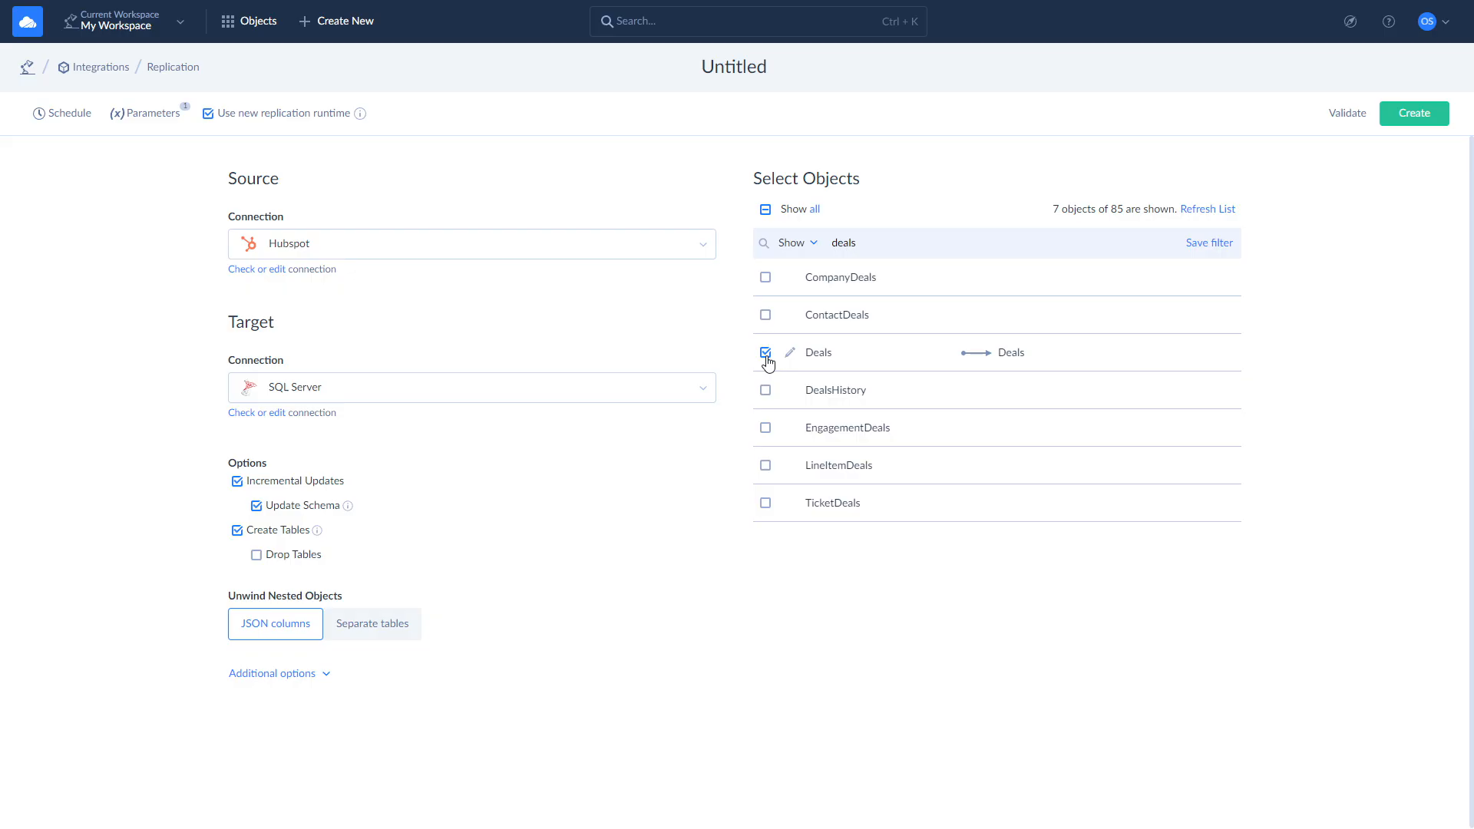
pyautogui.click(765, 352)
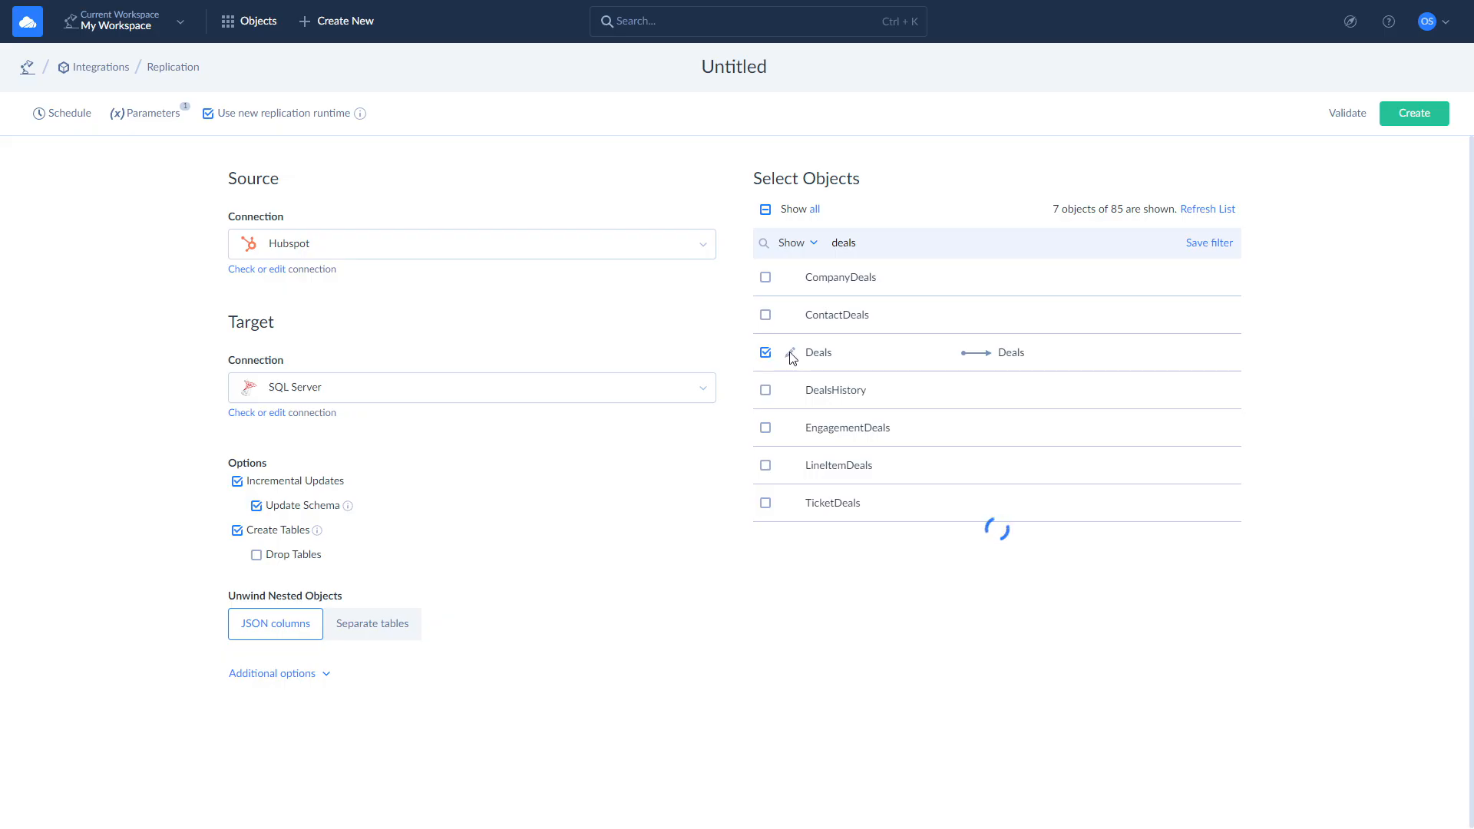
# Open the Deals task editor and review its Mode choices, keeping Standard
pyautogui.click(792, 353)
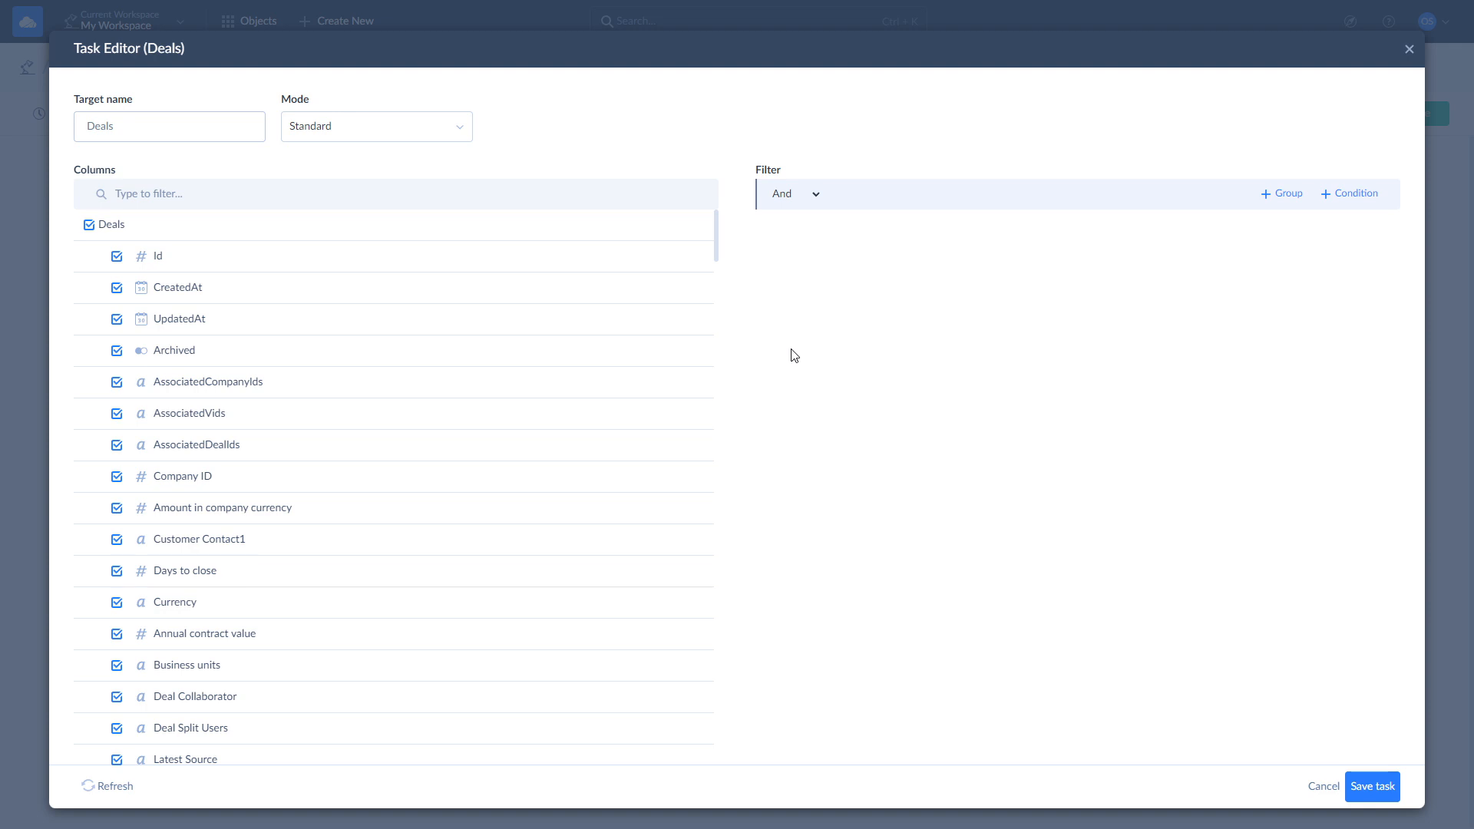
pyautogui.moveTo(790, 355)
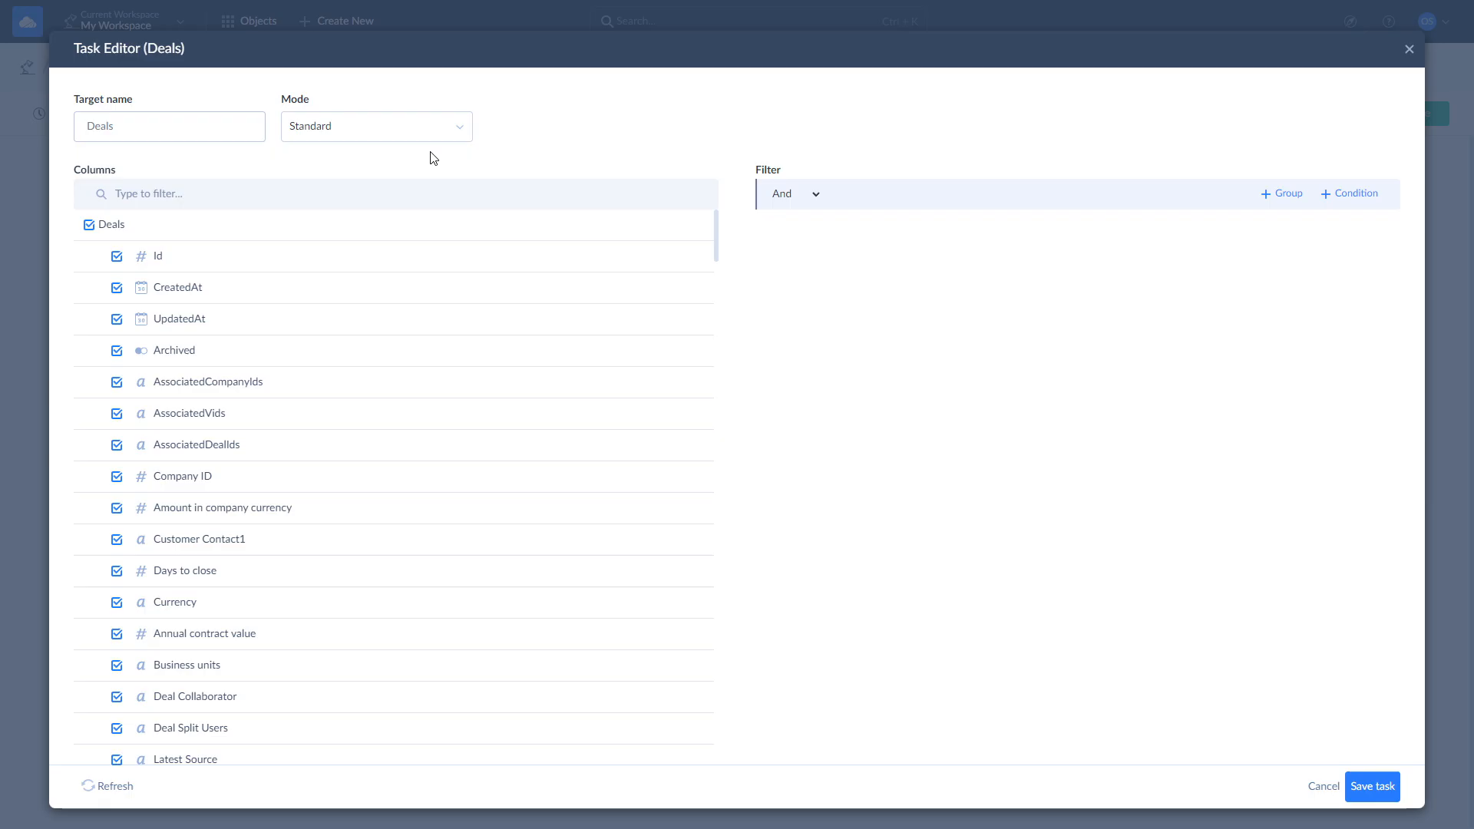
pyautogui.click(375, 126)
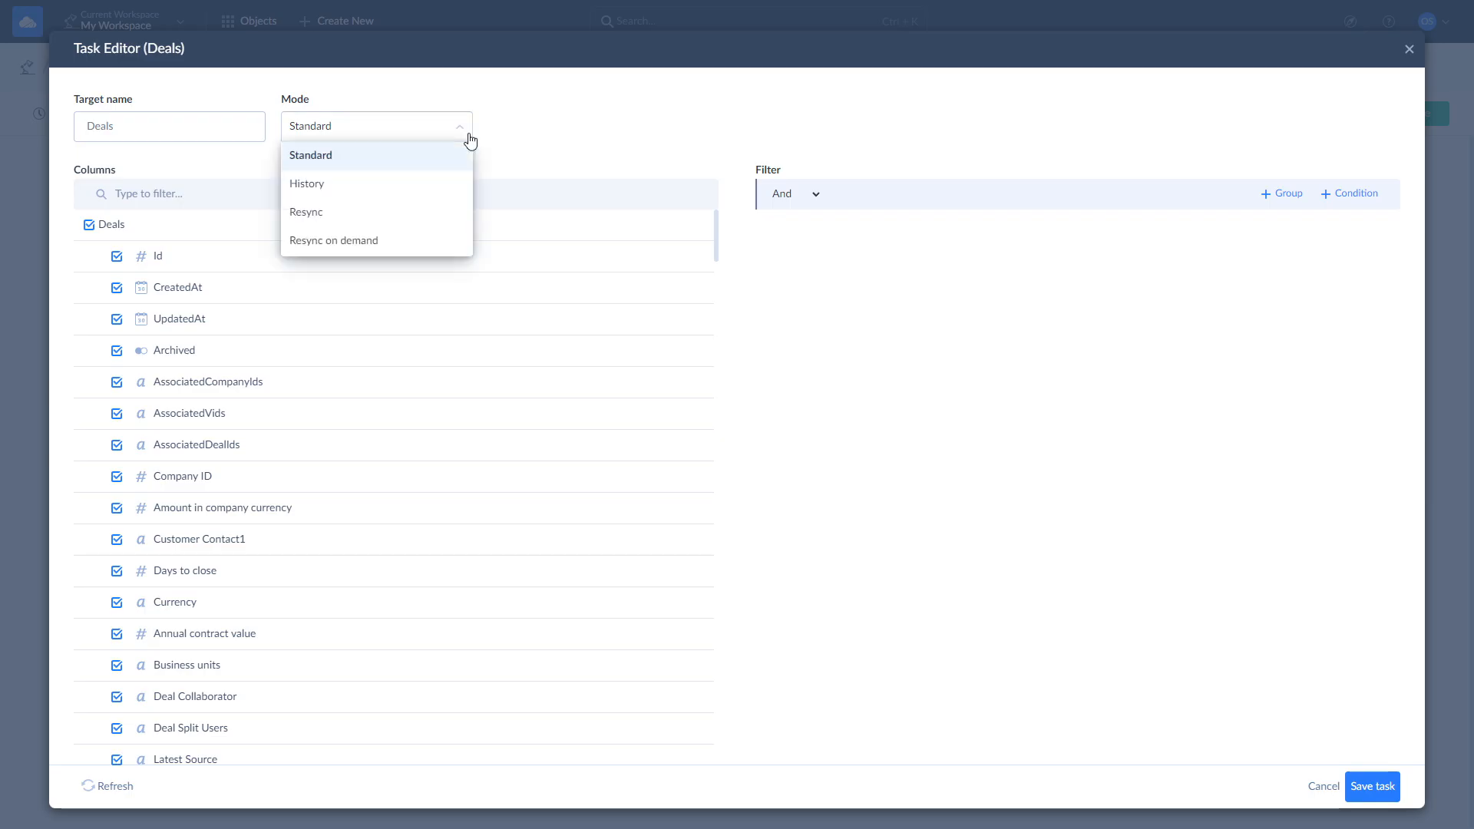
pyautogui.moveTo(466, 146)
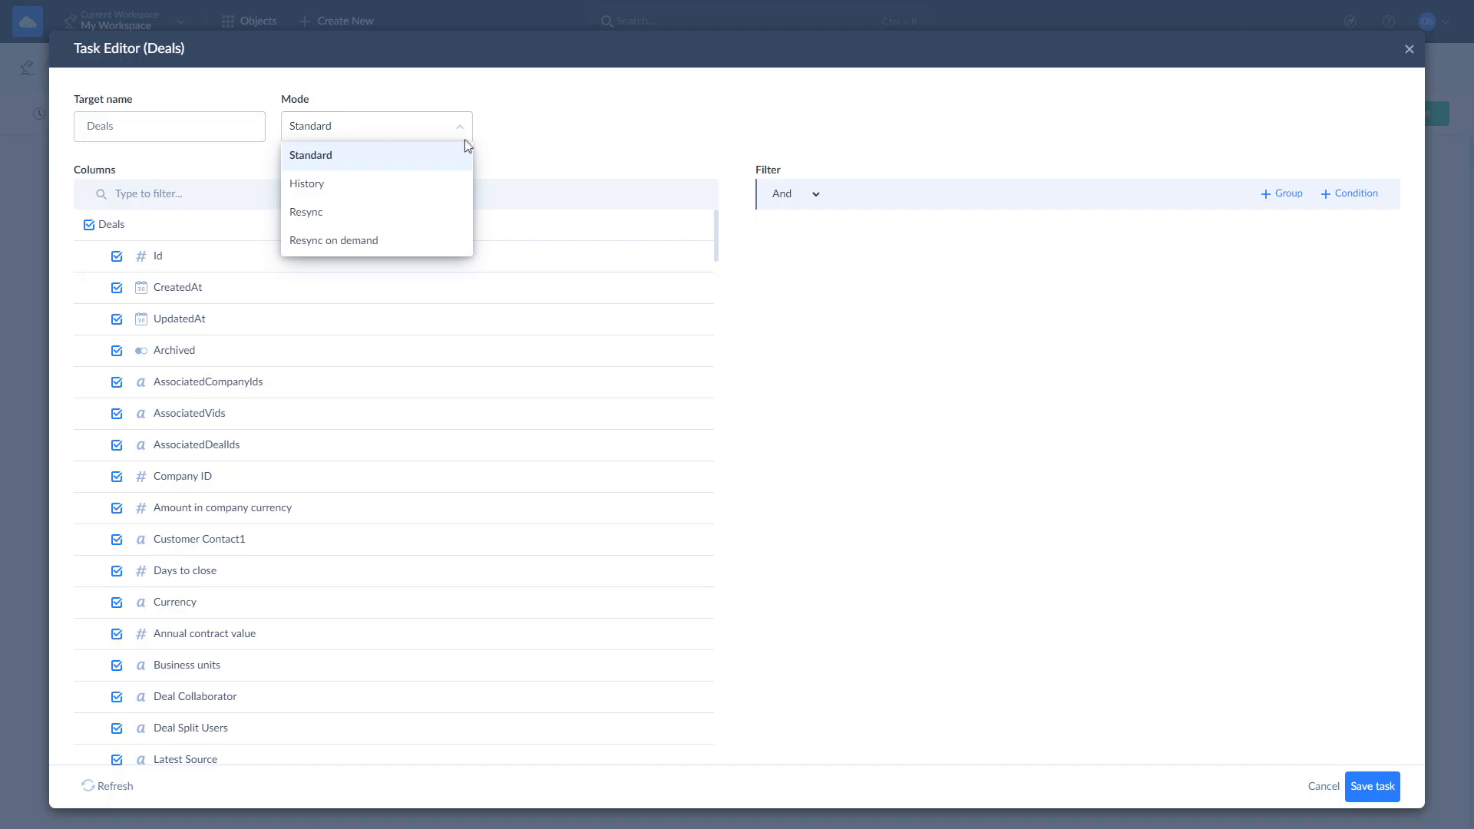
pyautogui.moveTo(462, 151)
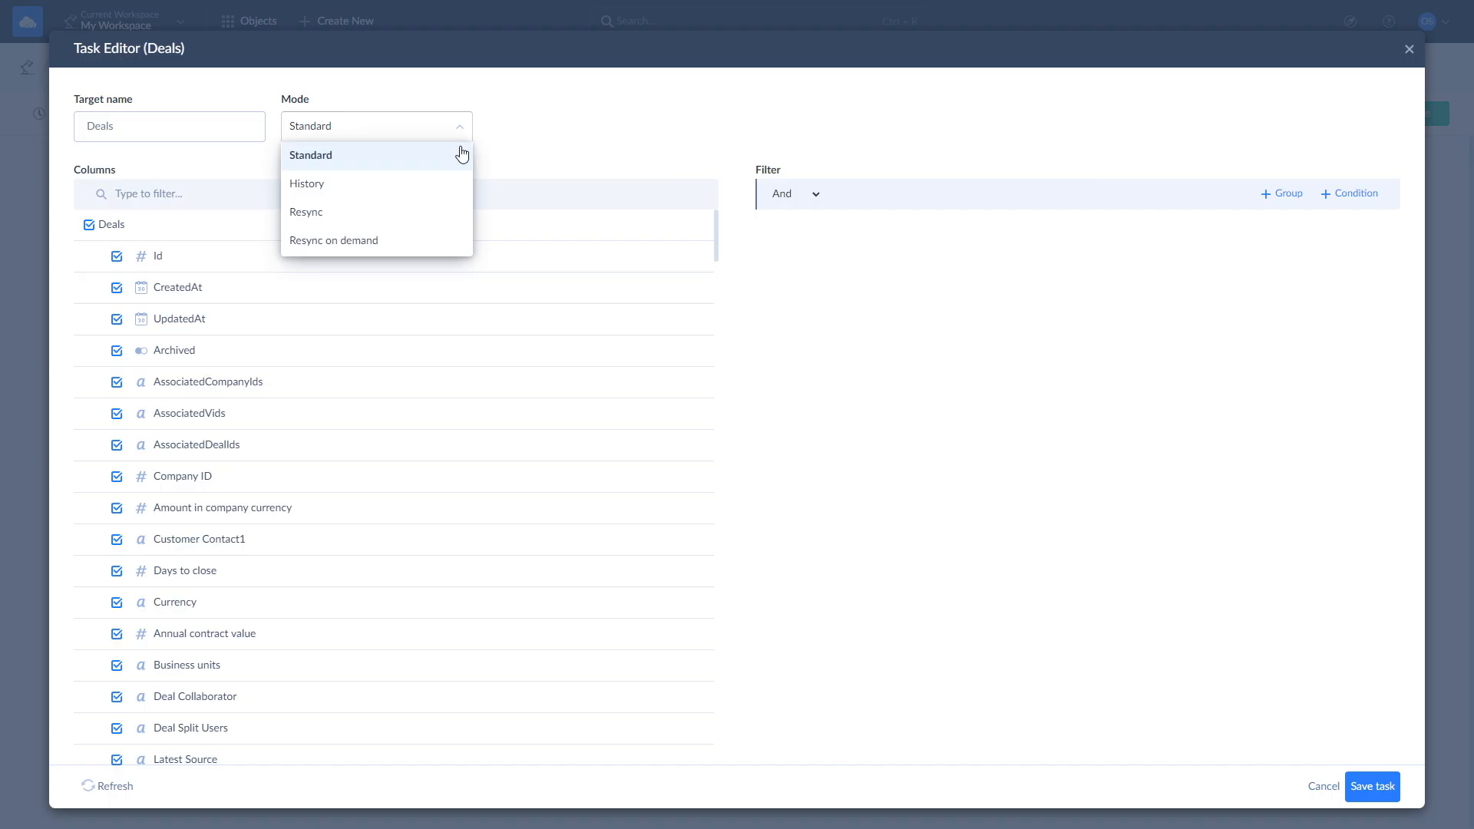
pyautogui.moveTo(436, 216)
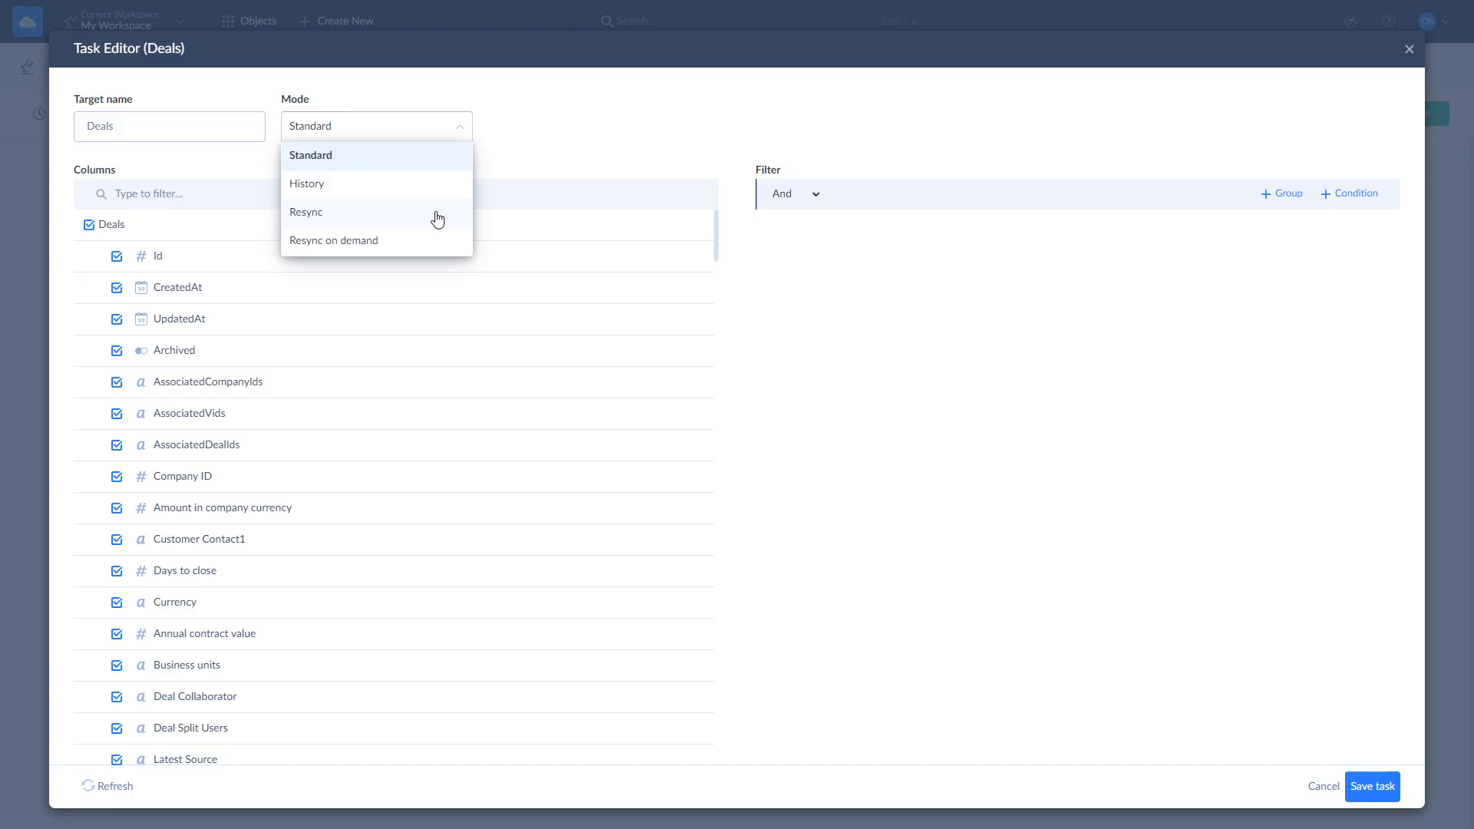
pyautogui.moveTo(436, 240)
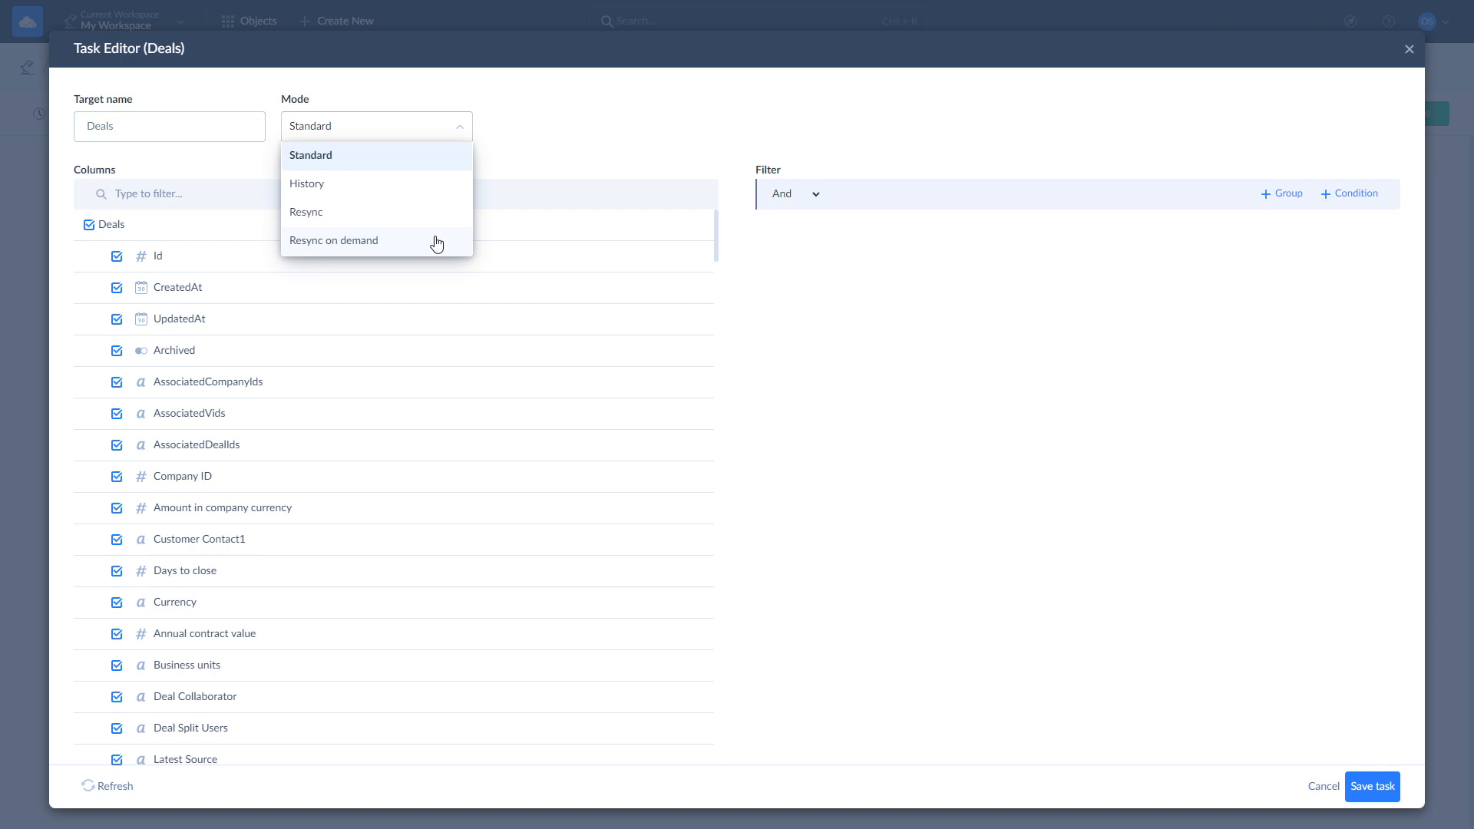
pyautogui.moveTo(435, 201)
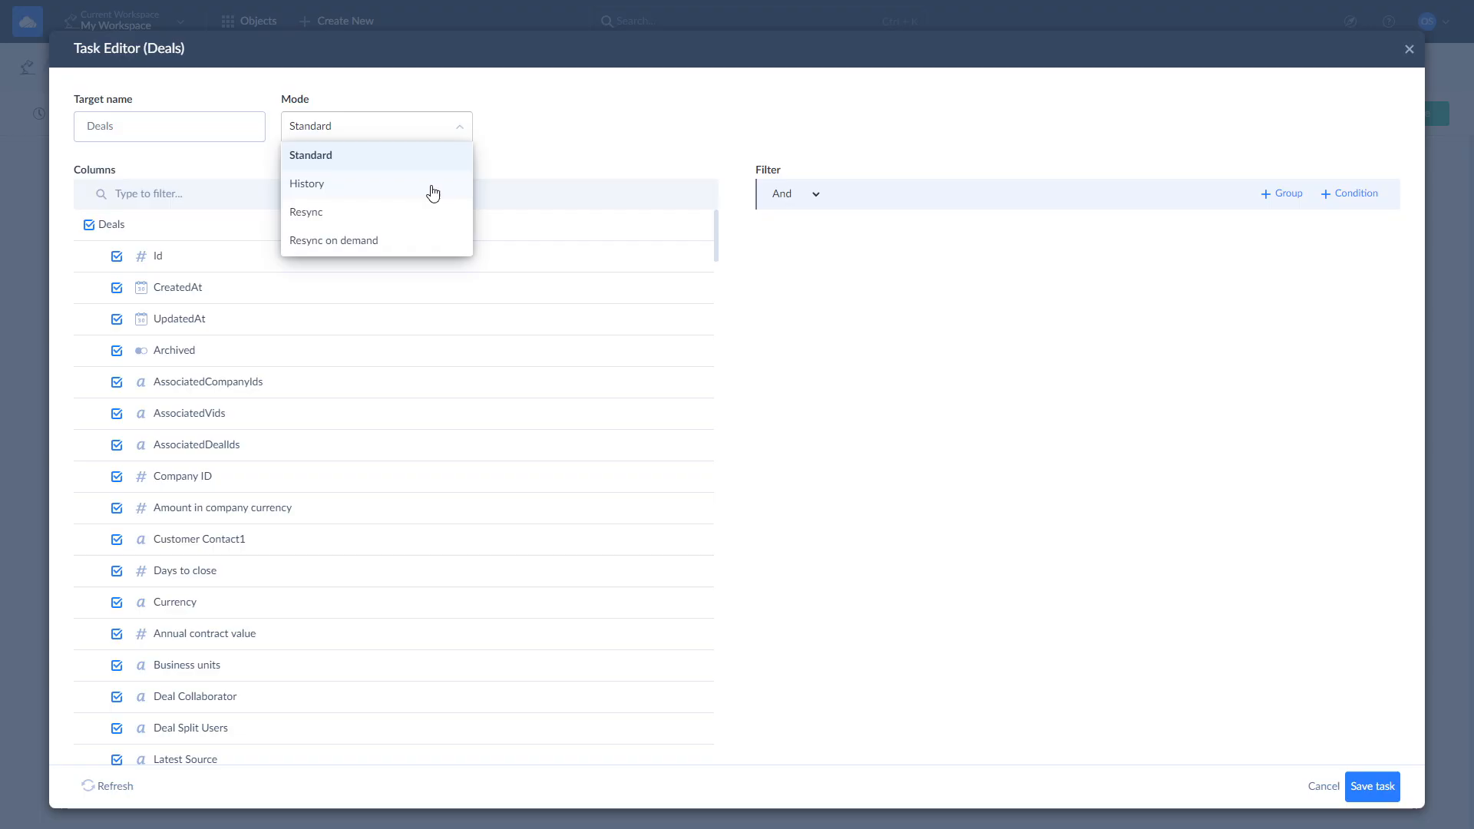
pyautogui.moveTo(459, 139)
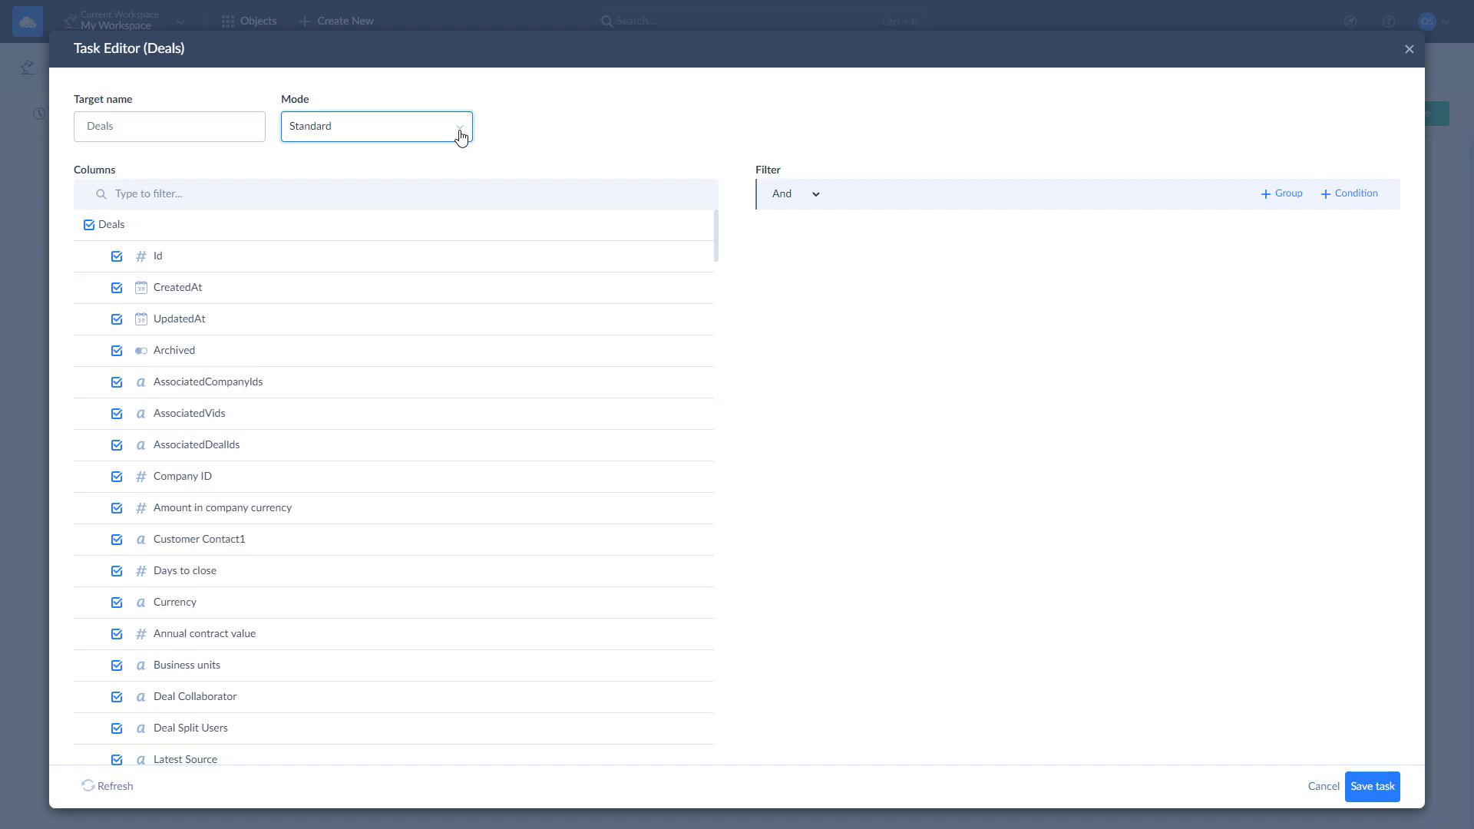
pyautogui.moveTo(508, 380)
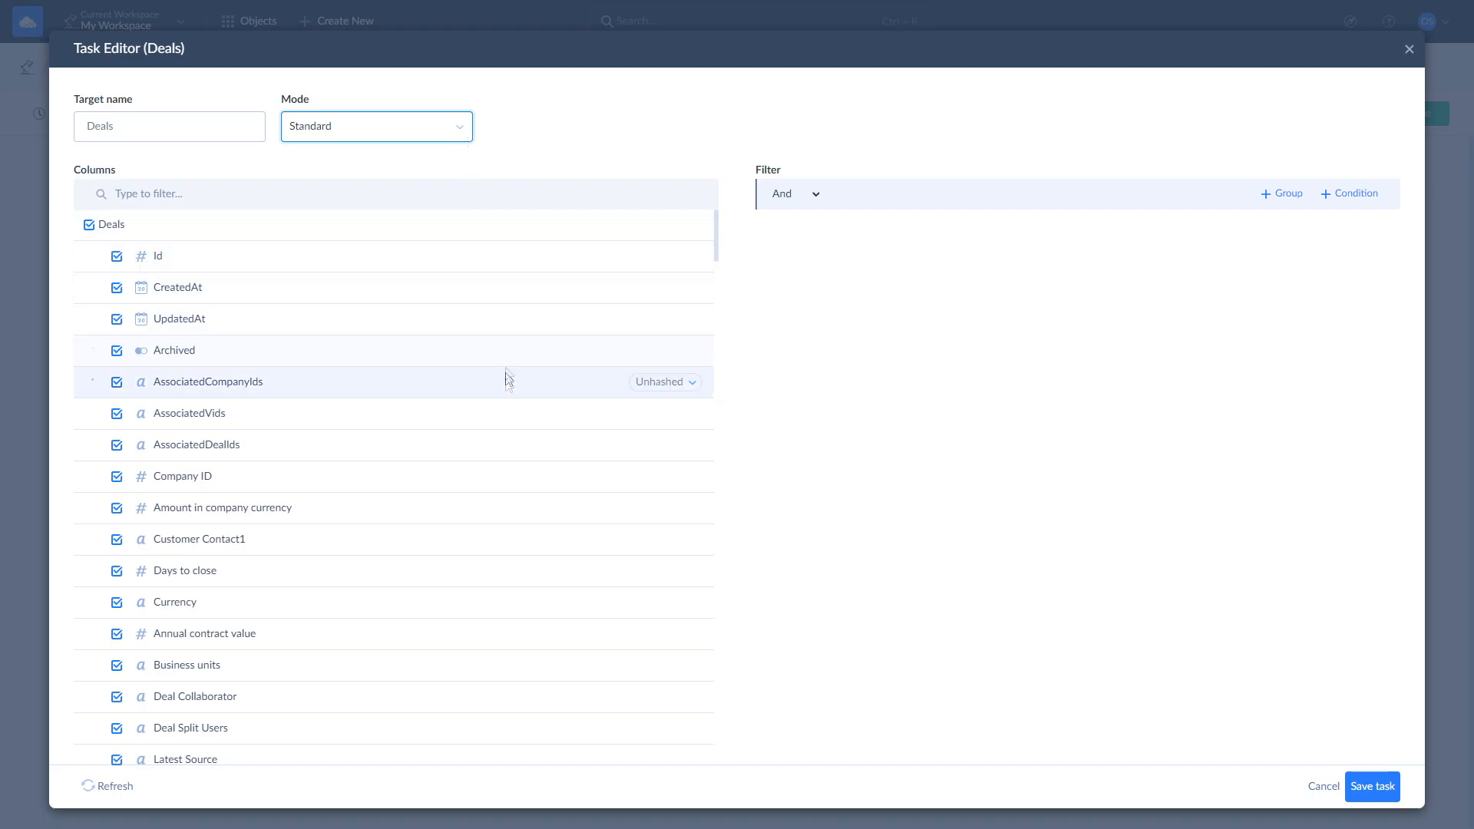
pyautogui.moveTo(518, 445)
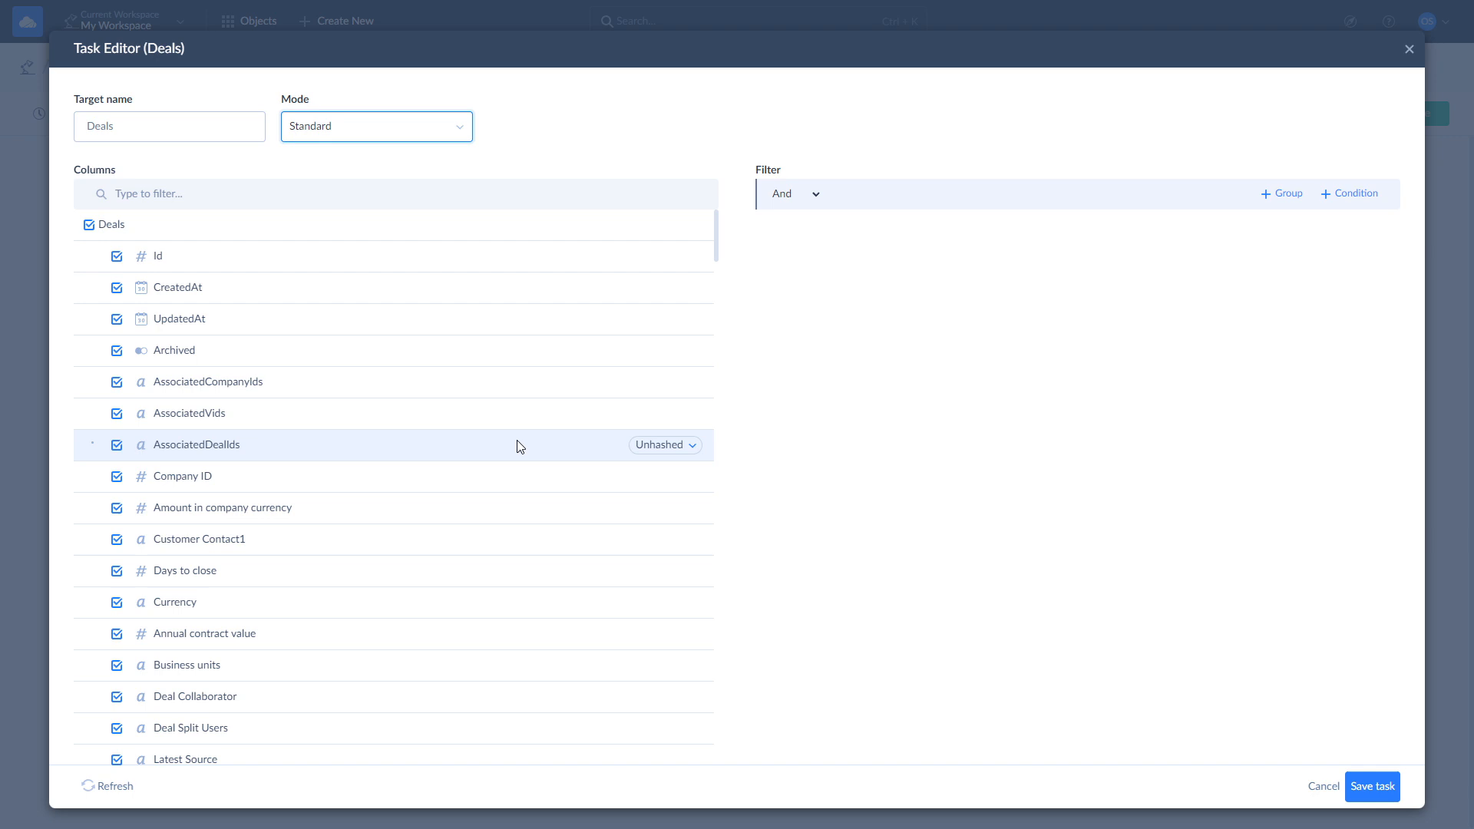
pyautogui.moveTo(658, 450)
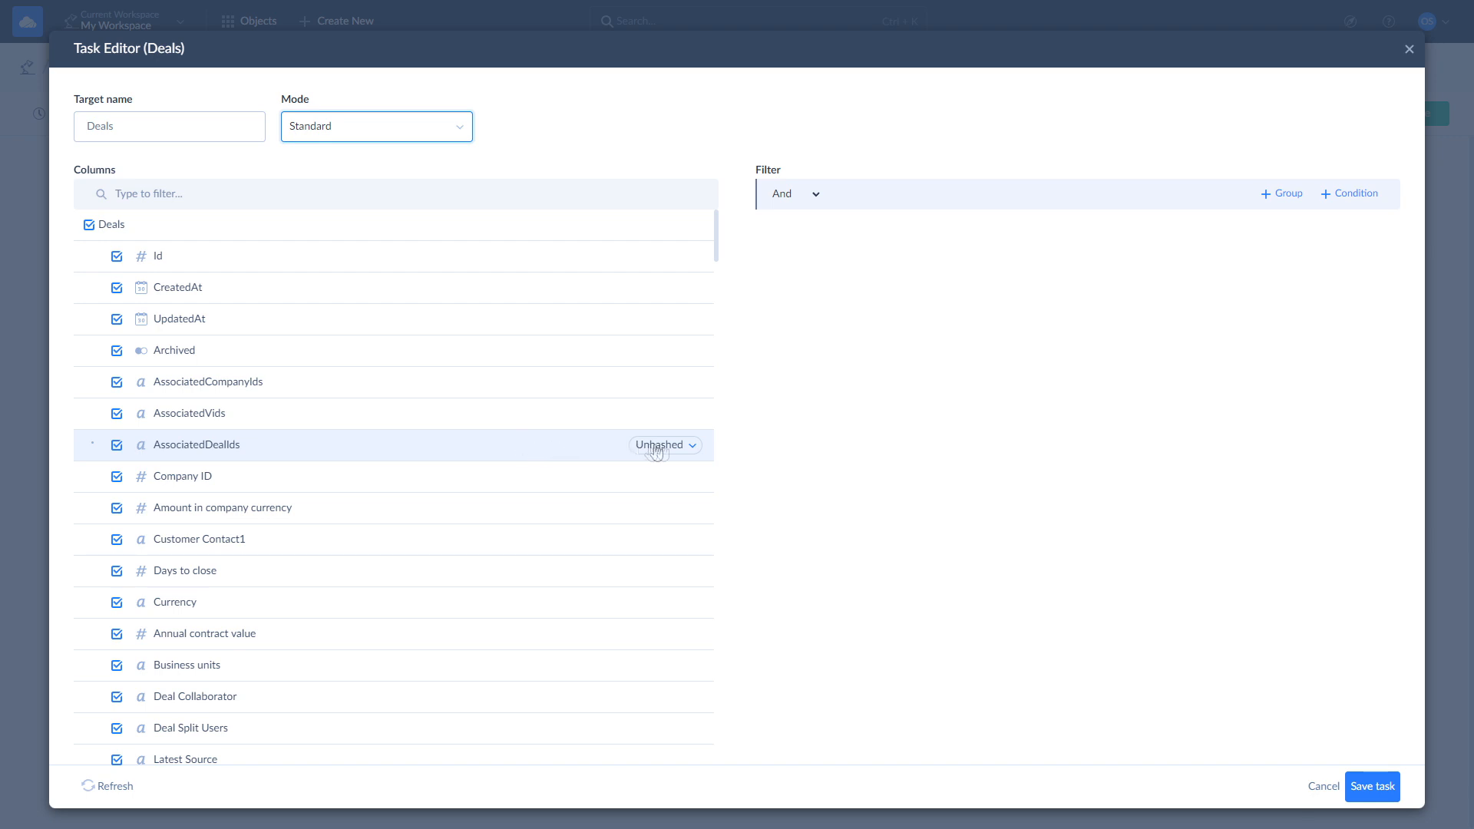
# Set the AssociatedDealIds column to Hashed and save the Deals task
pyautogui.click(663, 445)
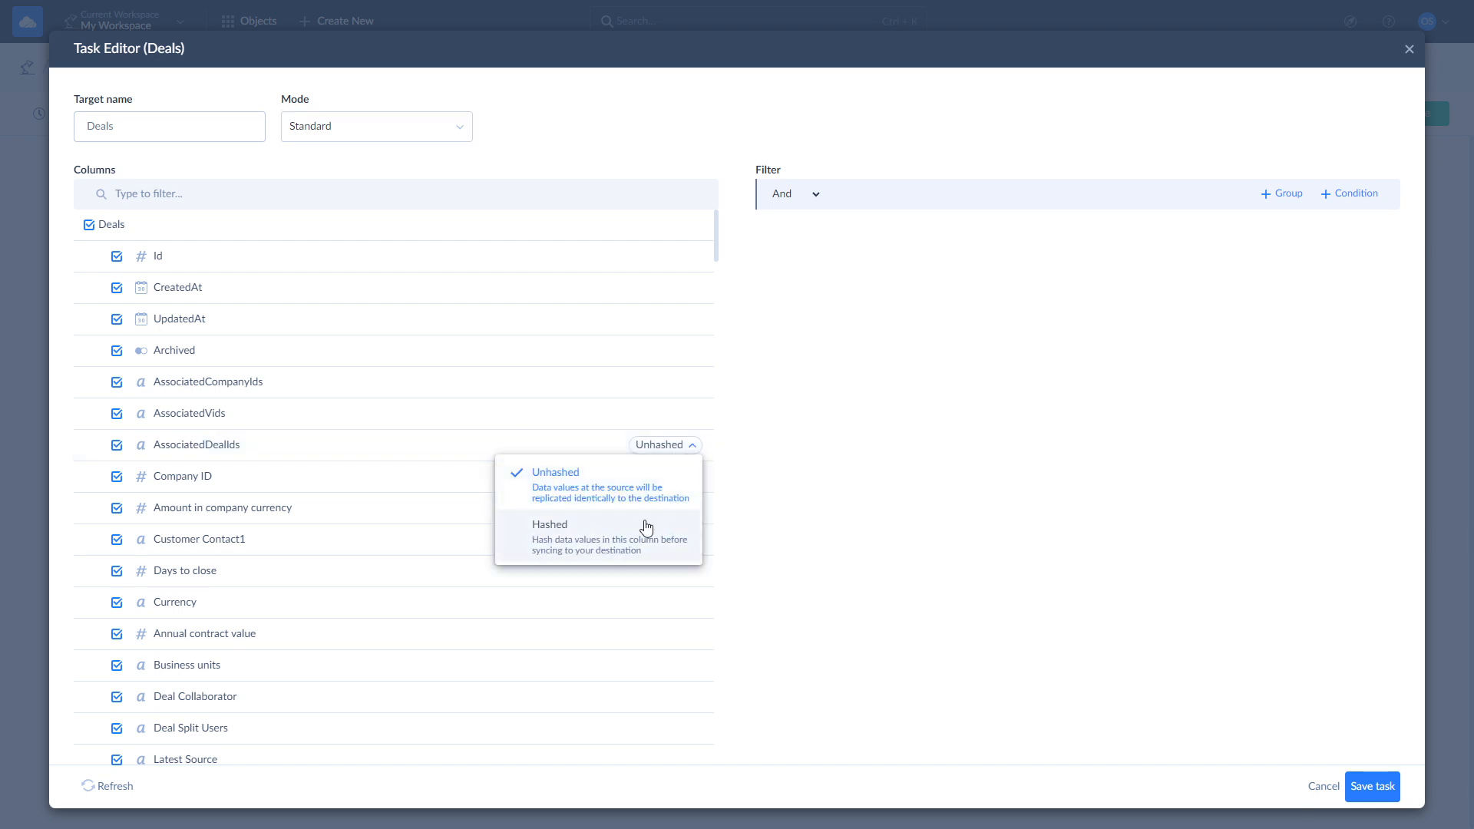
pyautogui.click(549, 524)
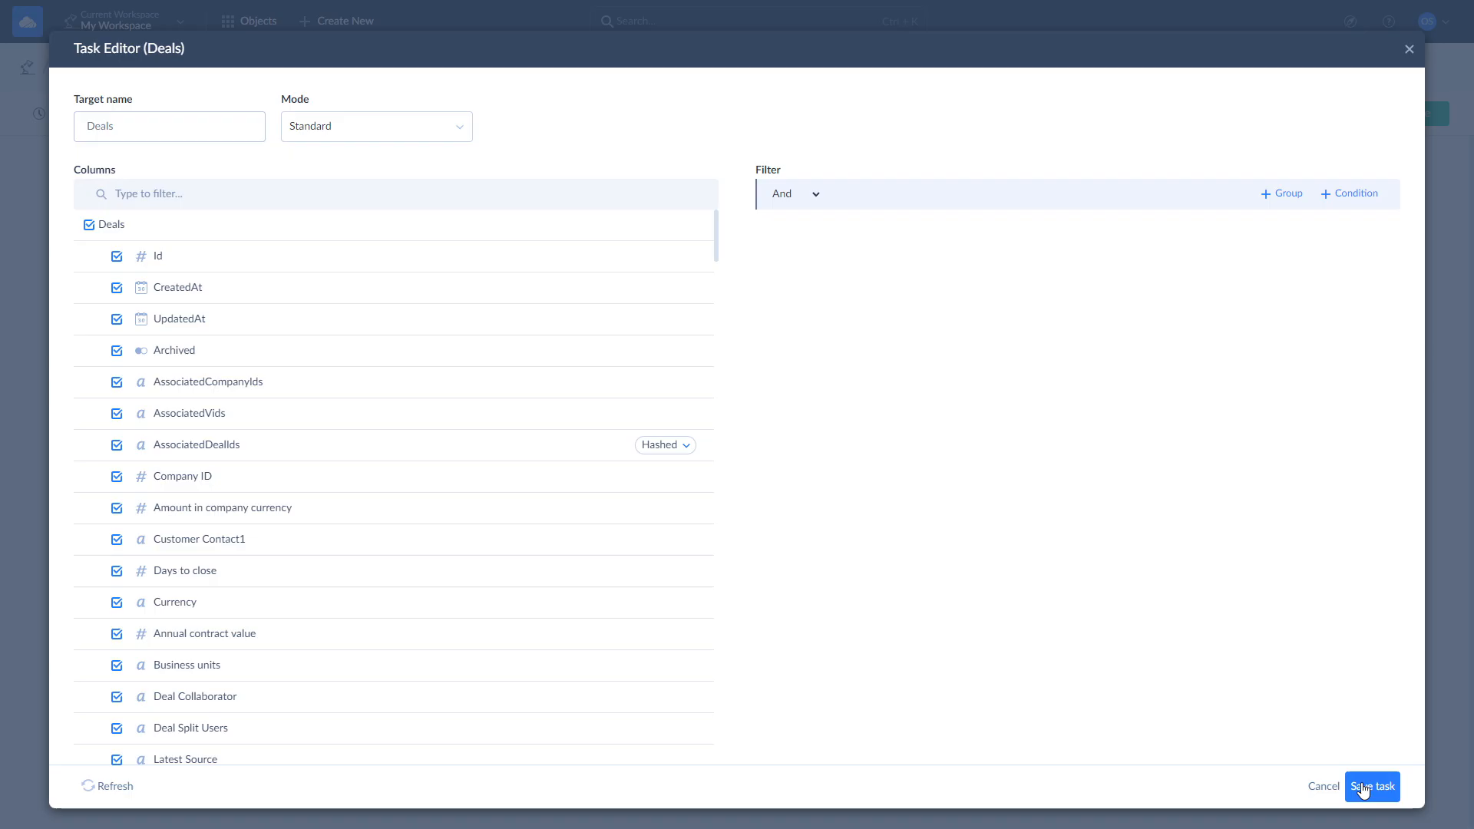
pyautogui.click(1371, 786)
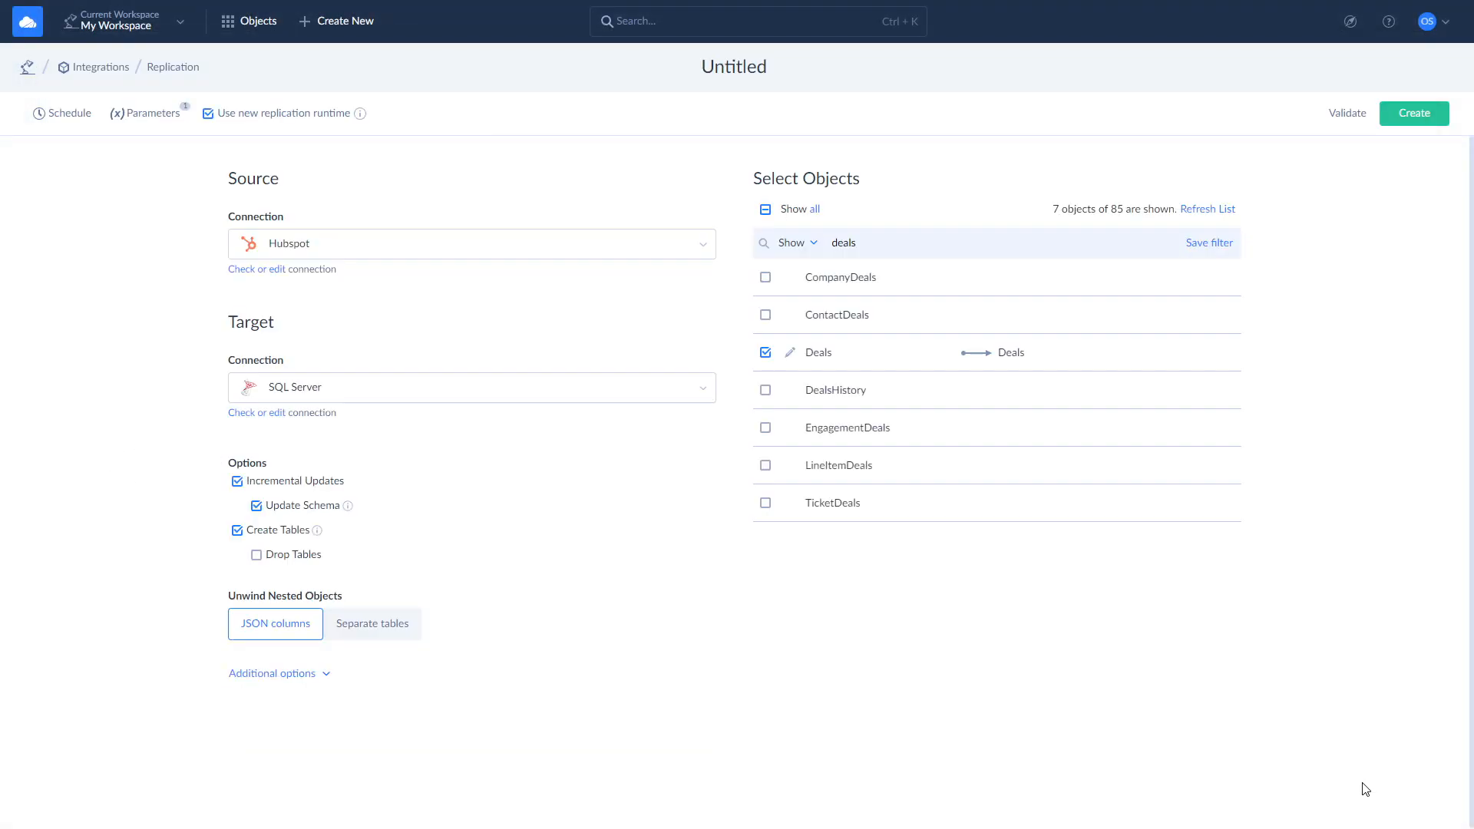
pyautogui.moveTo(430, 512)
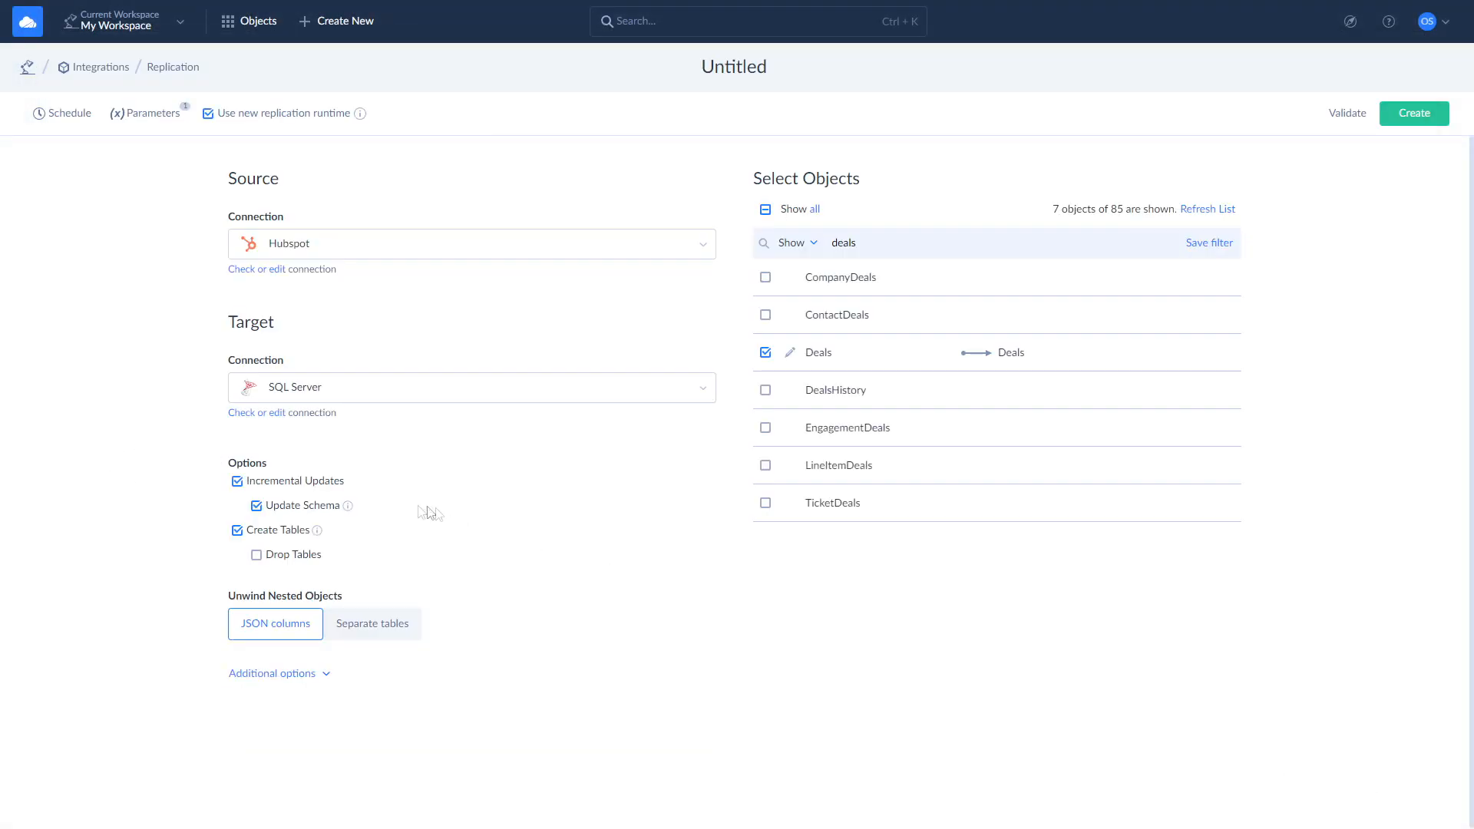
pyautogui.moveTo(347, 494)
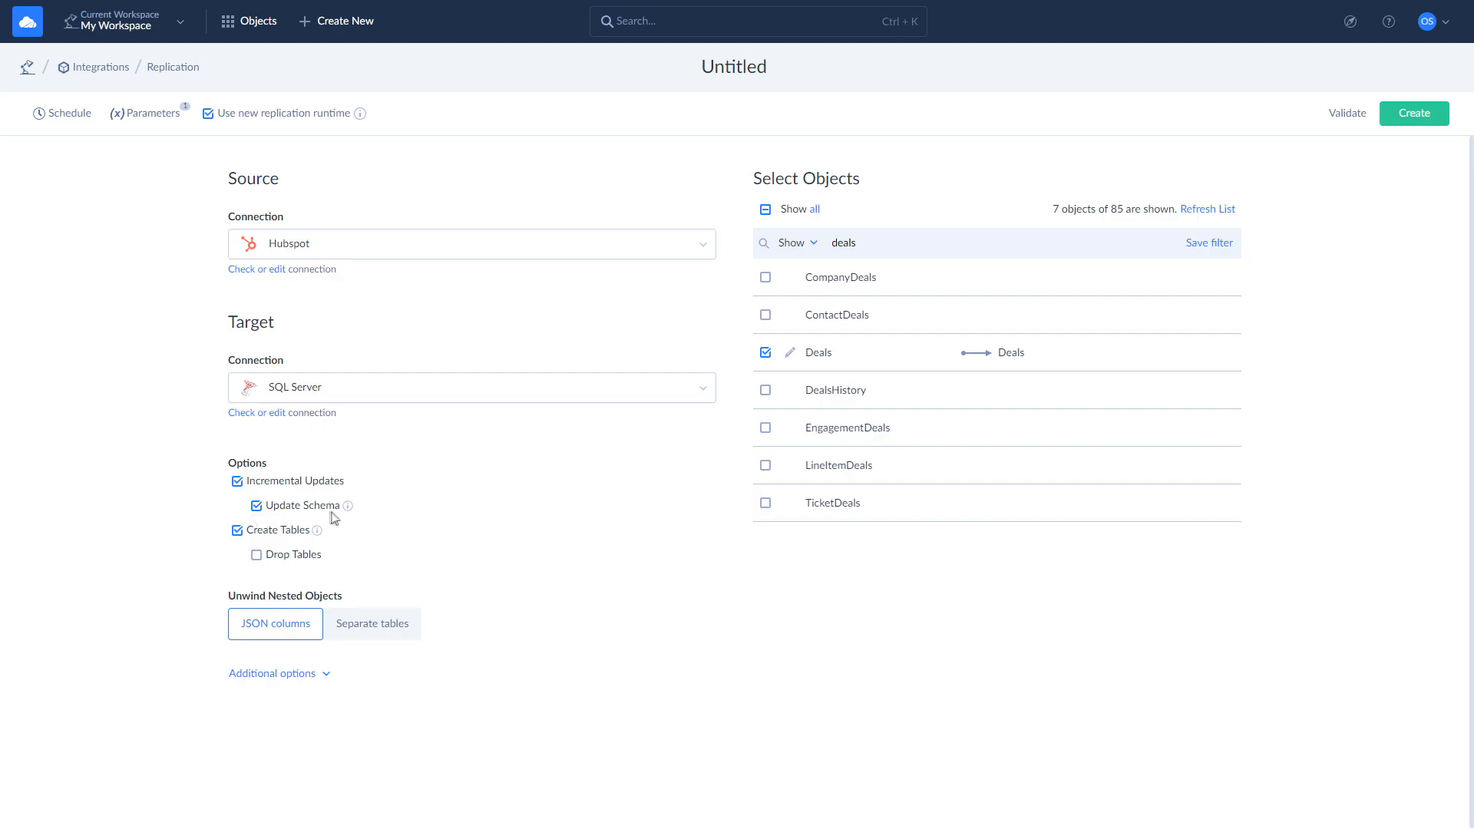
pyautogui.moveTo(347, 506)
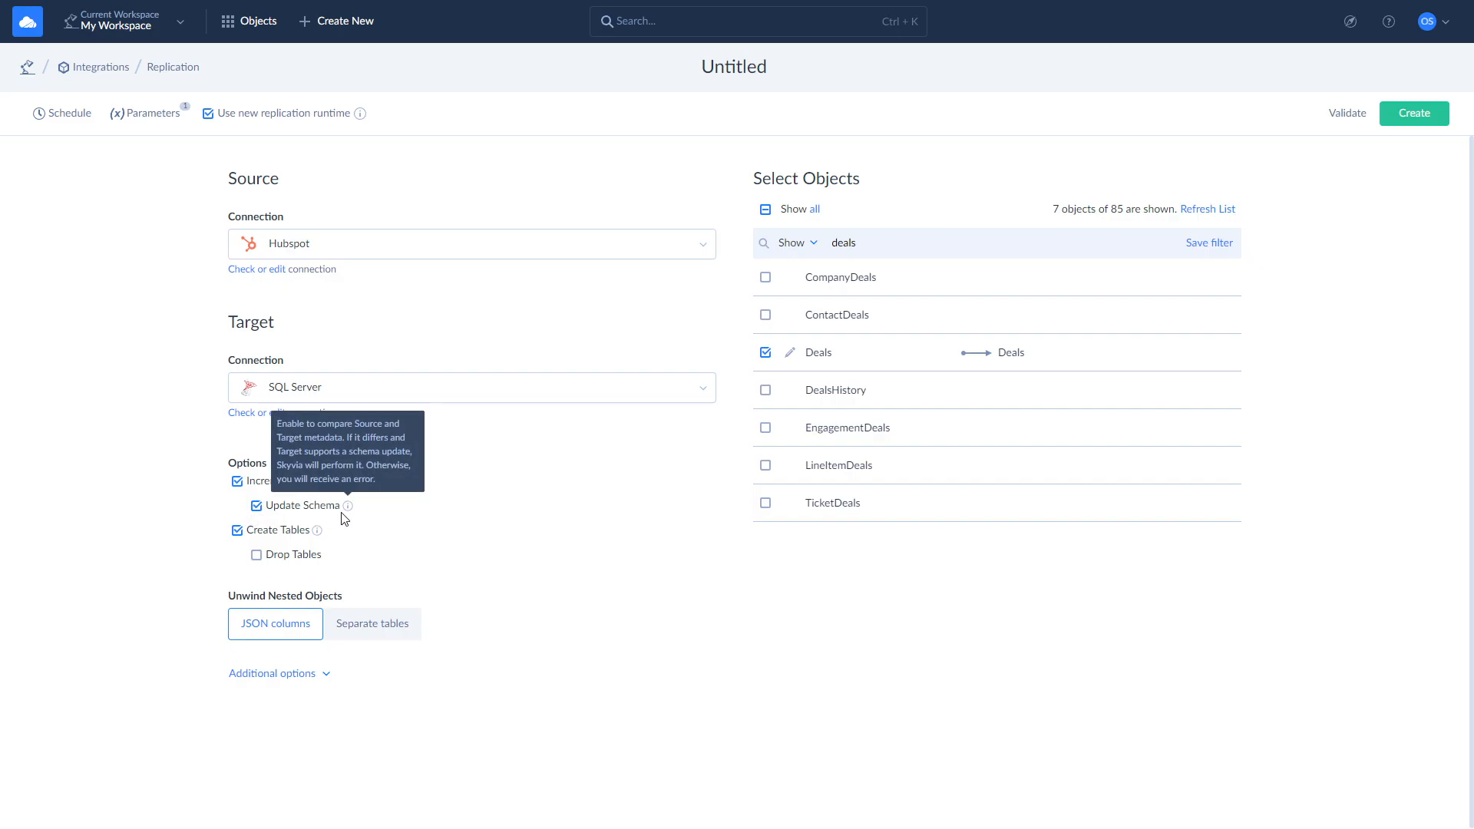
pyautogui.moveTo(343, 524)
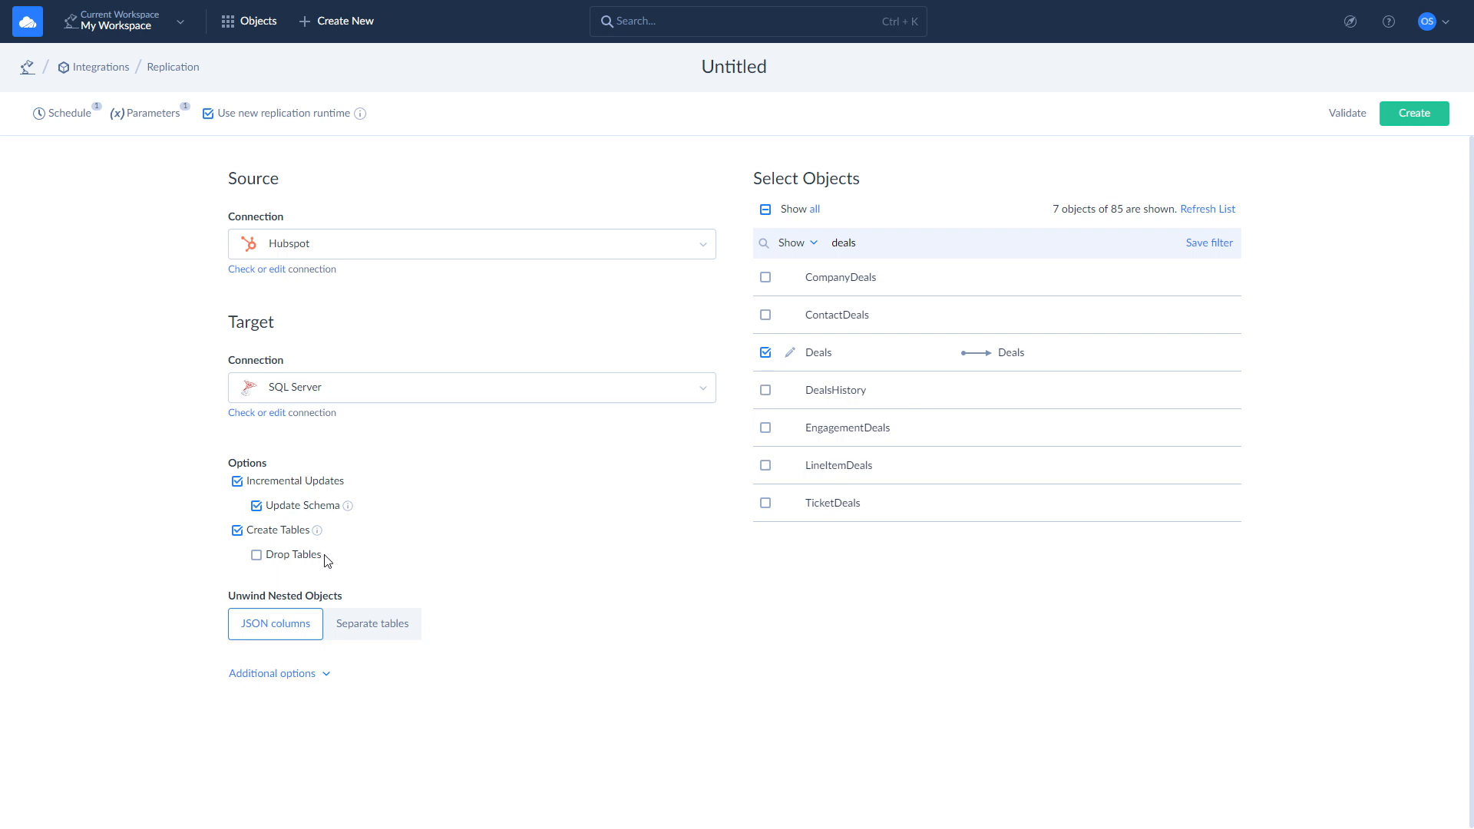
# Save an enabled recurring schedule running every day at 07:00 starting now
pyautogui.click(64, 112)
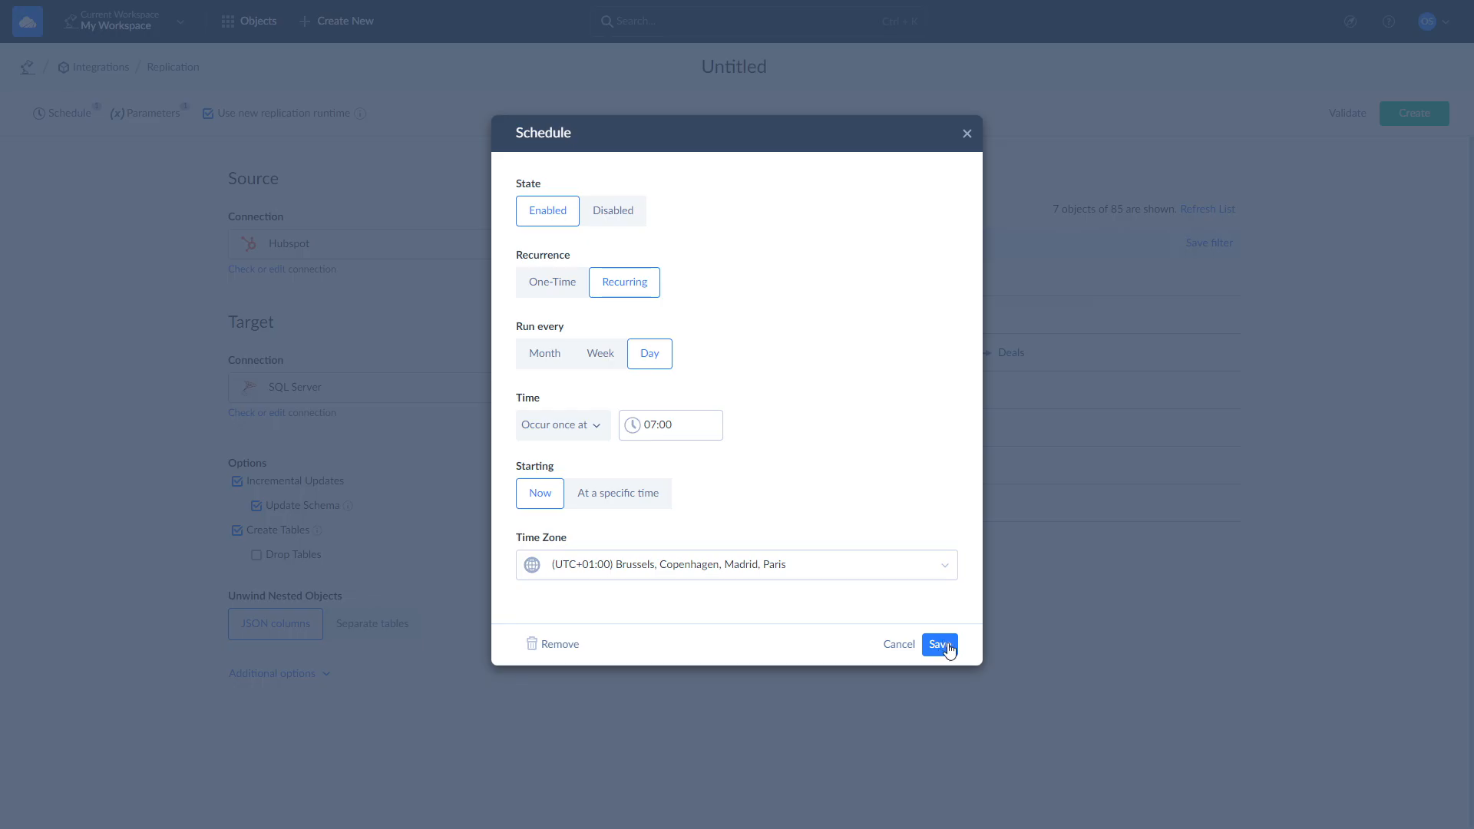
pyautogui.click(938, 644)
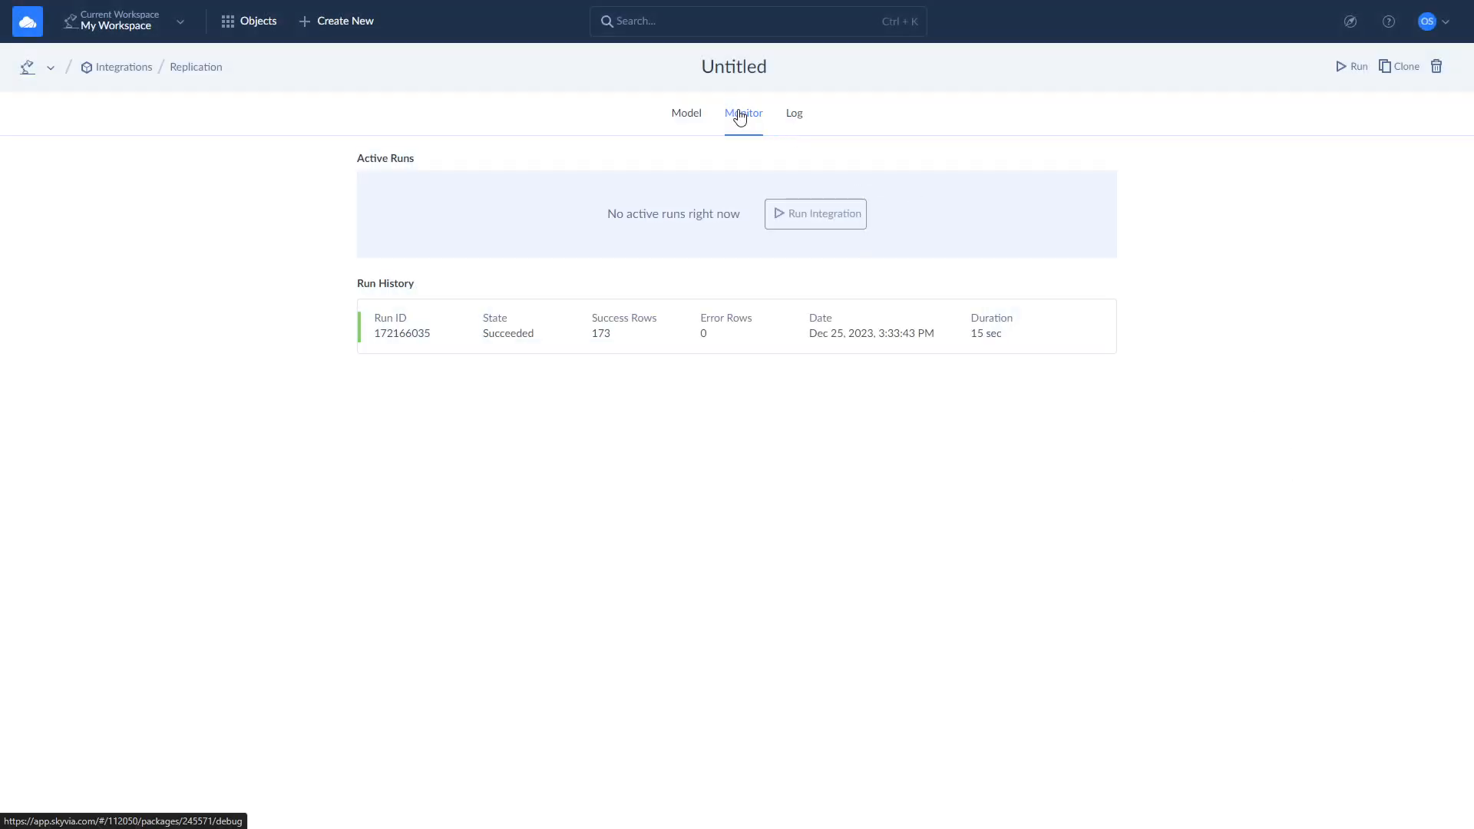
pyautogui.moveTo(741, 116)
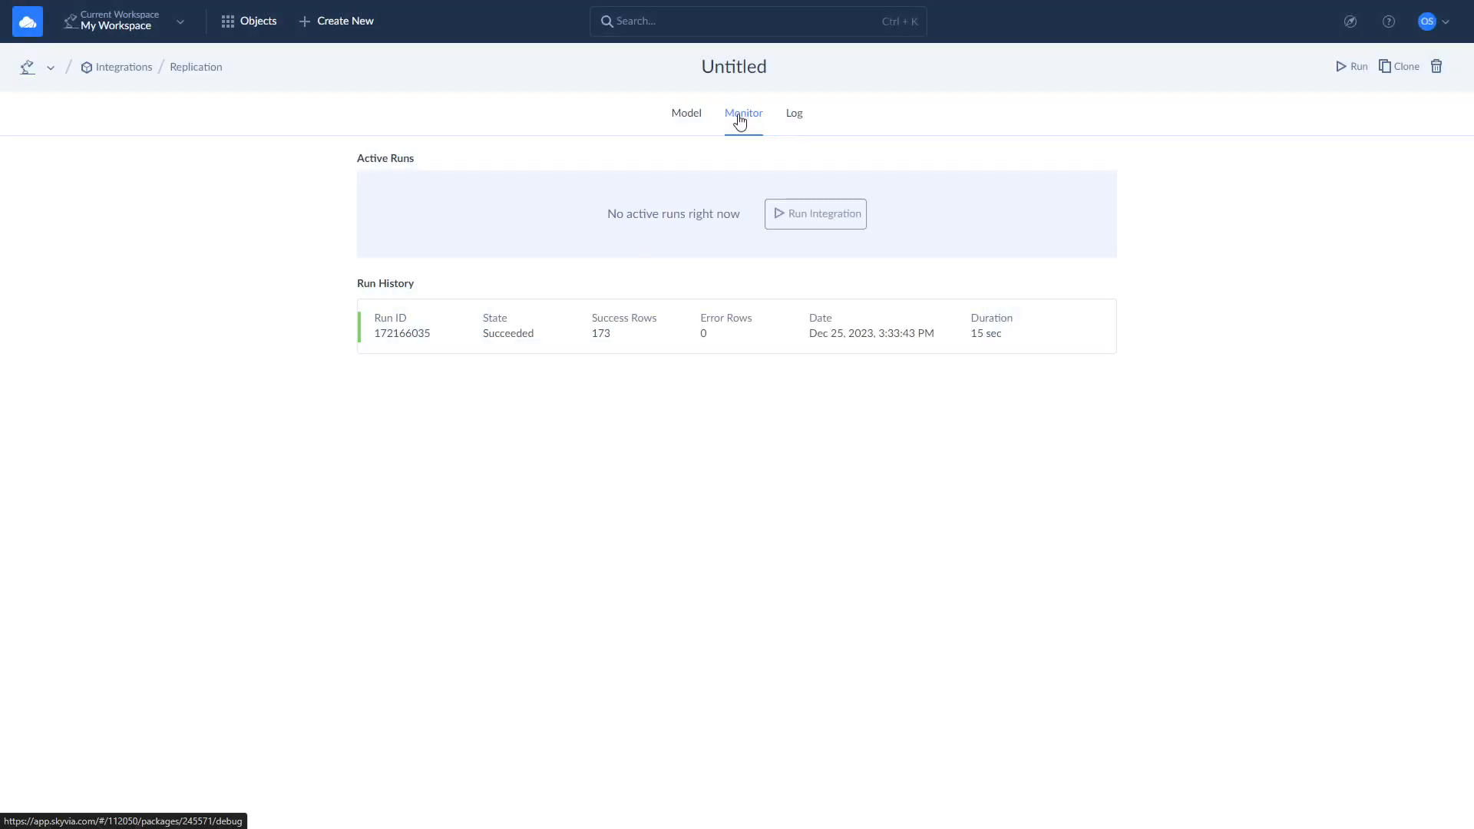
# View the succeeded 173-row run's details and log, then return to the Connections list
pyautogui.click(564, 326)
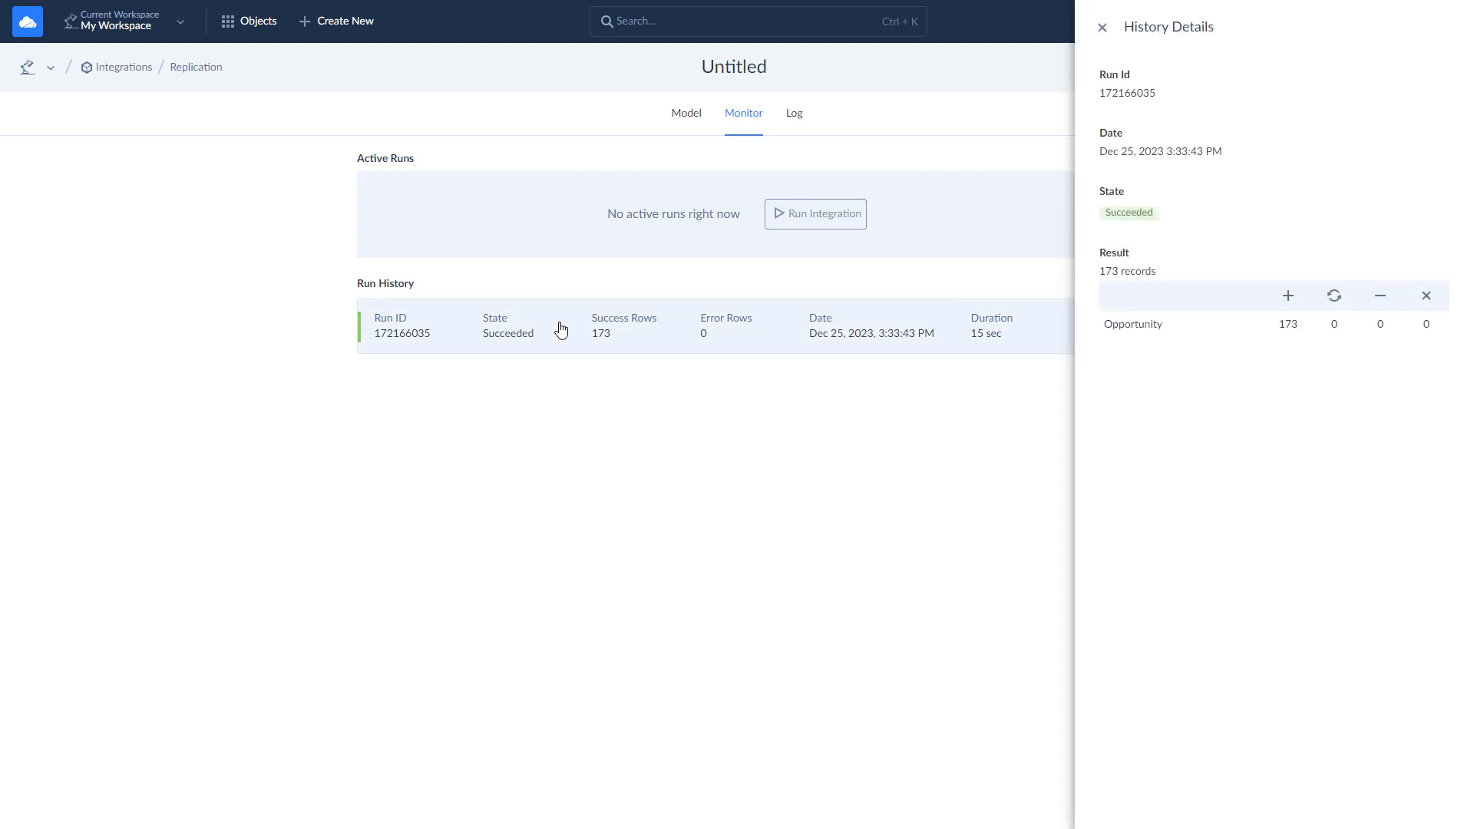
pyautogui.moveTo(795, 112)
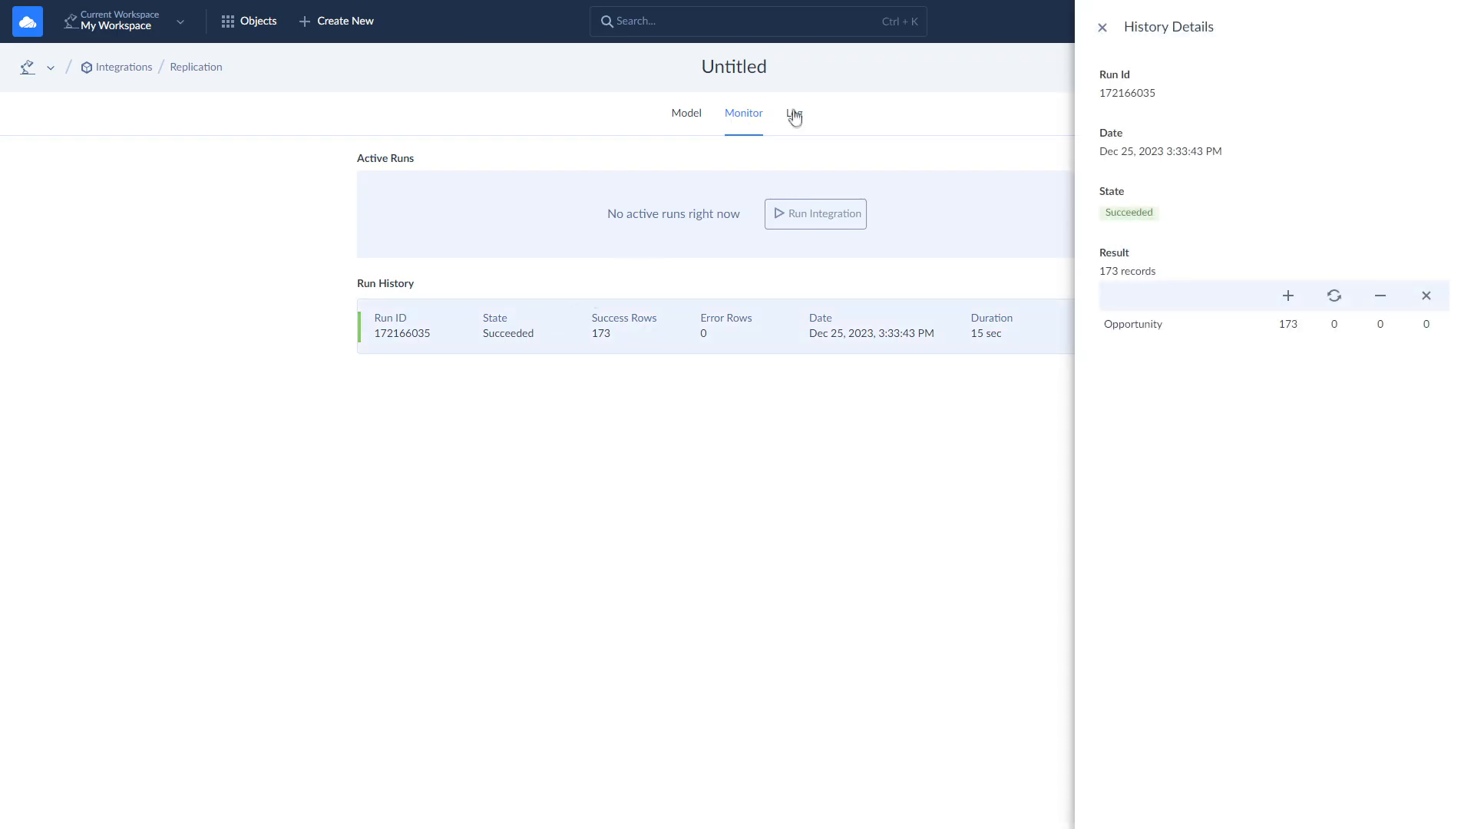
pyautogui.click(795, 113)
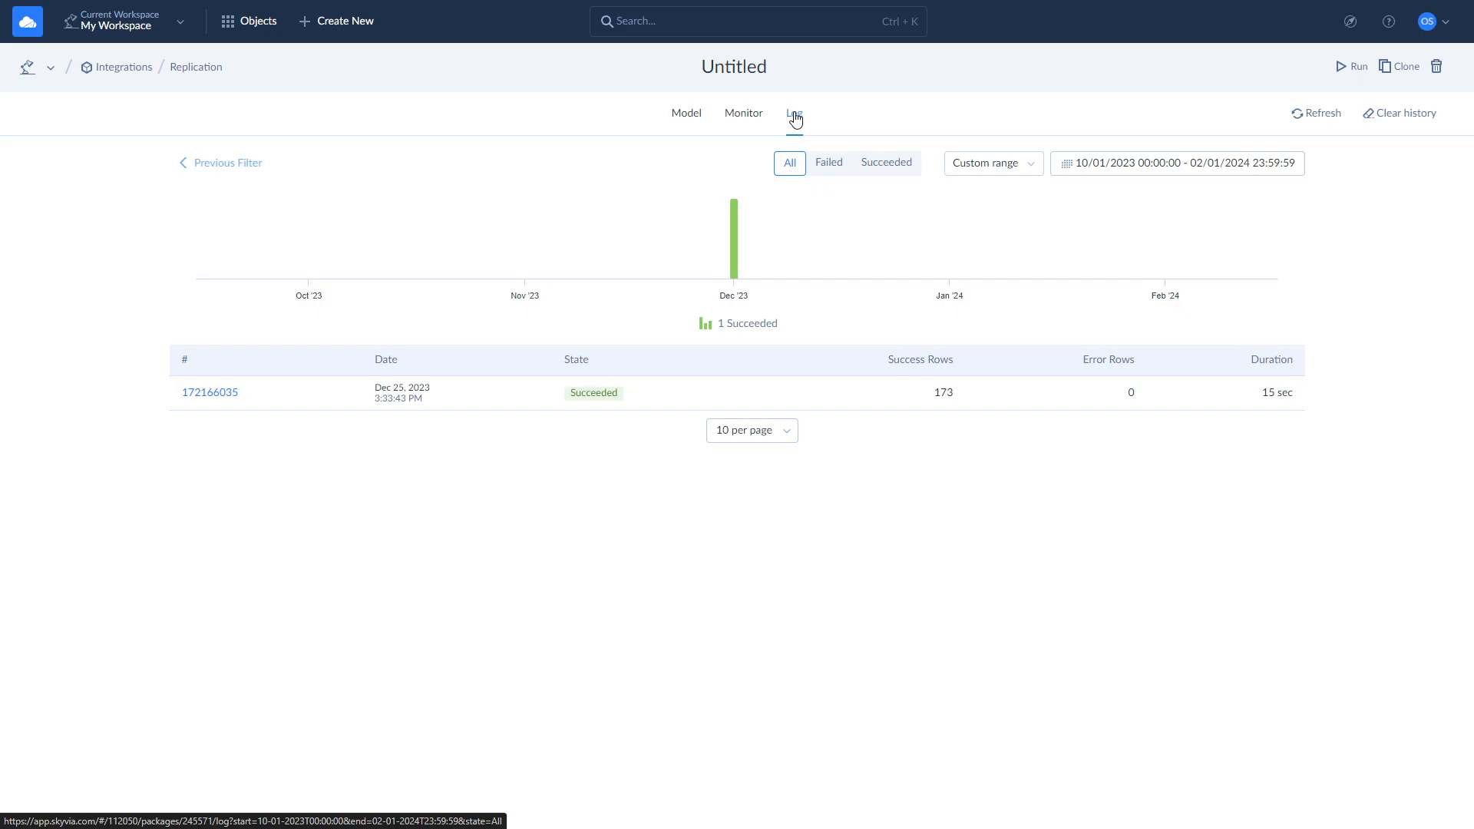
pyautogui.click(256, 21)
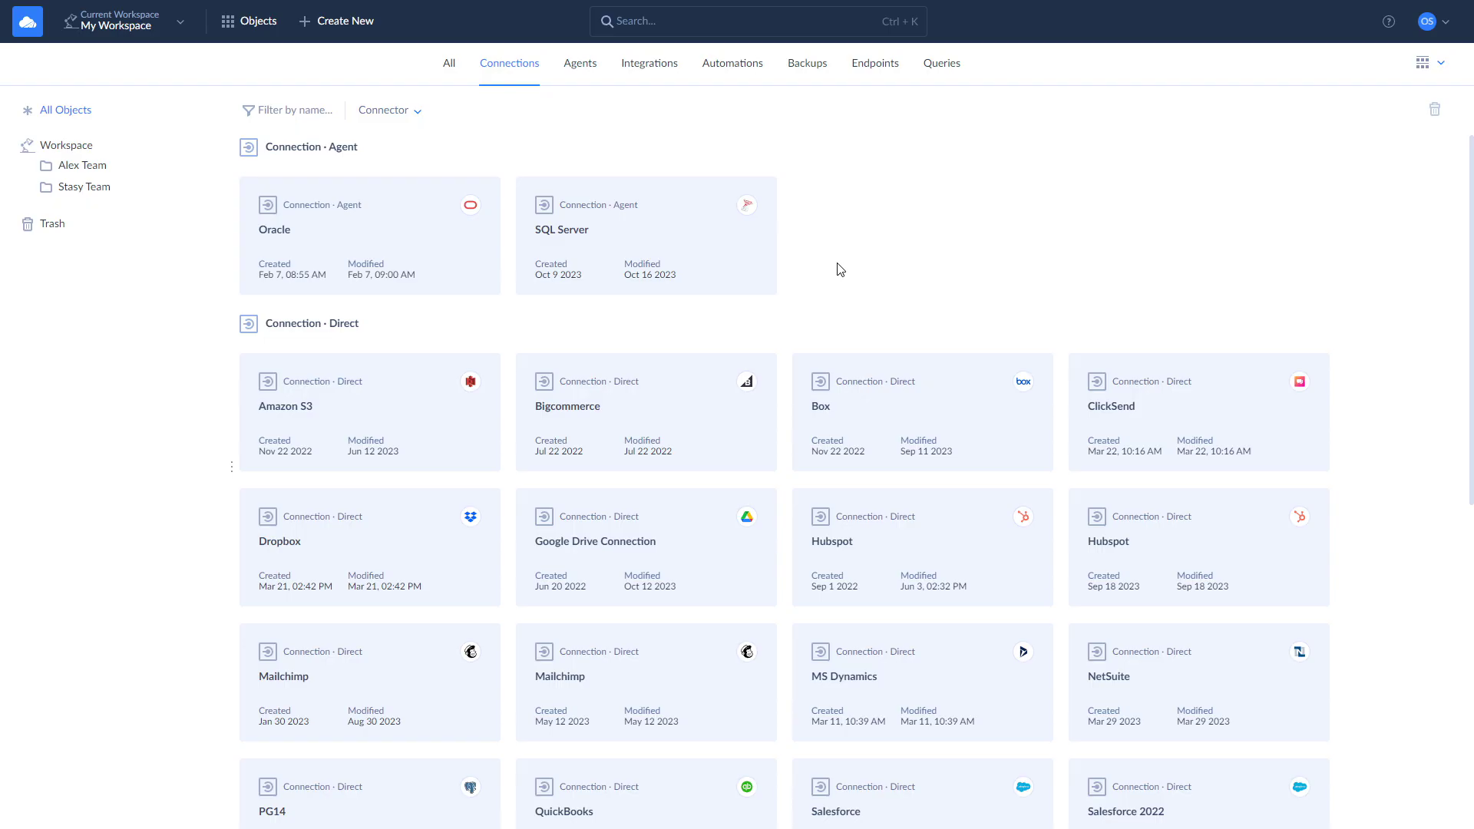
# Start a new import from a data source with SQL Server as the source connection
pyautogui.click(335, 20)
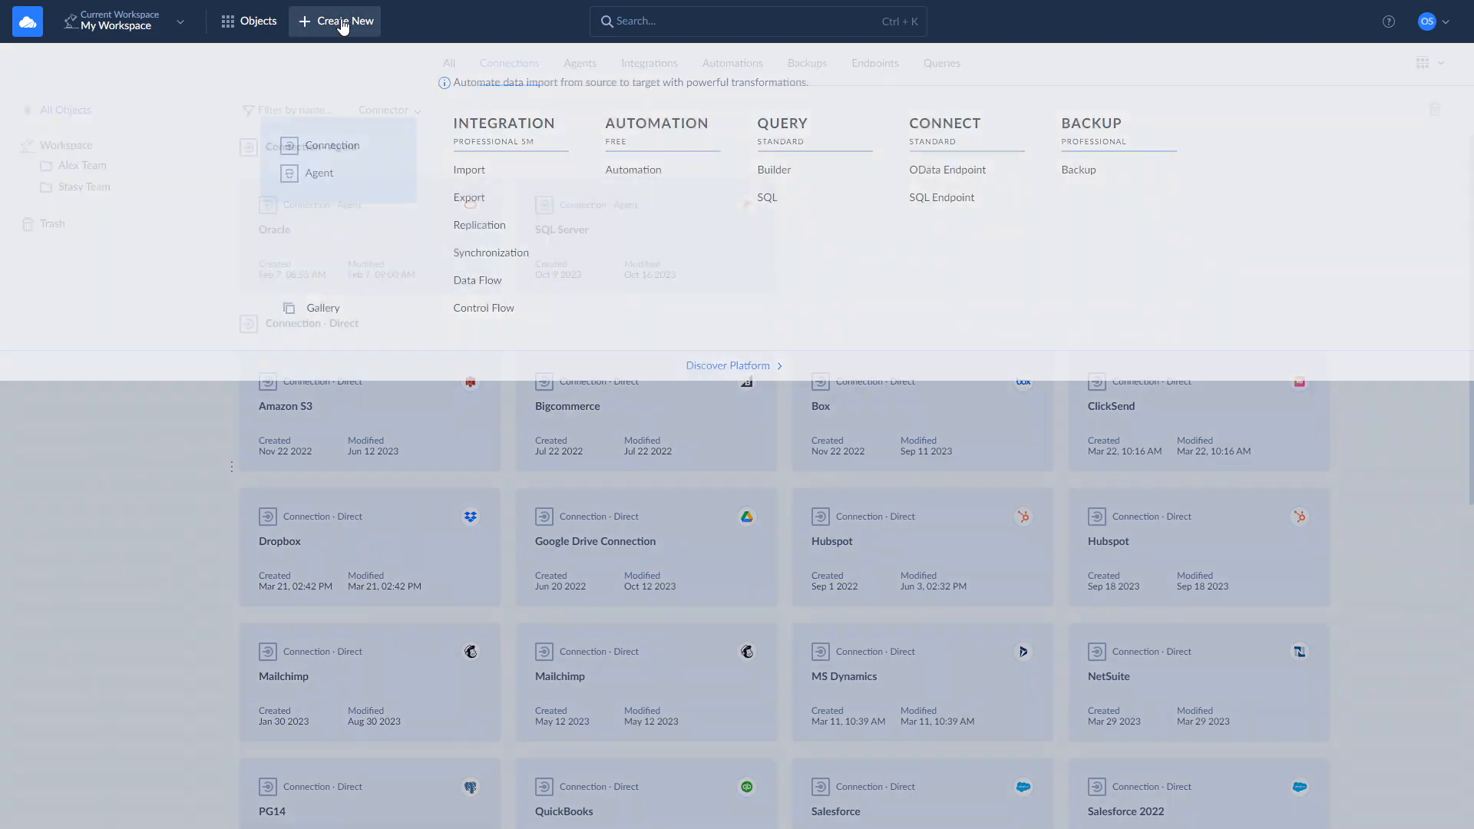
pyautogui.click(469, 170)
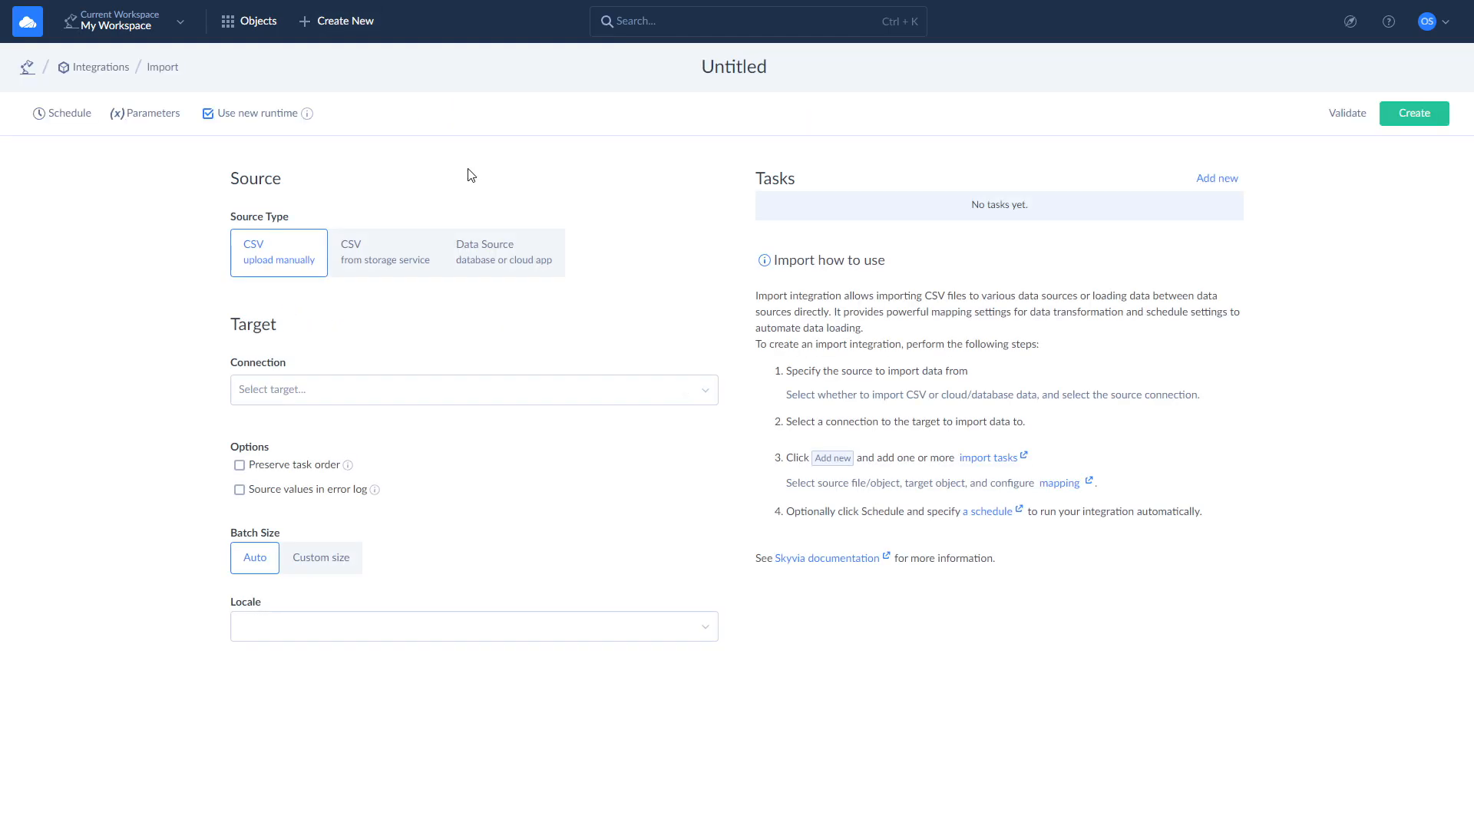
pyautogui.click(502, 252)
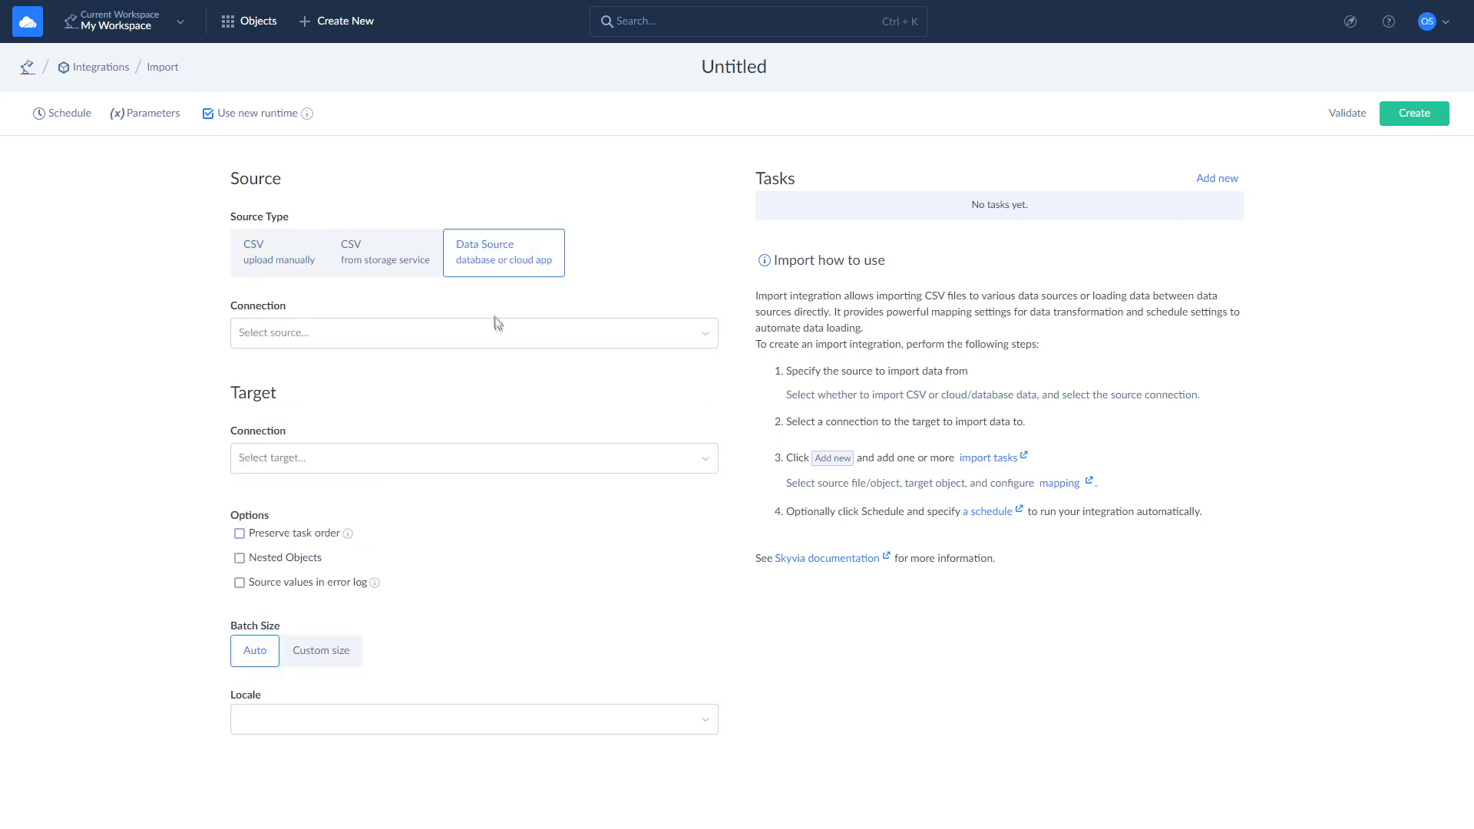
pyautogui.write('sq')
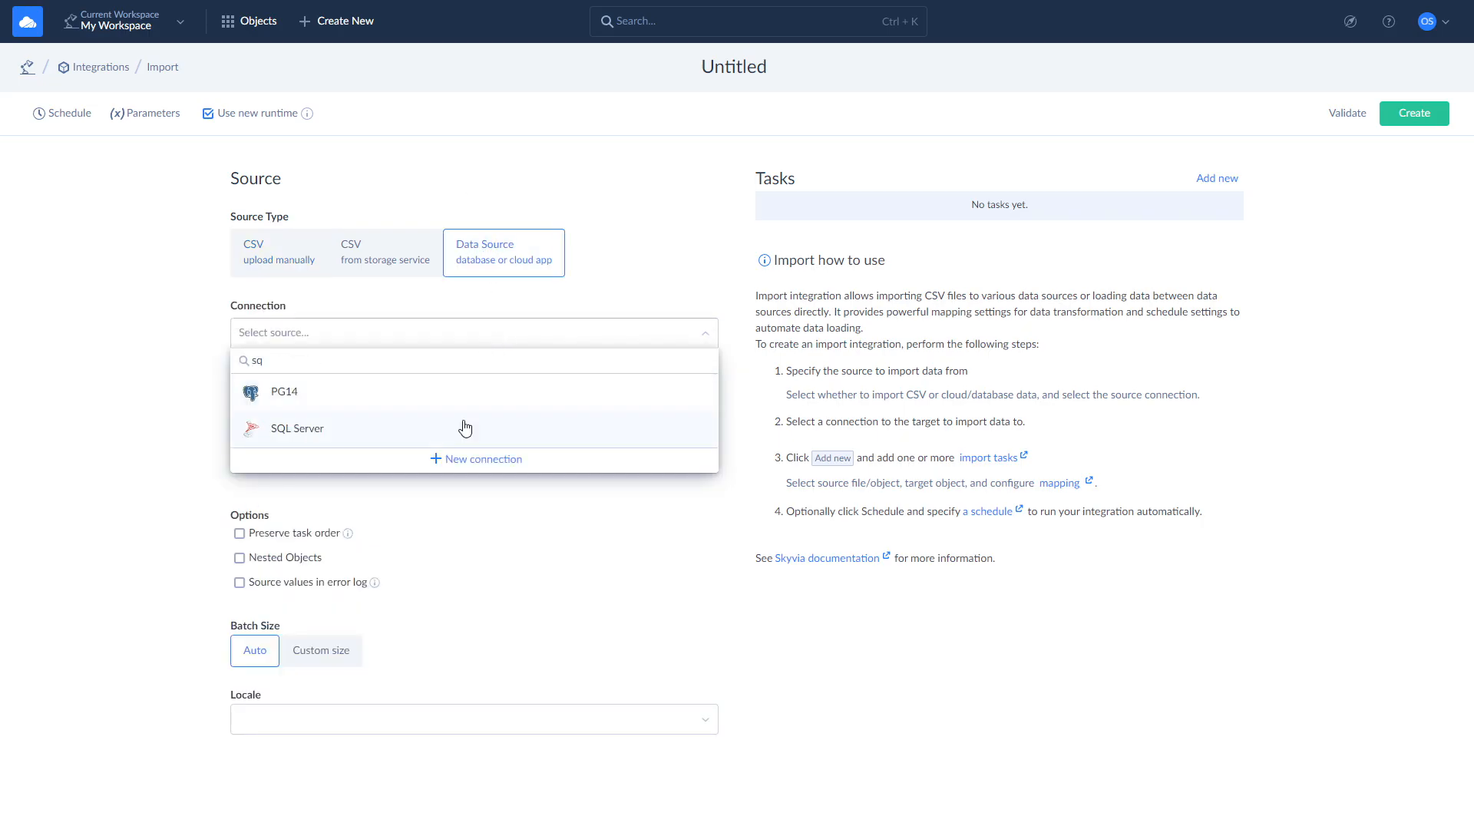
pyautogui.click(297, 428)
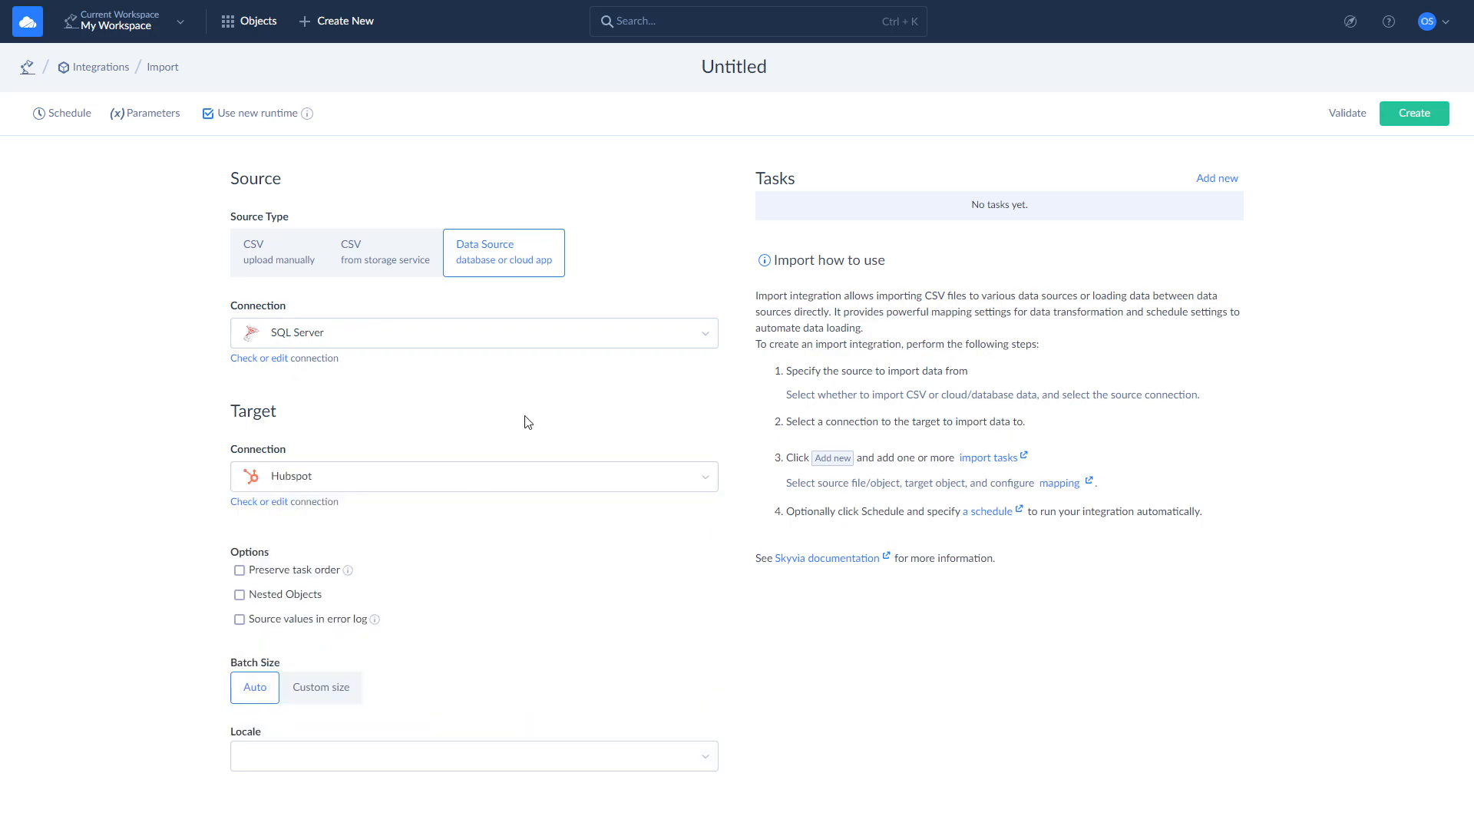
pyautogui.moveTo(1216, 179)
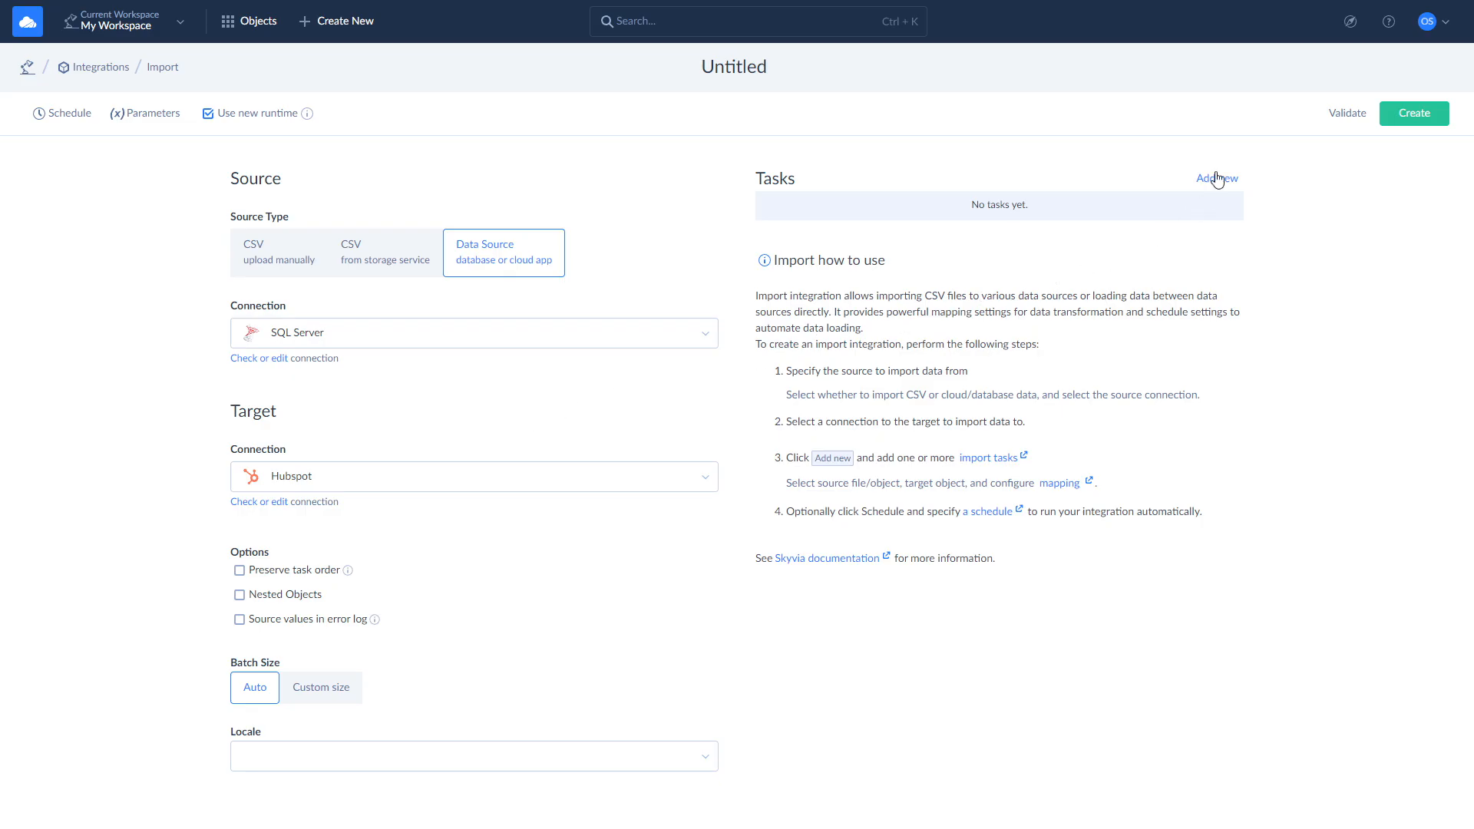
# Add an import task with dbo.CompanyScore as its source table
pyautogui.click(1213, 177)
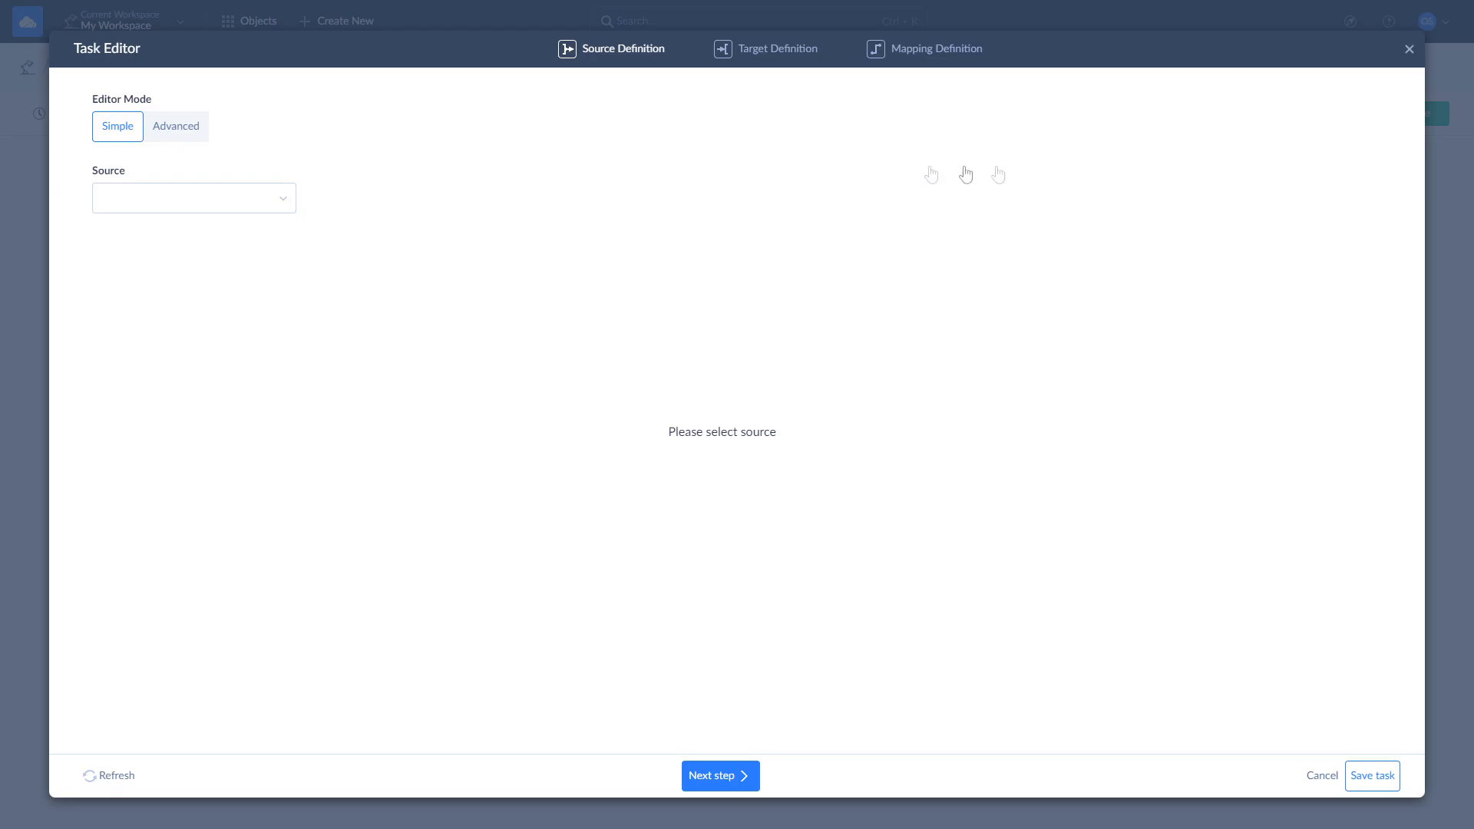
pyautogui.click(194, 198)
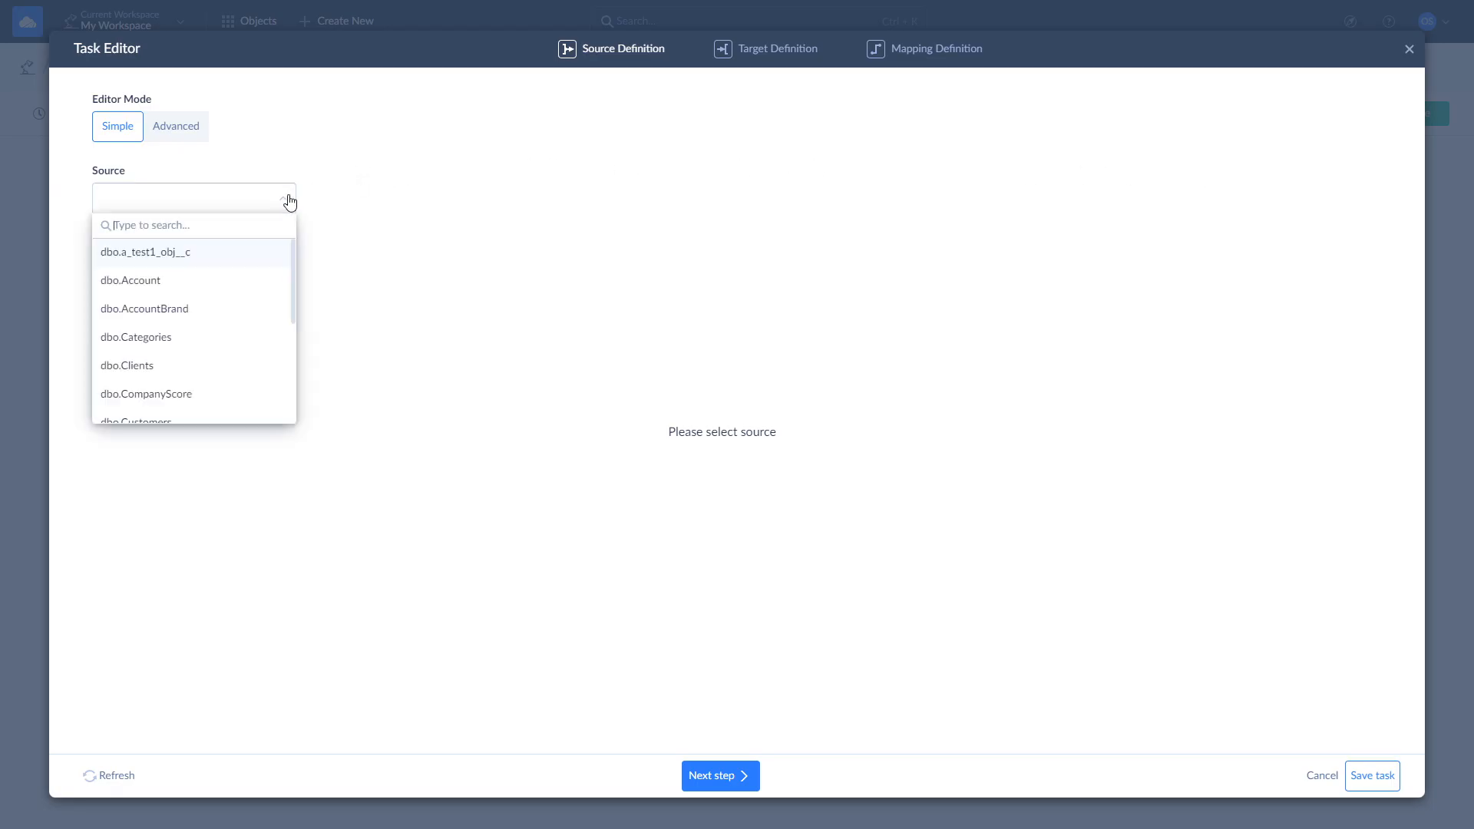
pyautogui.write('comp')
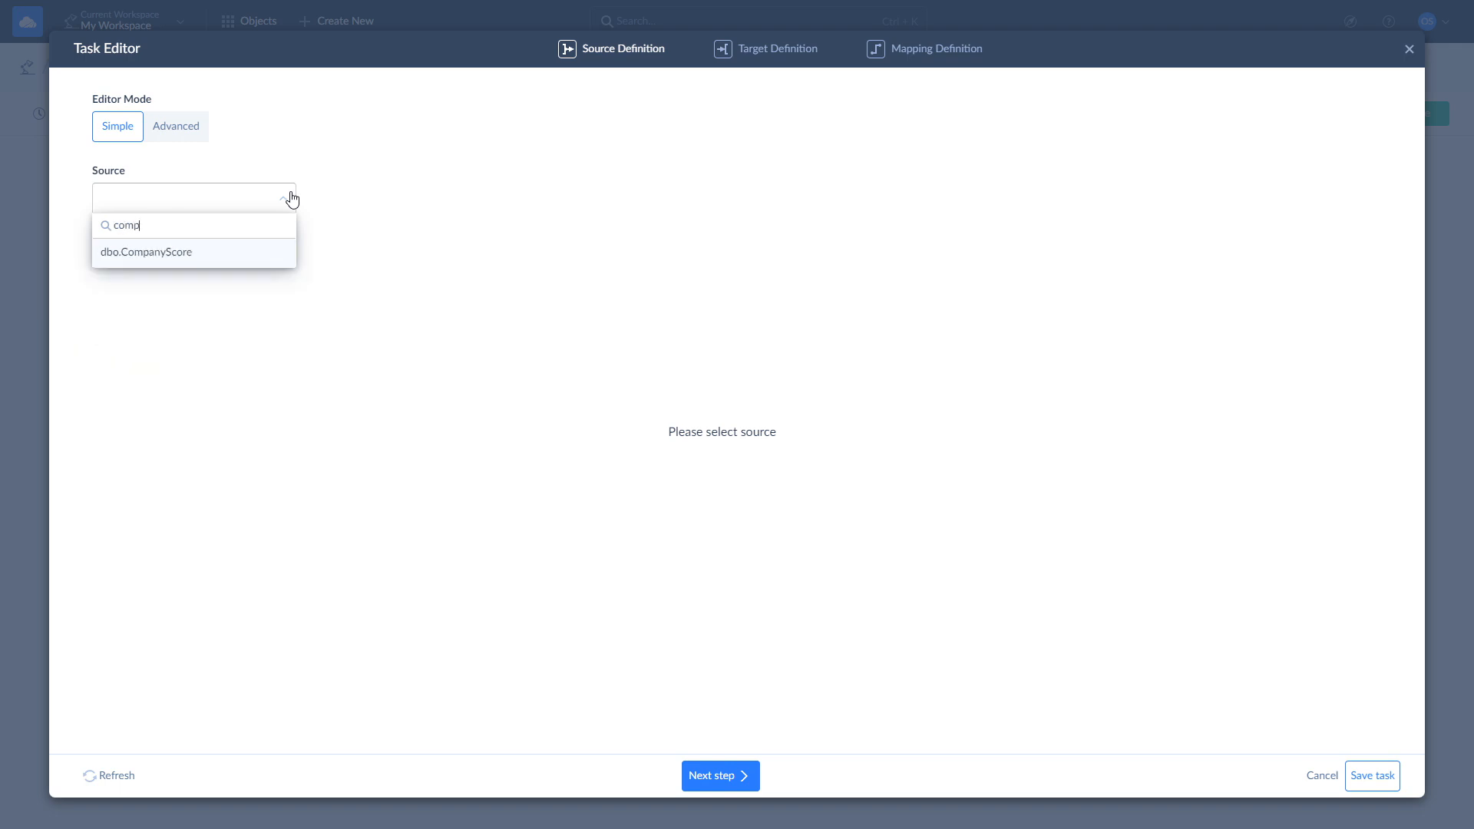
pyautogui.click(146, 252)
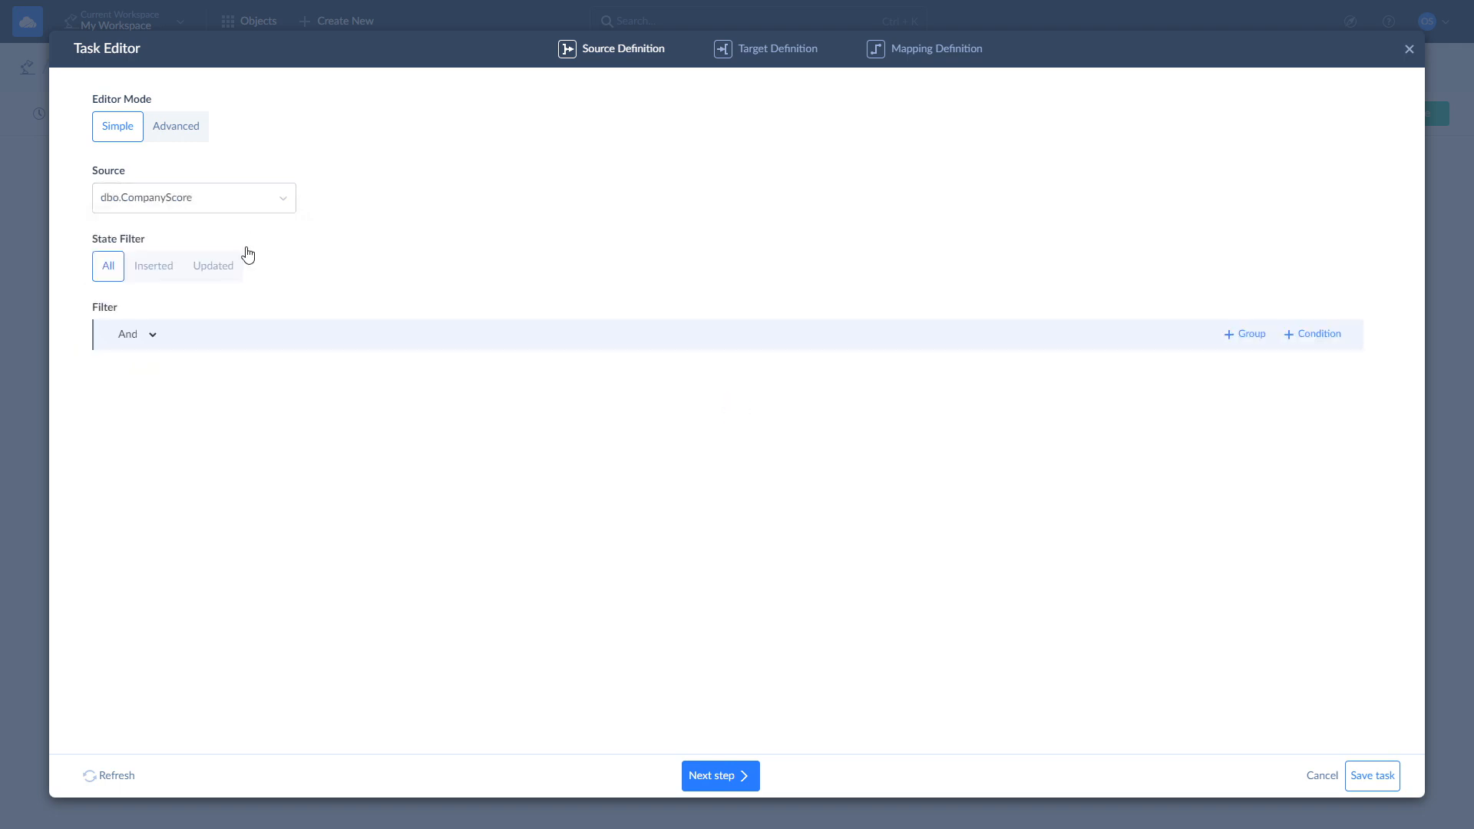
pyautogui.moveTo(220, 229)
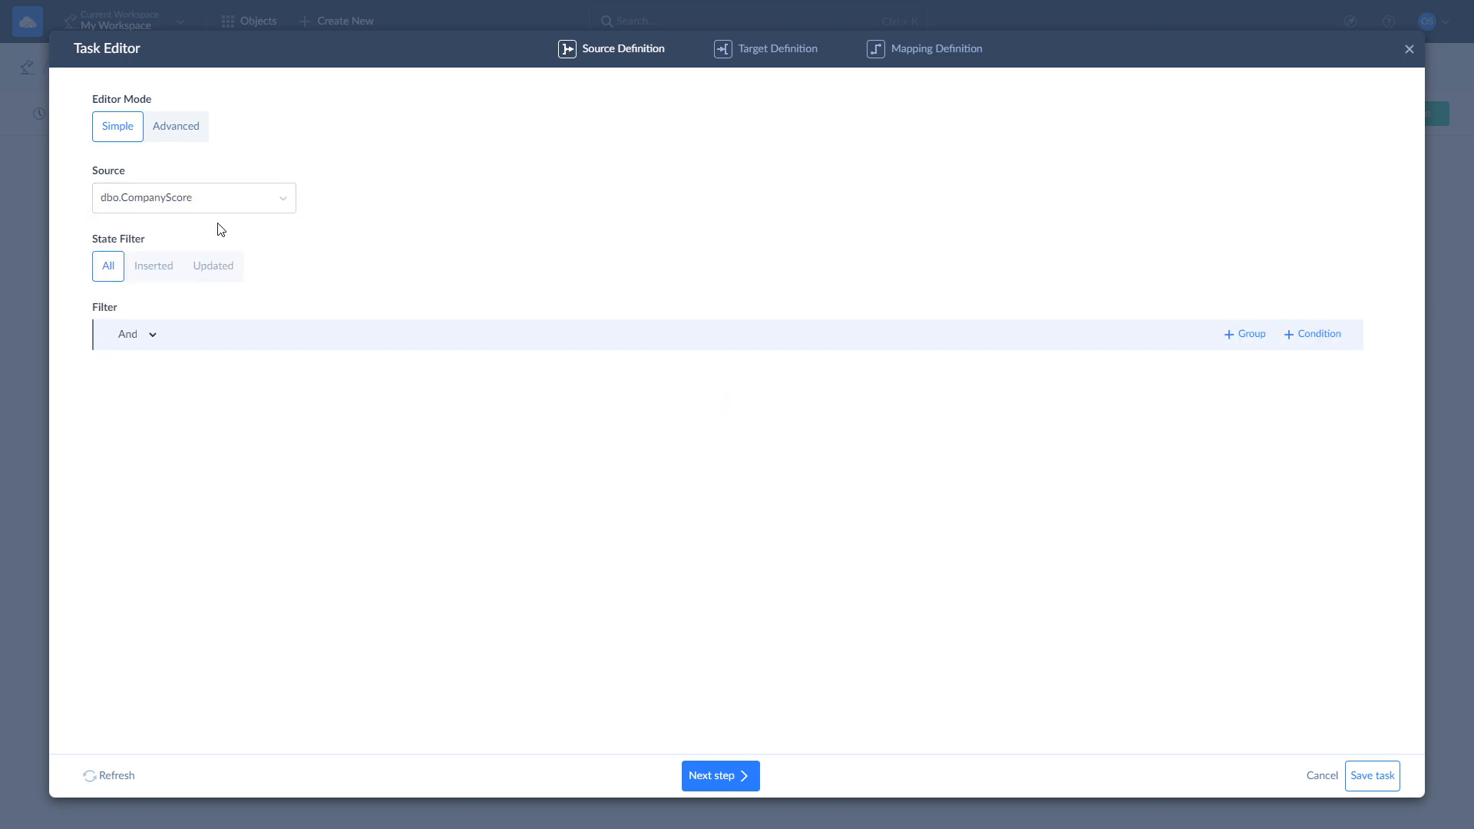
# Filter the source to rows where Score is less than 1
pyautogui.click(1316, 334)
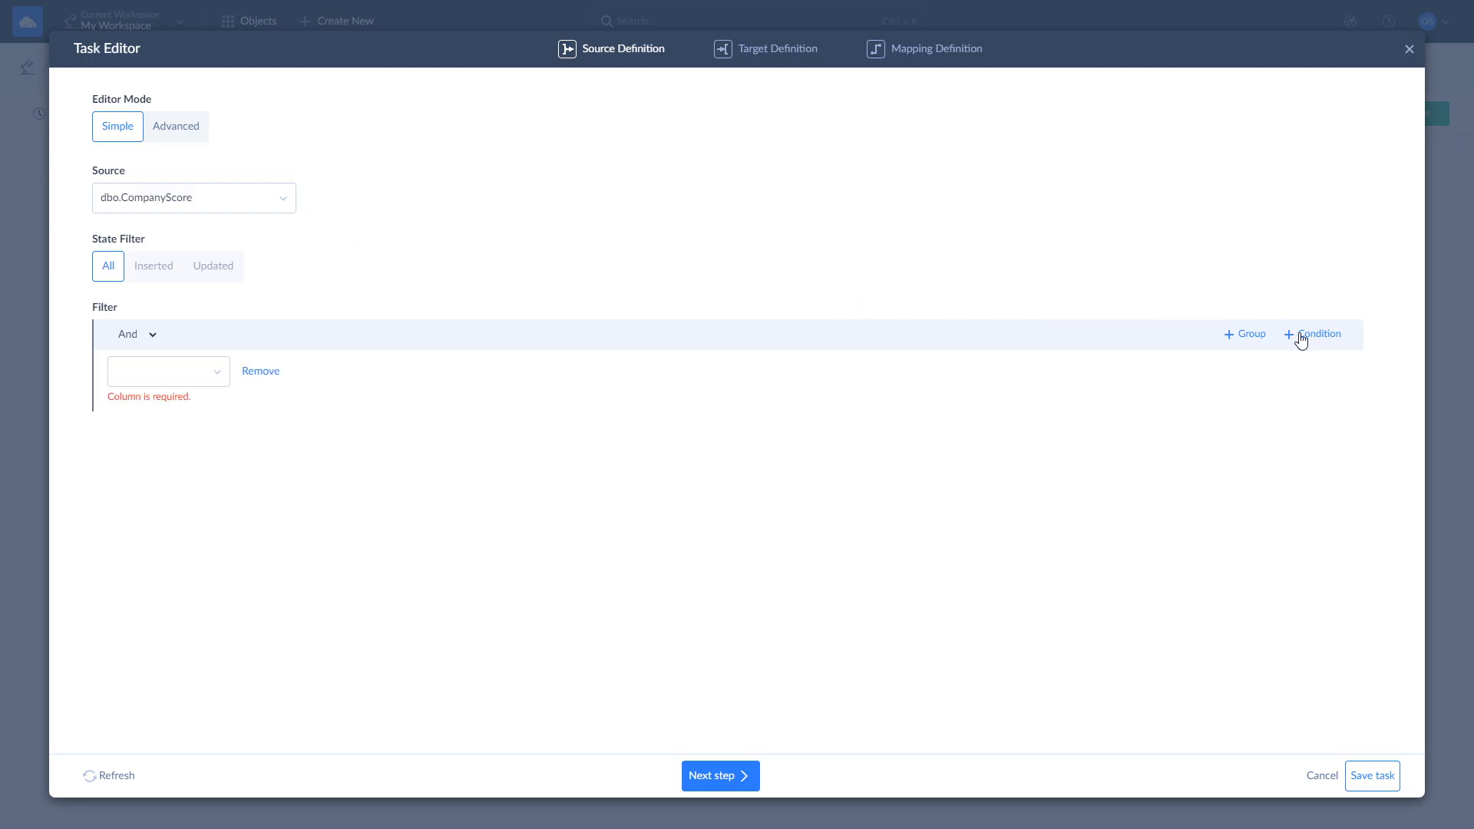
pyautogui.click(167, 370)
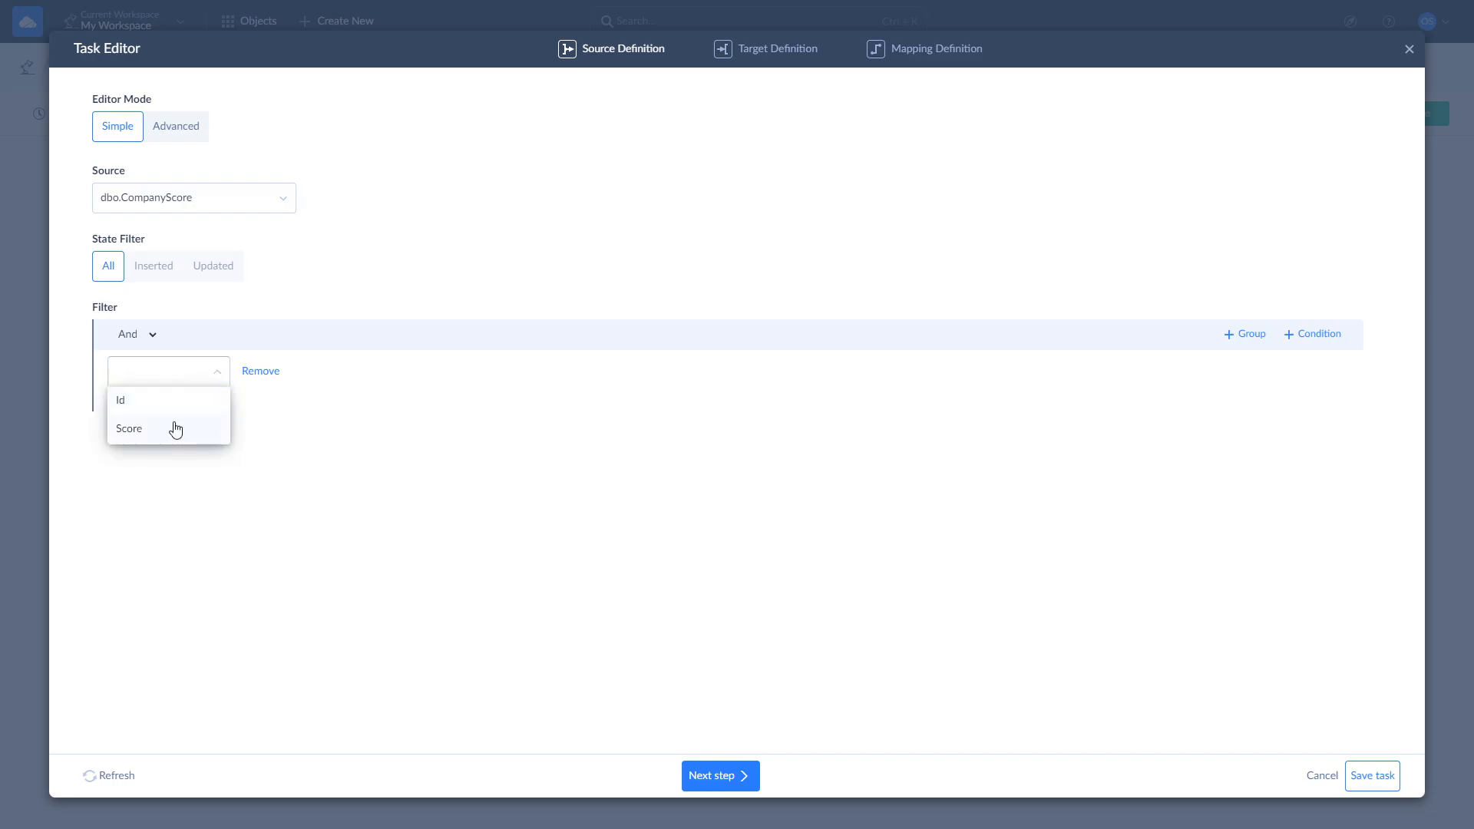
pyautogui.click(128, 428)
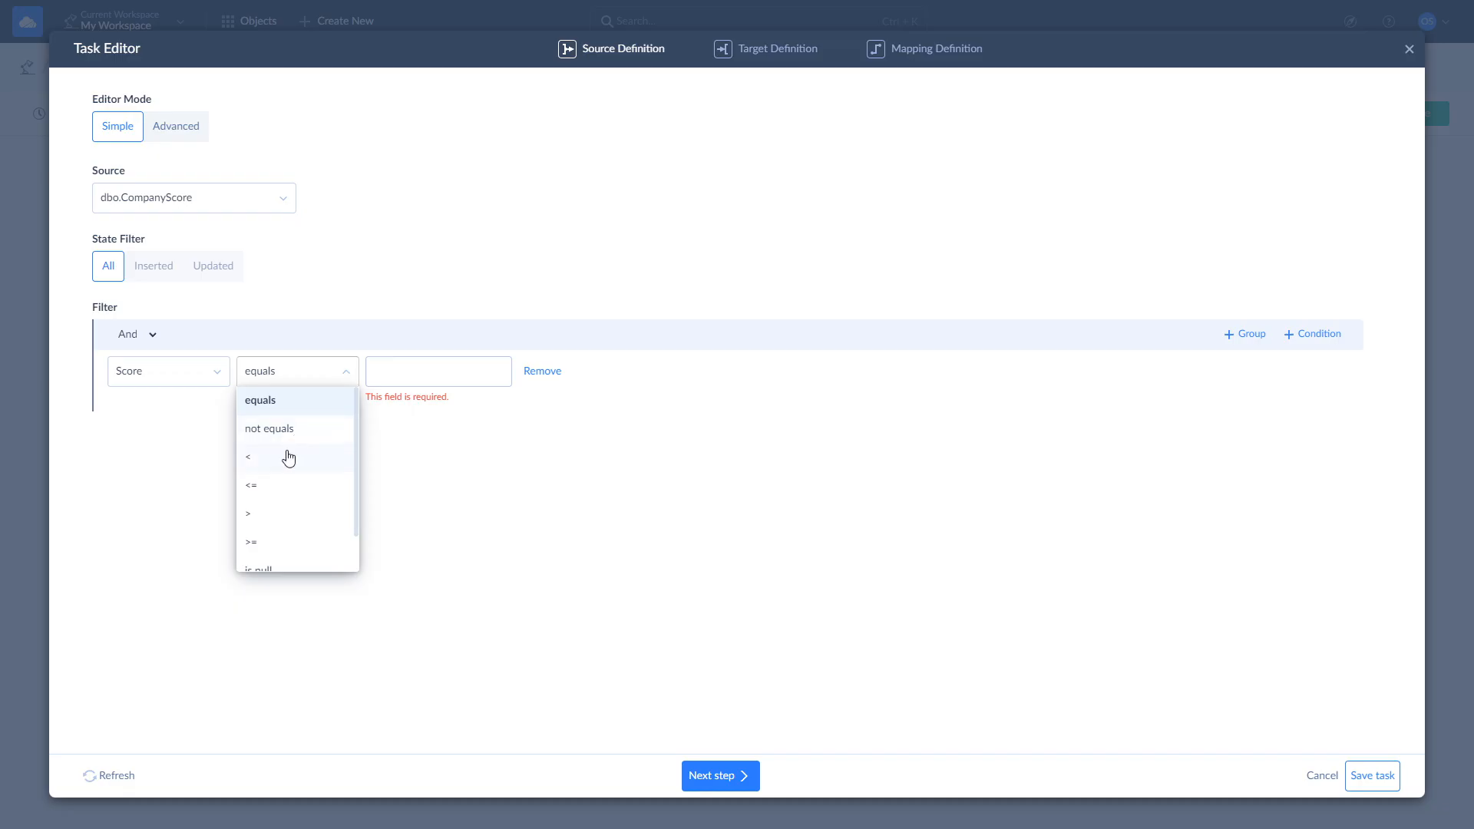
pyautogui.click(248, 456)
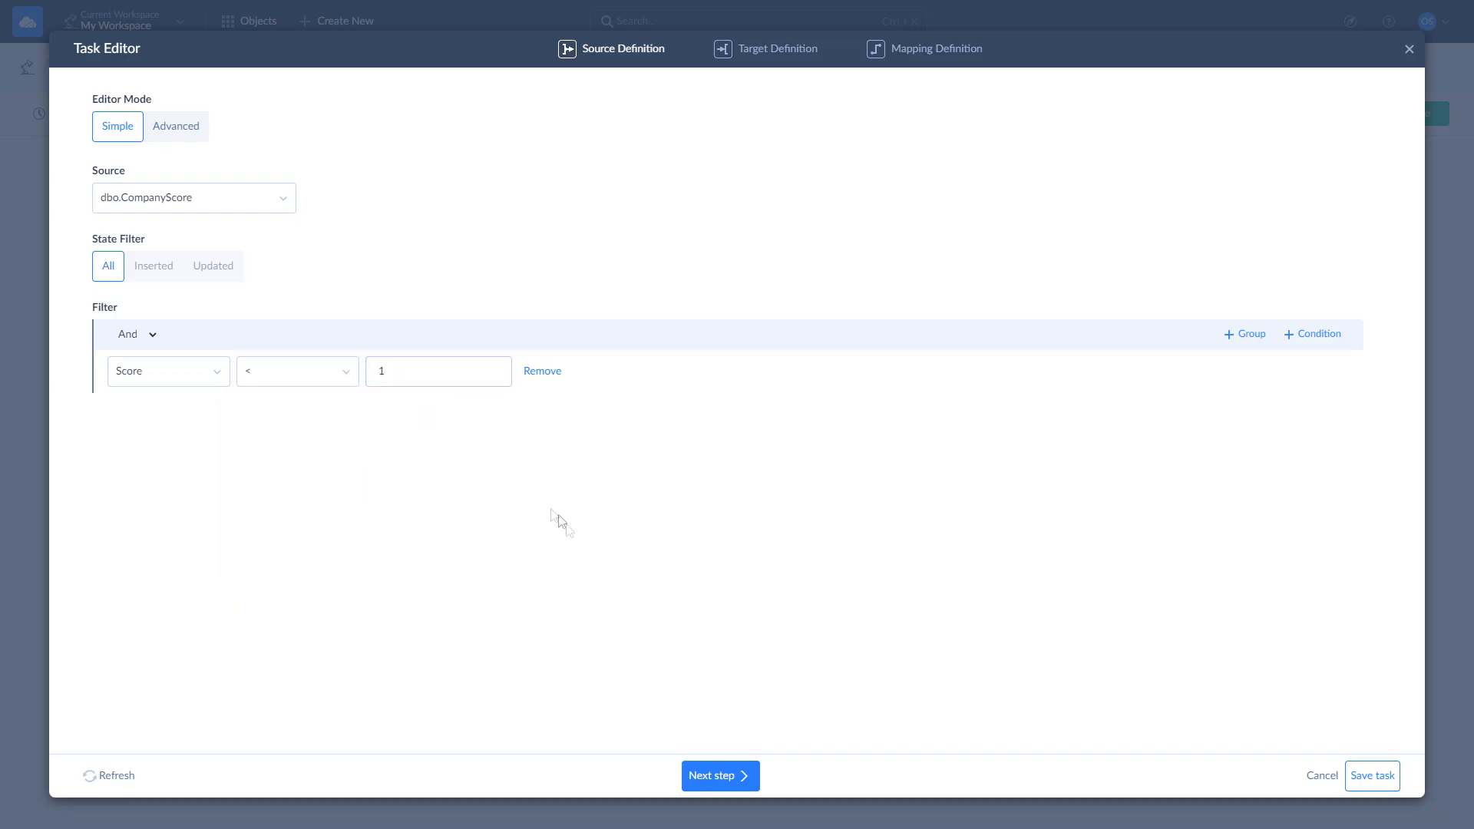
# Try Insert, Update and Delete for Companies, settle on Upsert, and continue to column mapping
pyautogui.click(720, 775)
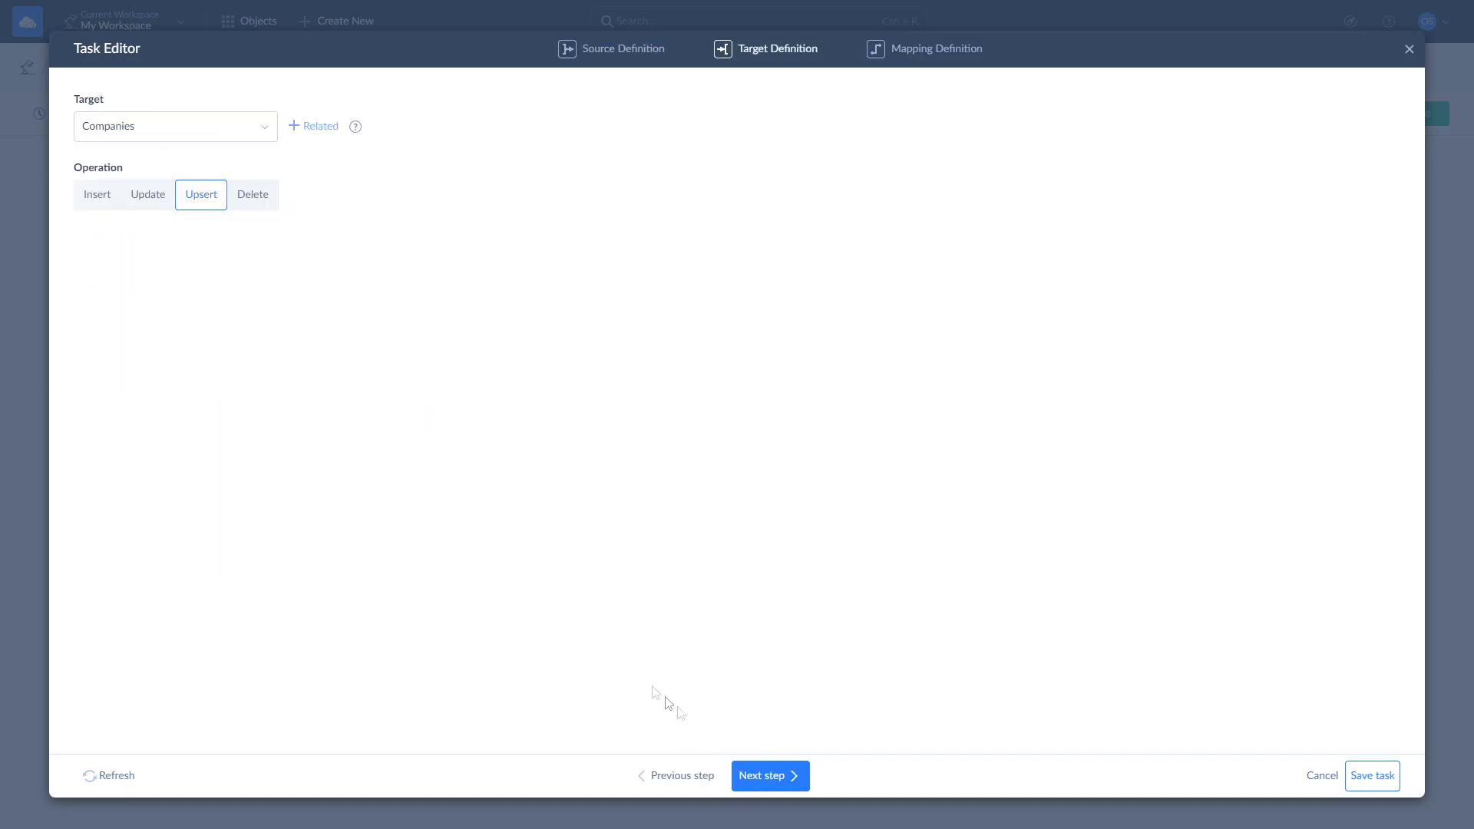
pyautogui.moveTo(404, 338)
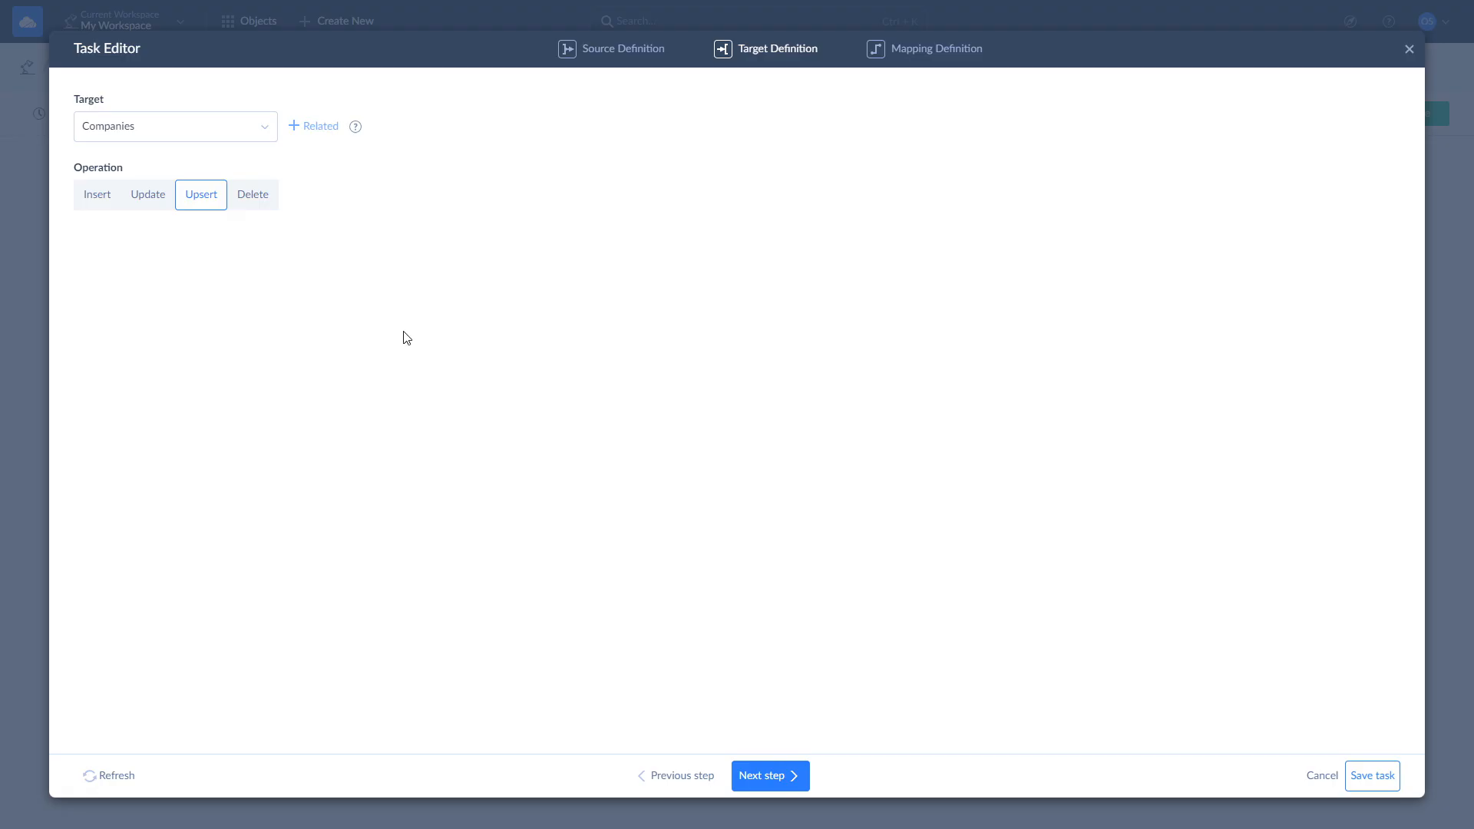
pyautogui.moveTo(97, 194)
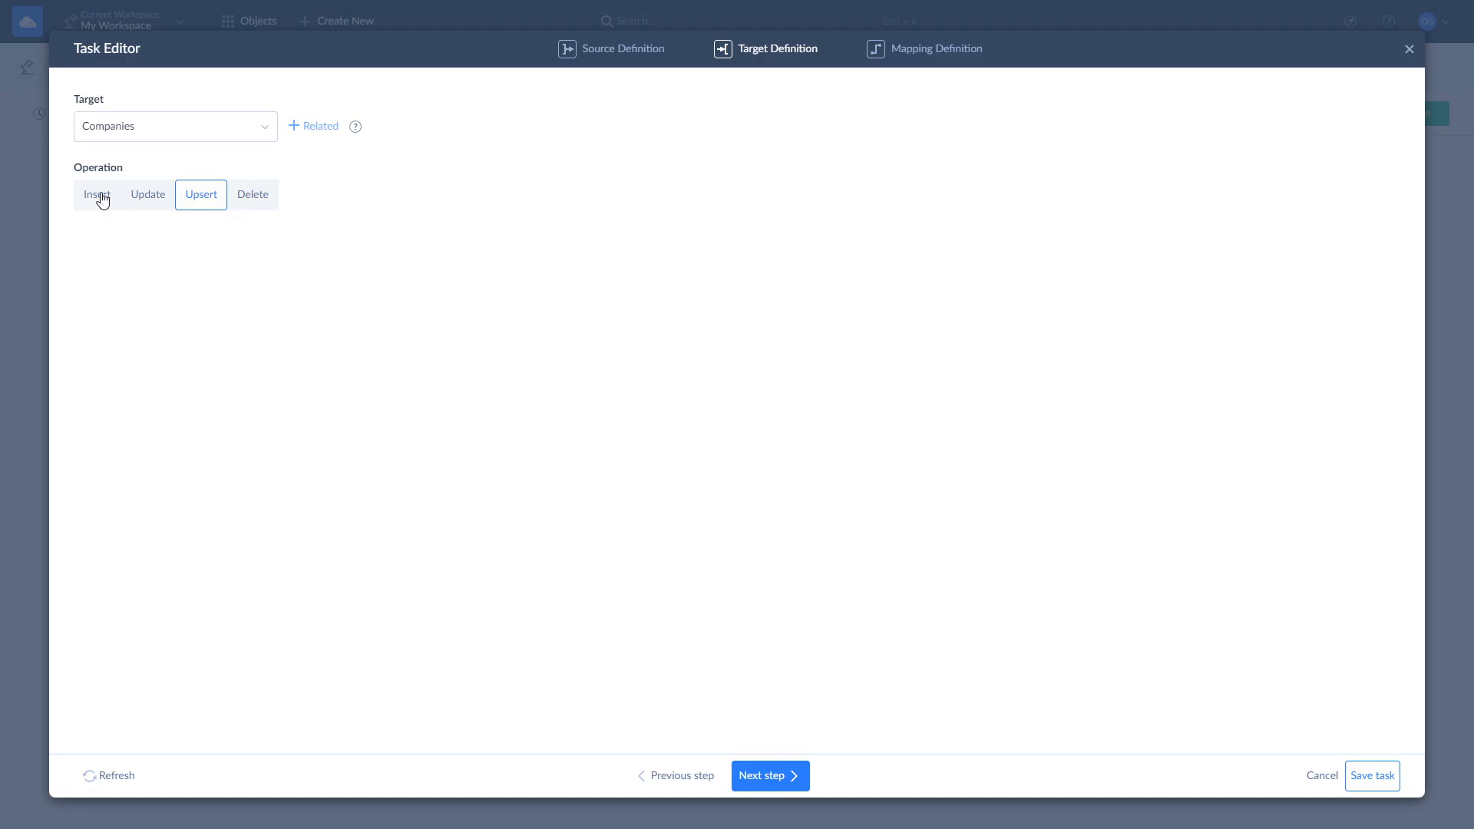
pyautogui.click(97, 194)
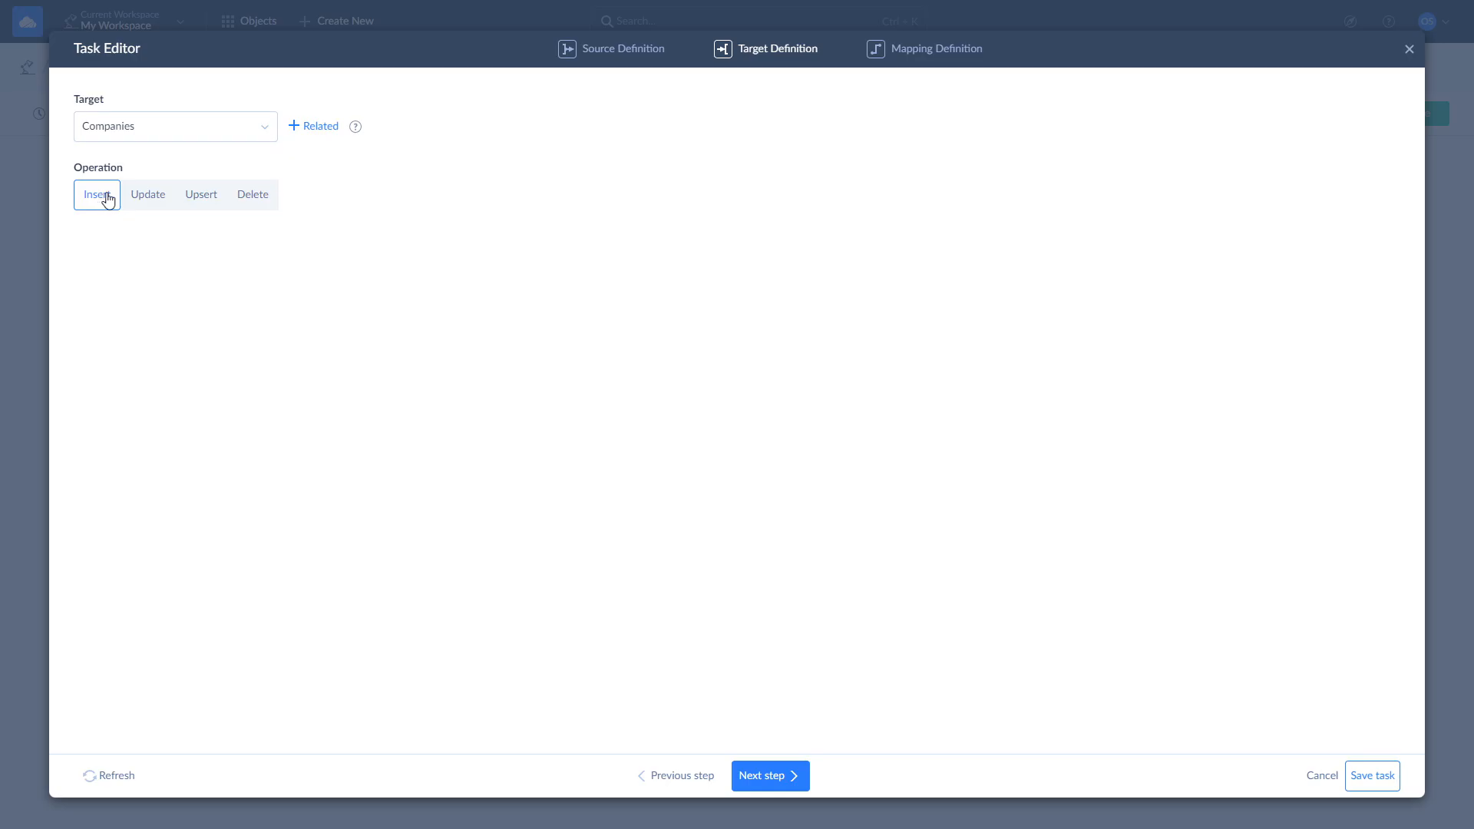
pyautogui.click(147, 195)
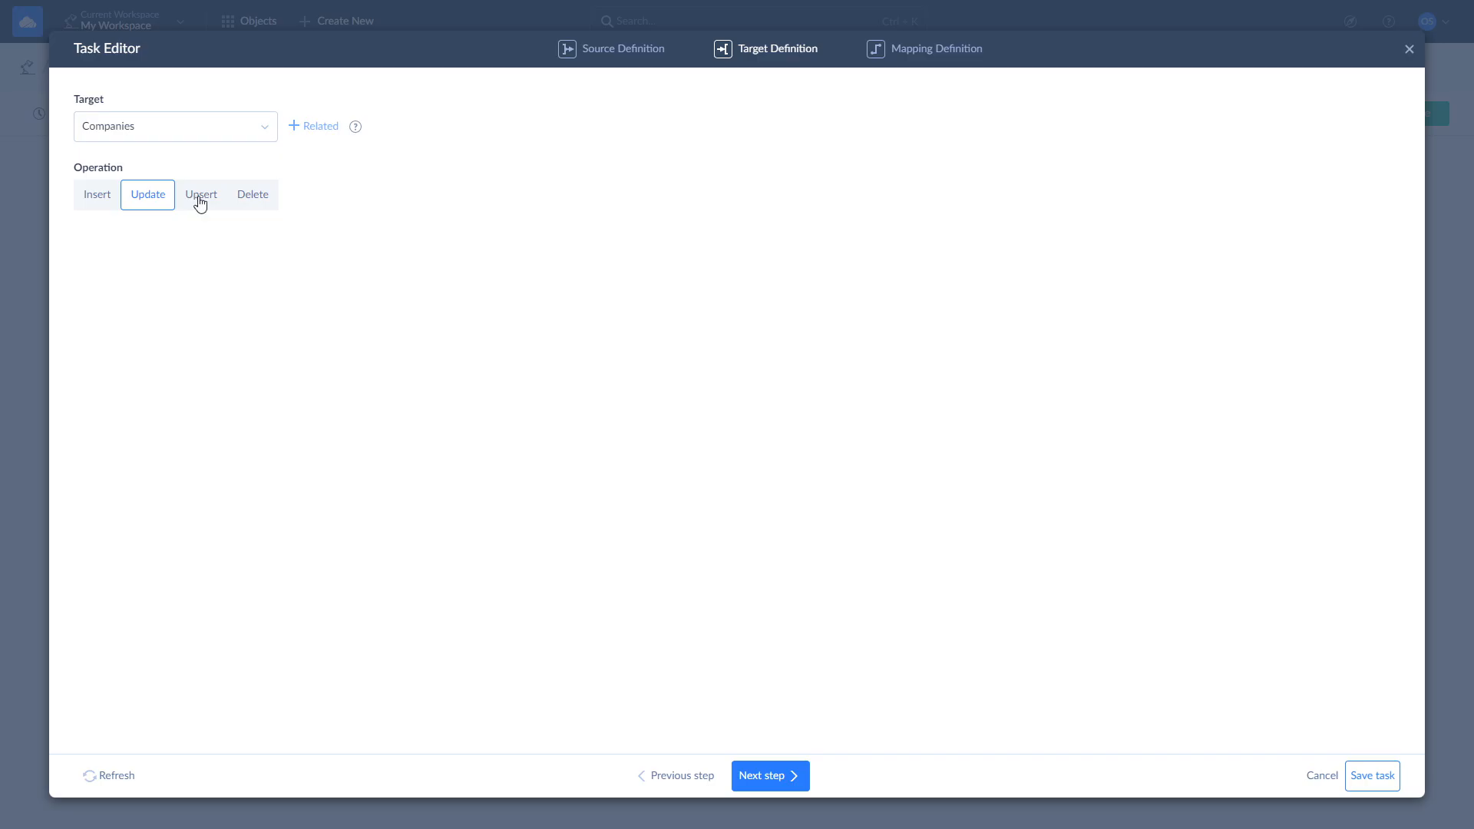
pyautogui.click(199, 195)
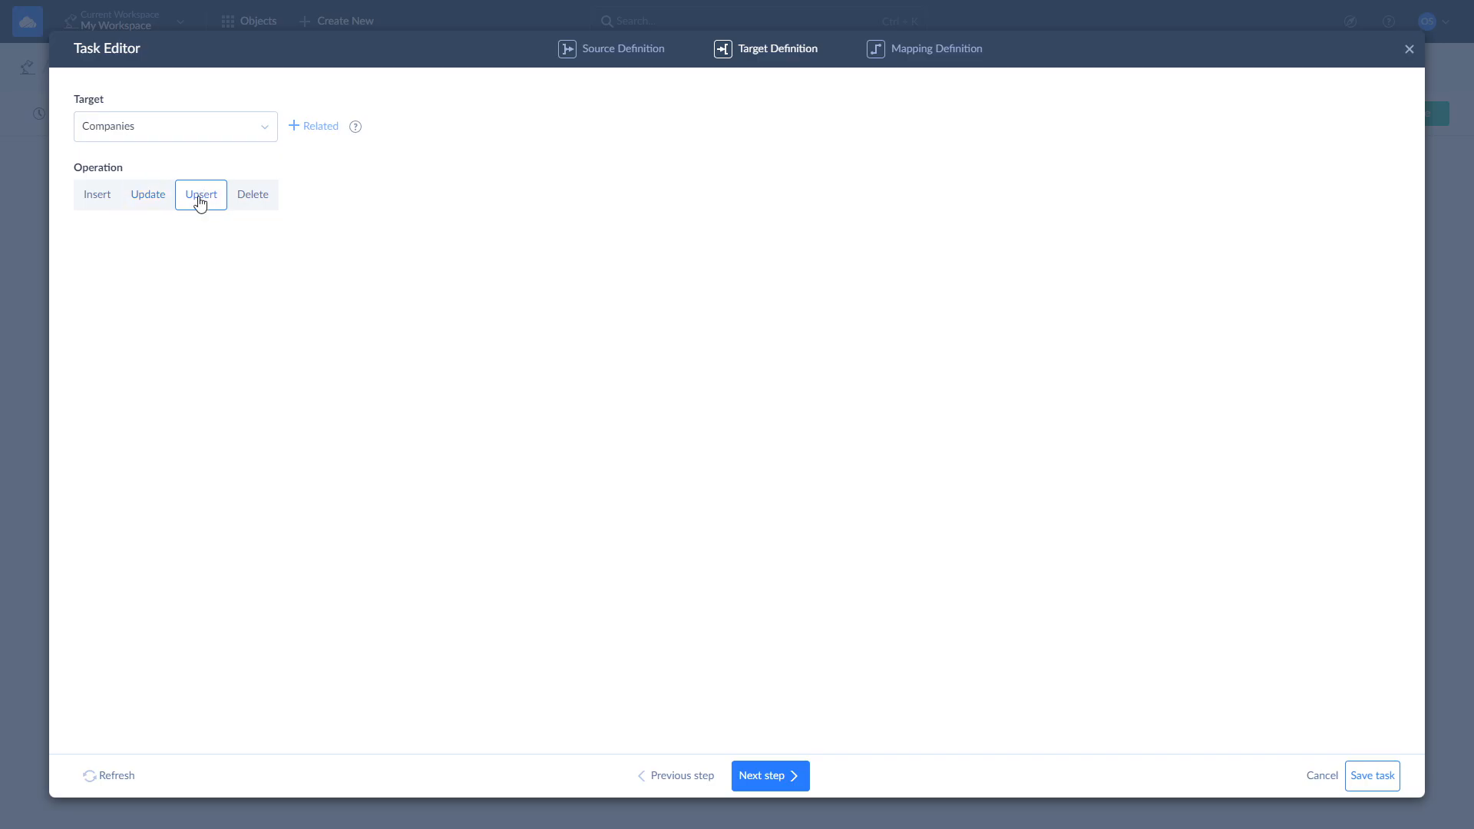
pyautogui.moveTo(252, 201)
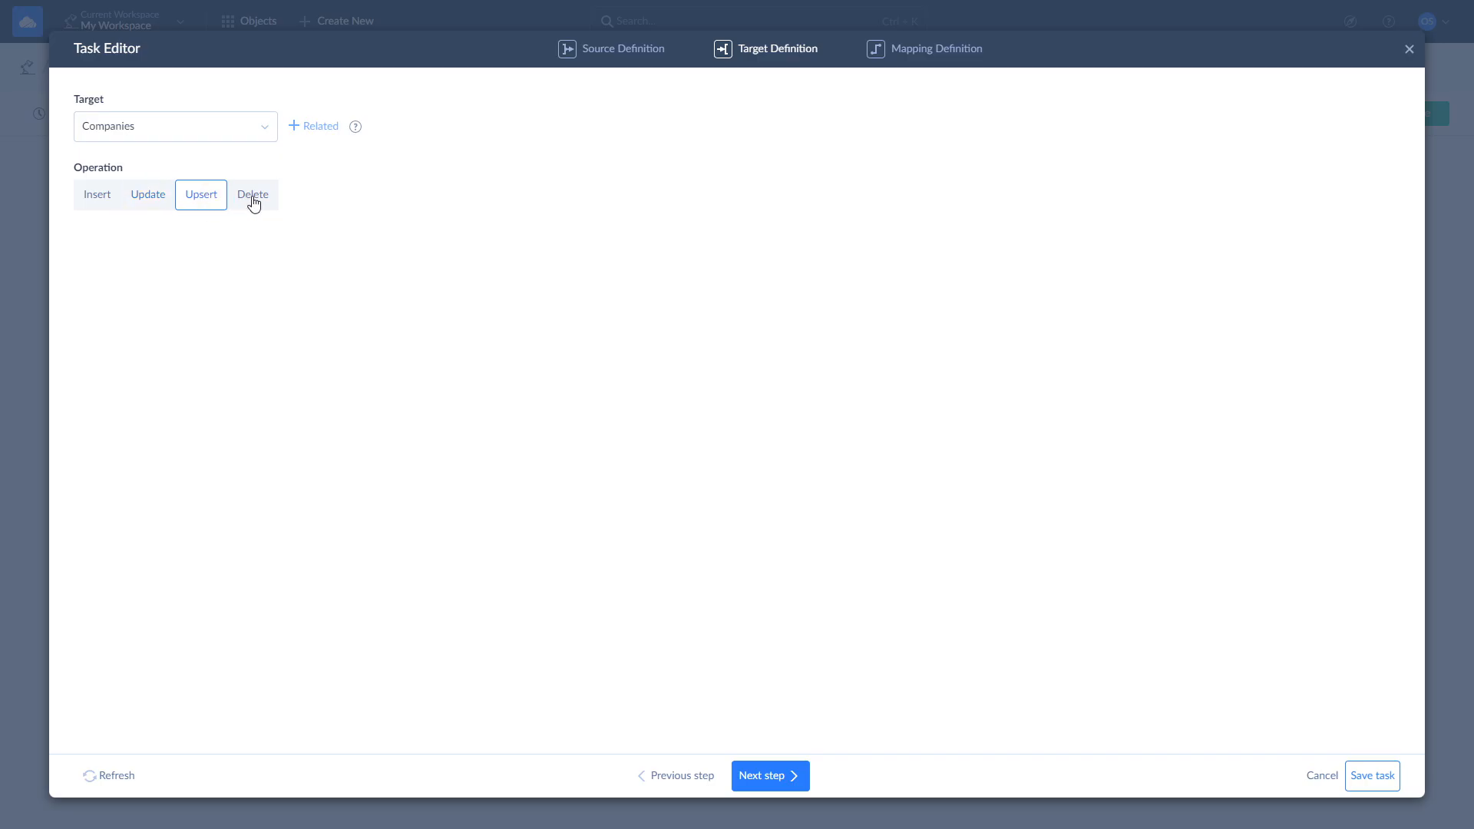
pyautogui.click(253, 194)
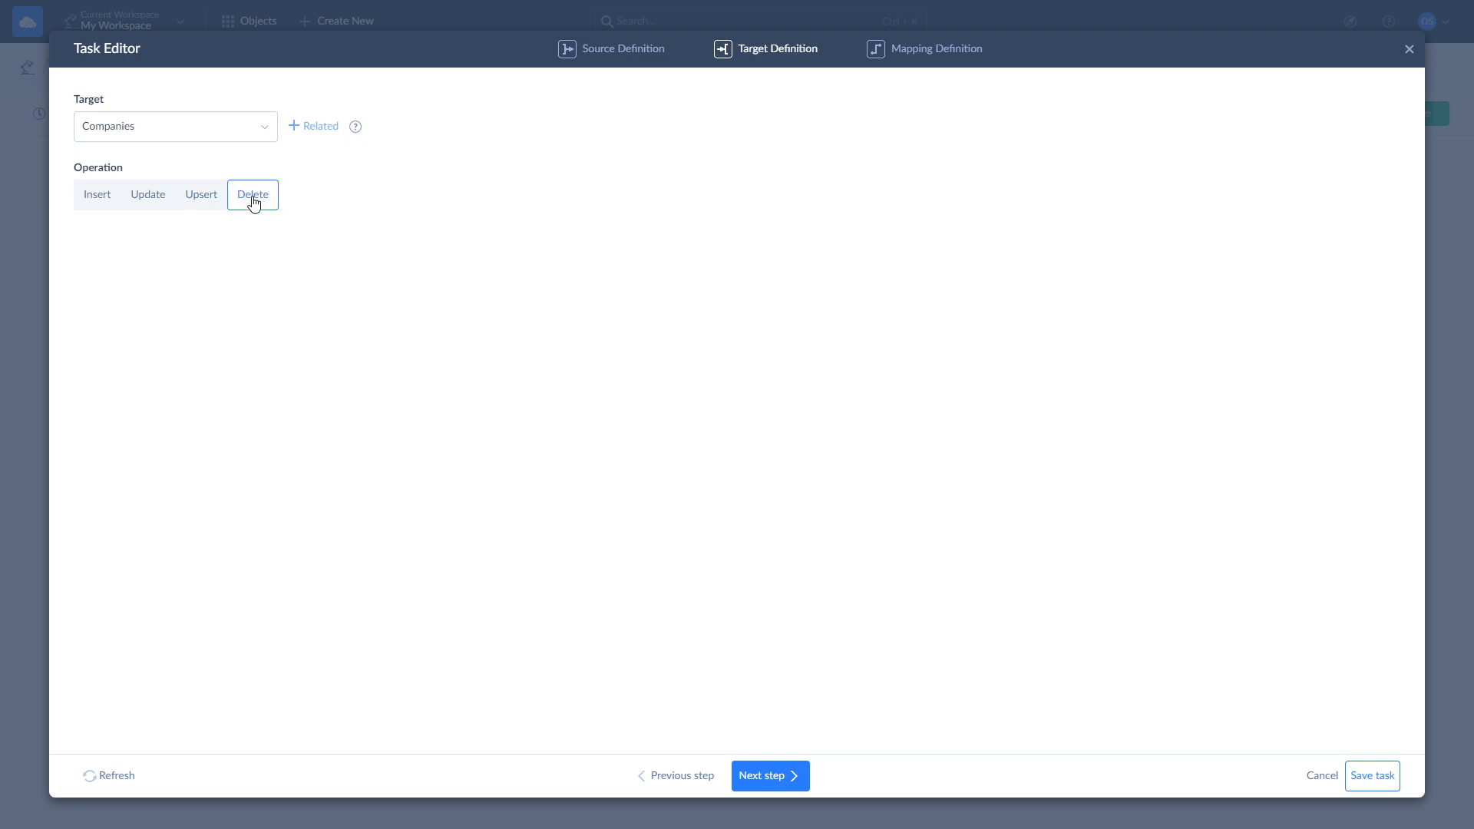
pyautogui.click(200, 194)
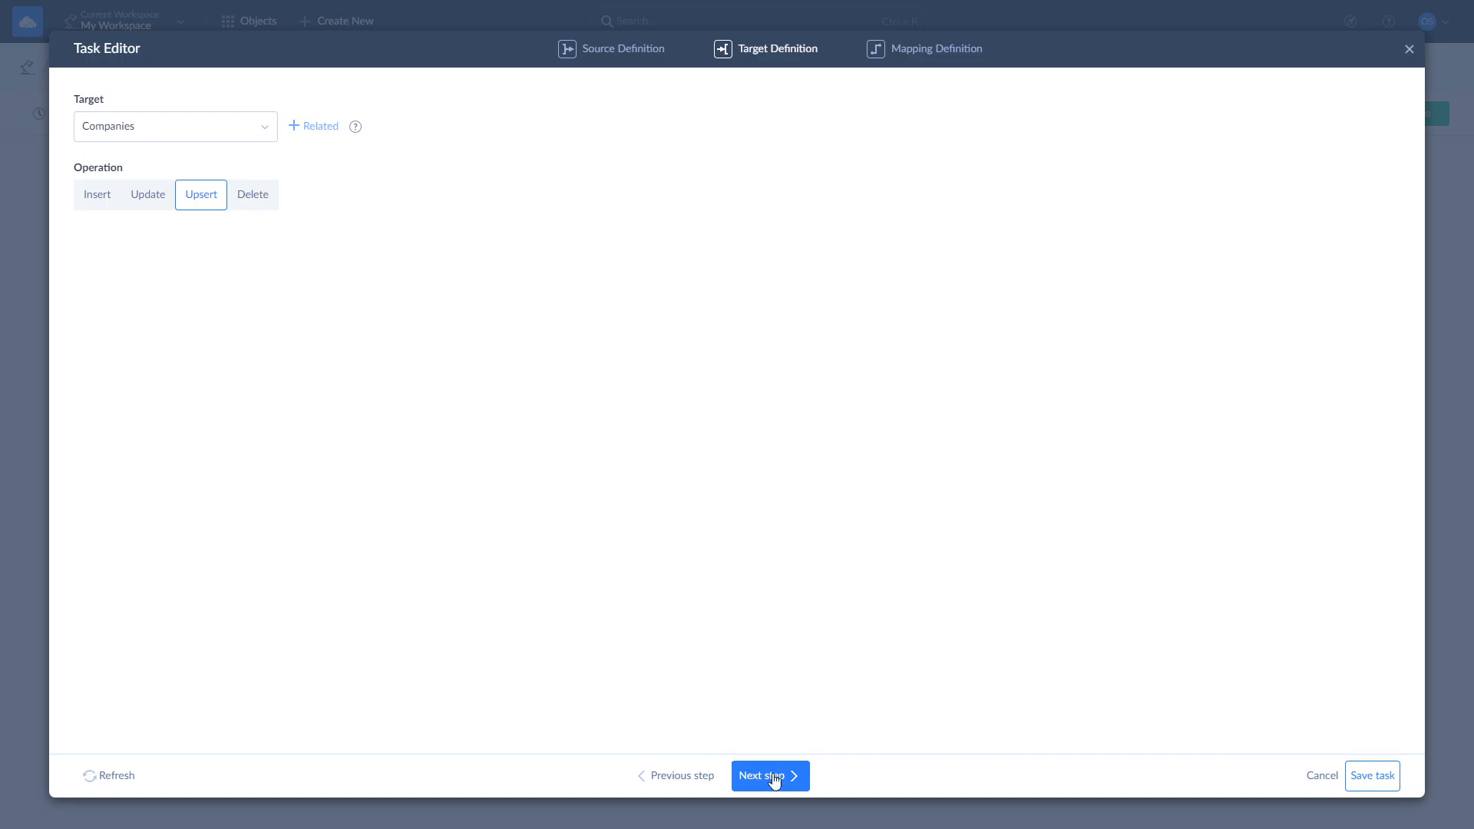
pyautogui.click(769, 775)
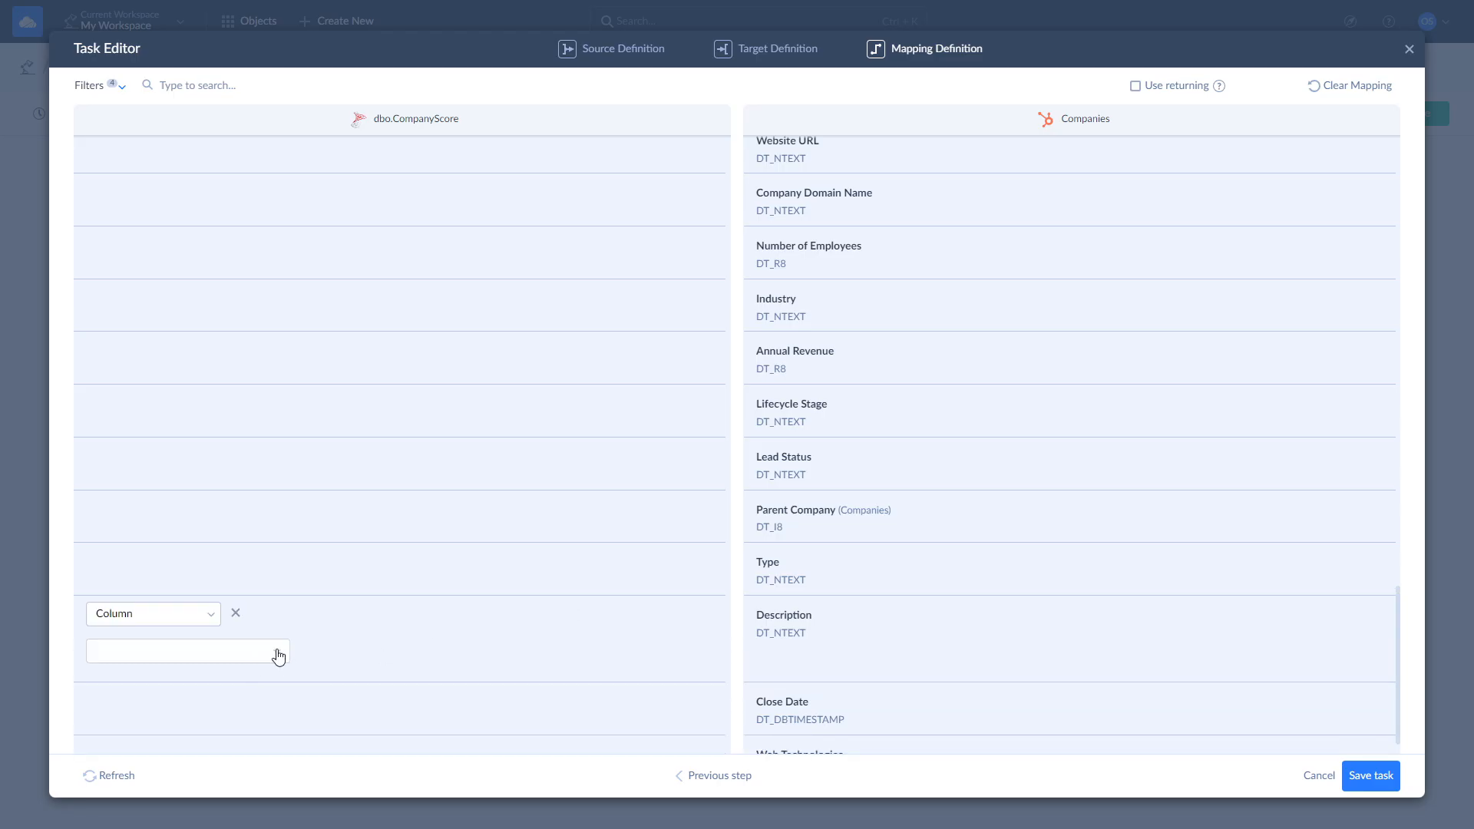
# Map the Score source column to the Companies field and save the dbo.CompanyScore-to-Companies task
pyautogui.click(185, 649)
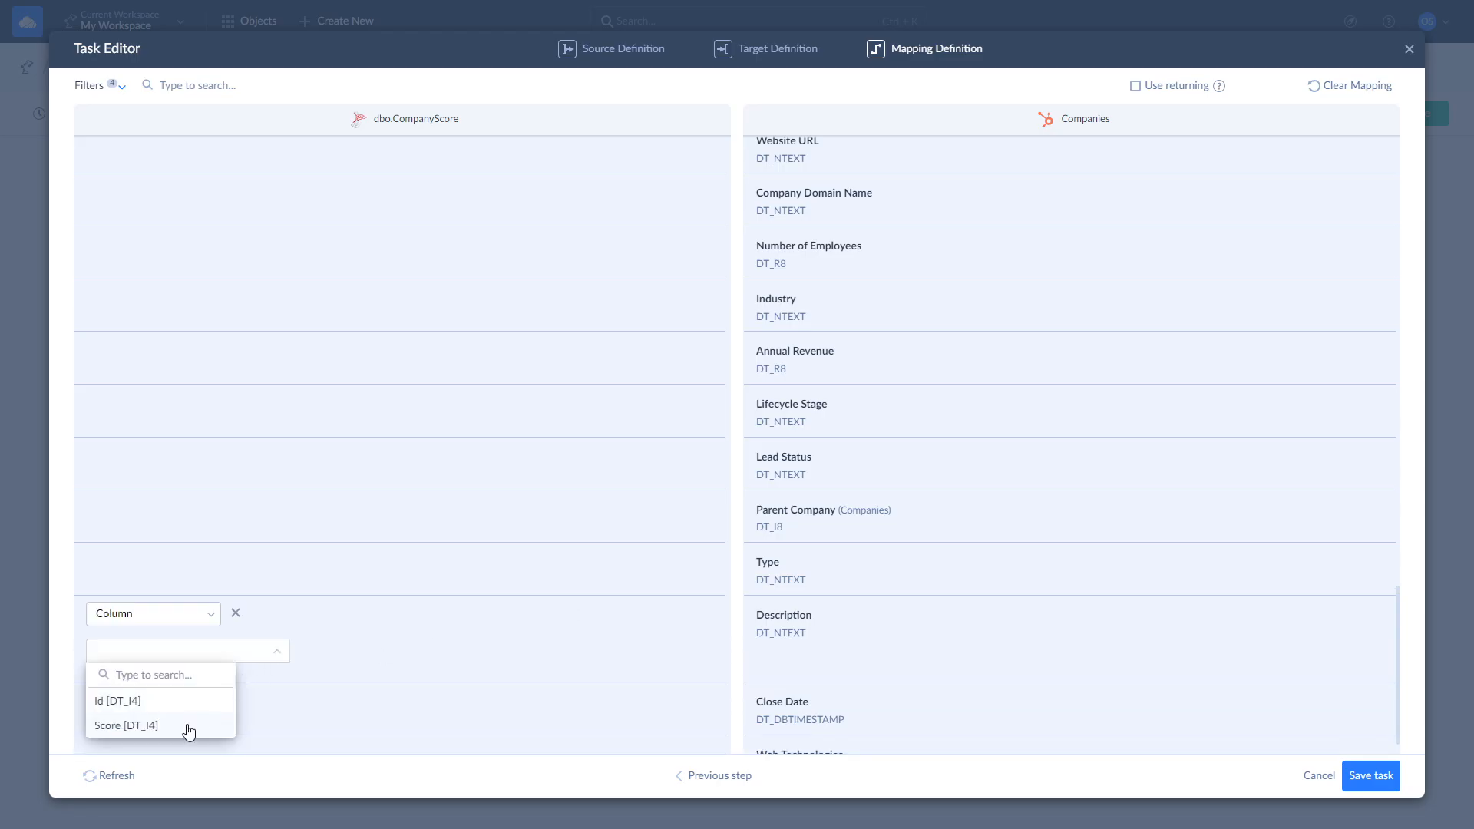
pyautogui.click(126, 724)
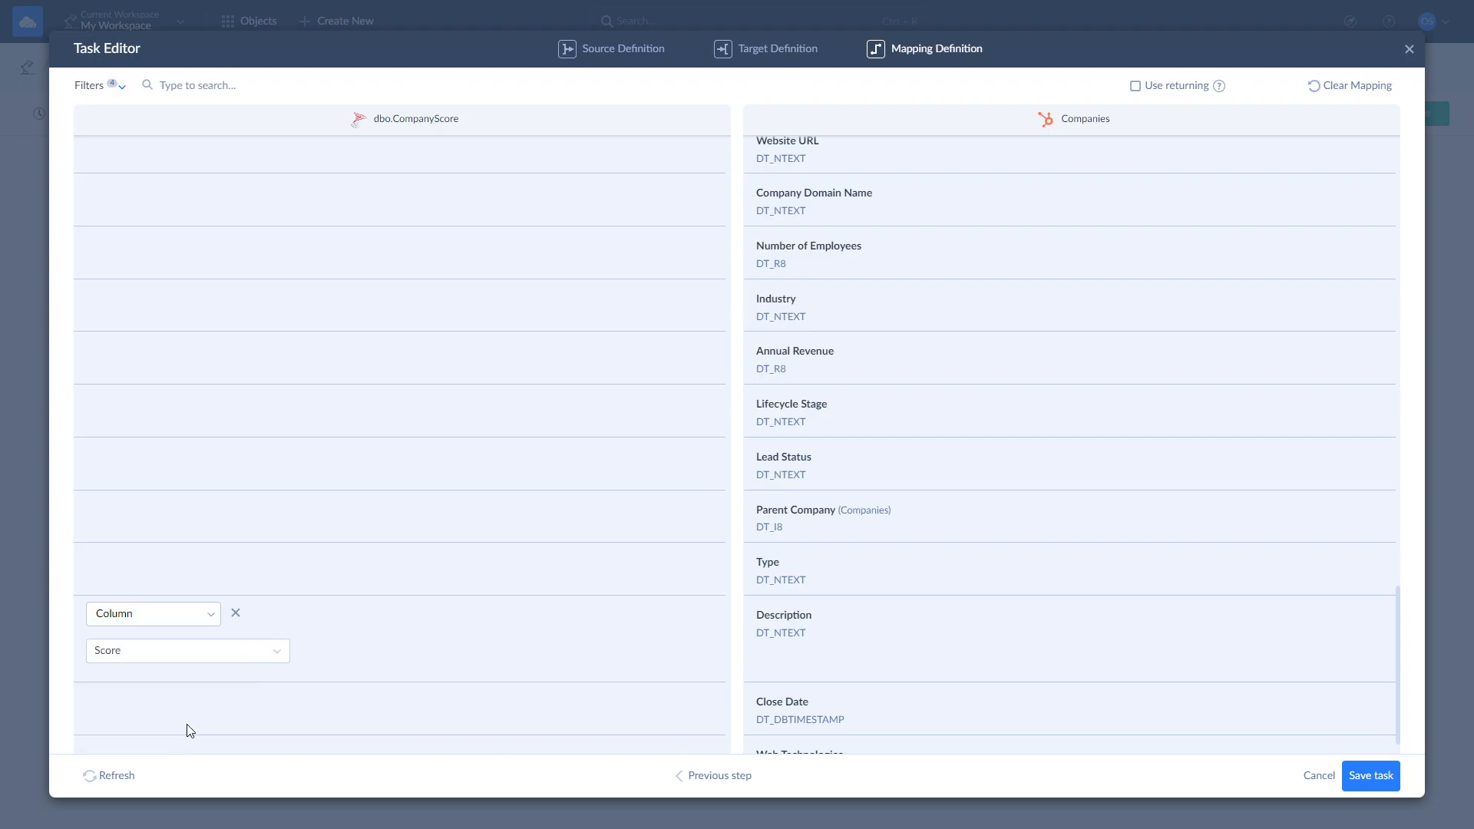
pyautogui.moveTo(895, 733)
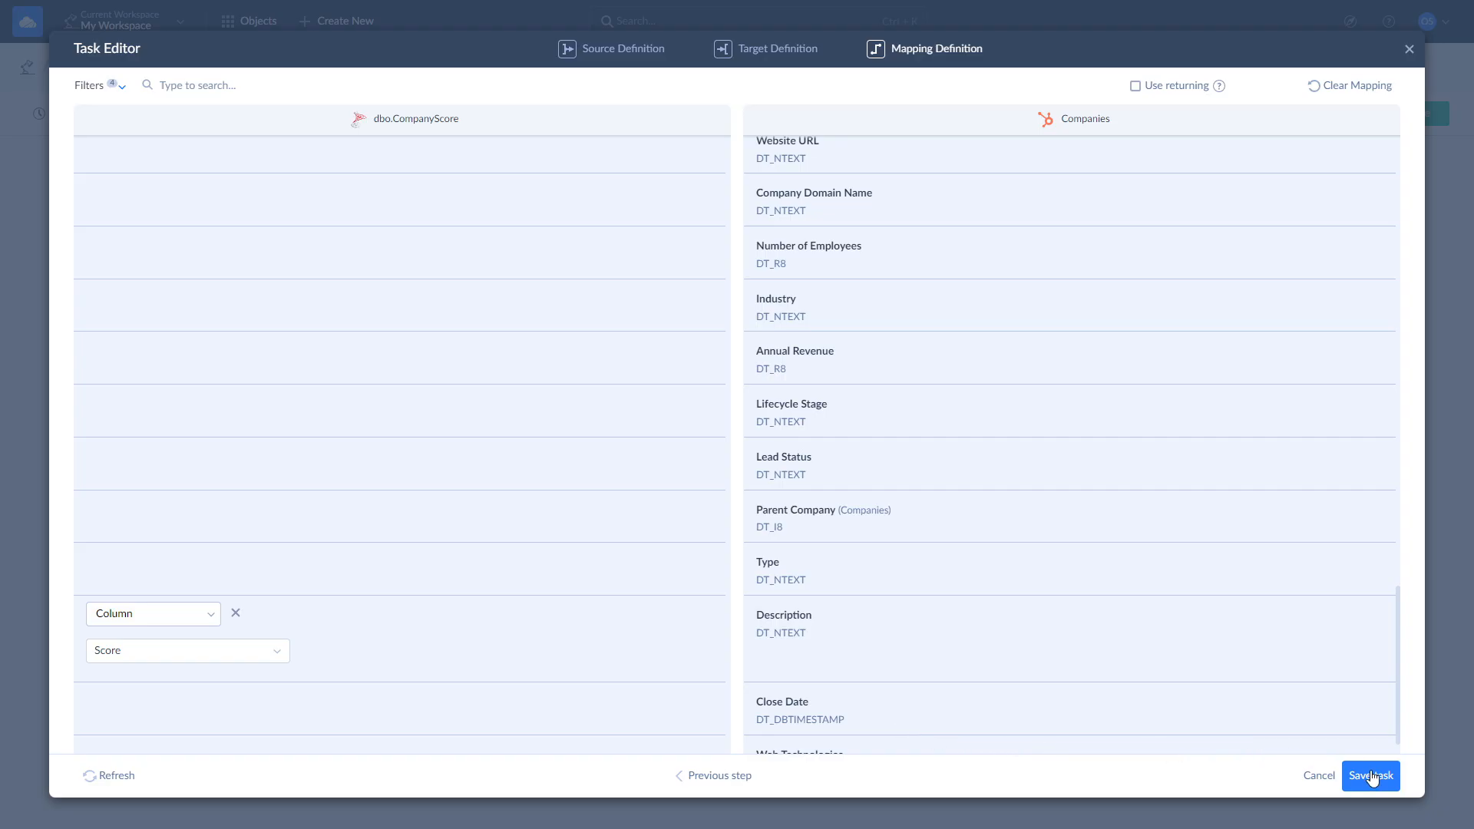
pyautogui.click(1370, 775)
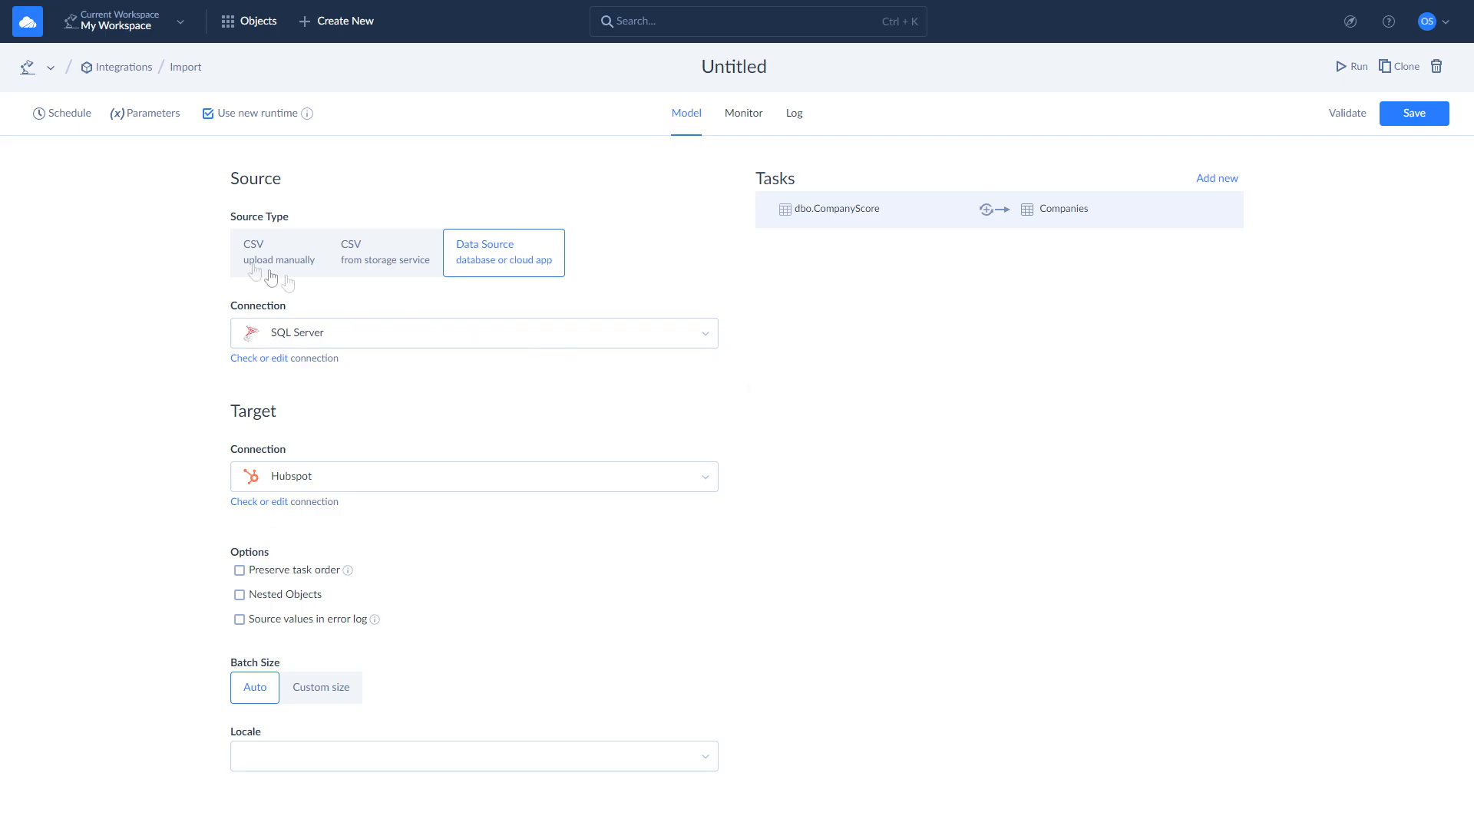
# Review the import schedule and replication run history, then show the Data Flow canvas linking SQL Server, Extend and HubSpot
pyautogui.click(62, 113)
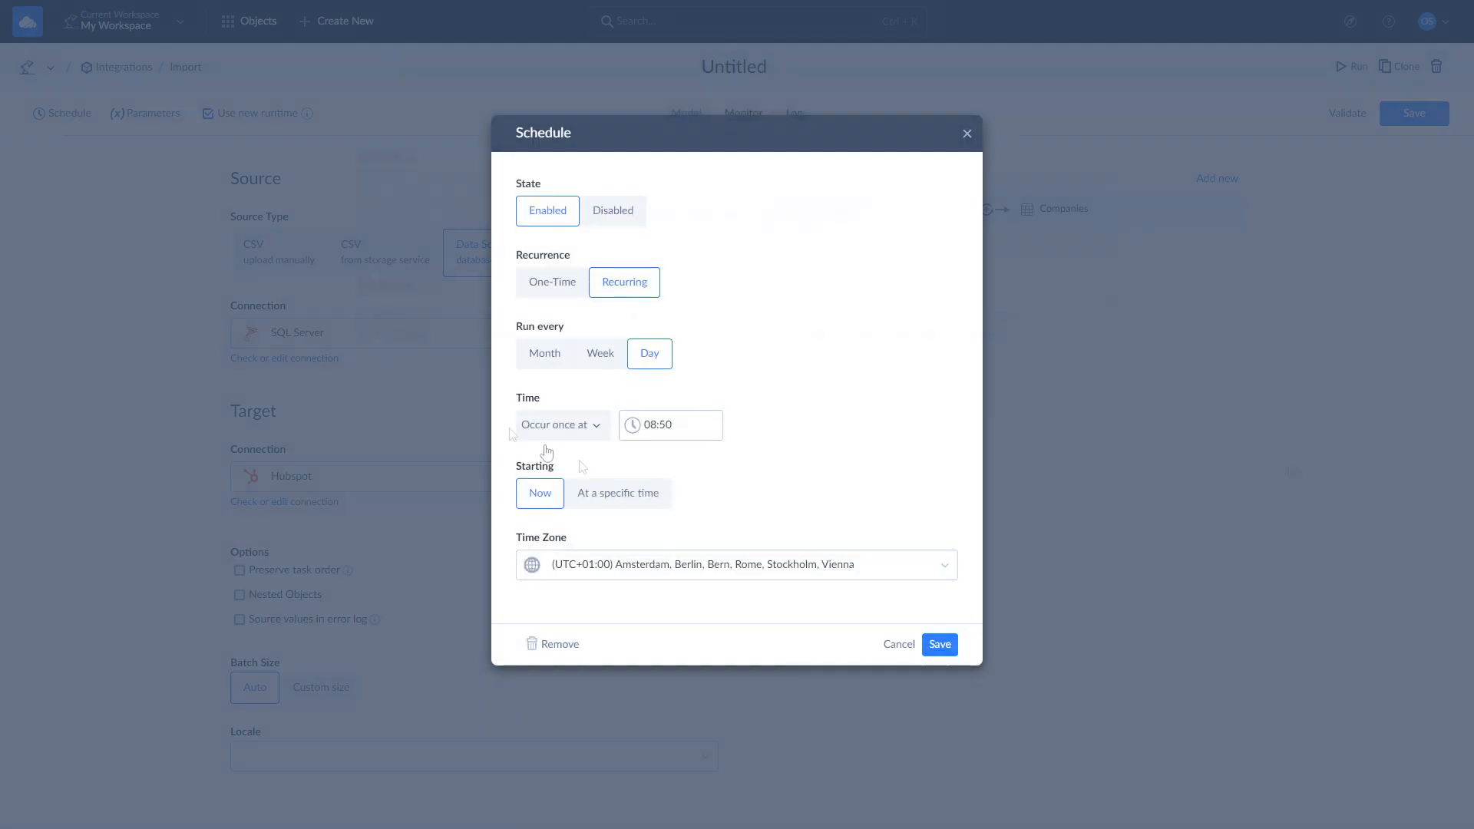
pyautogui.click(938, 644)
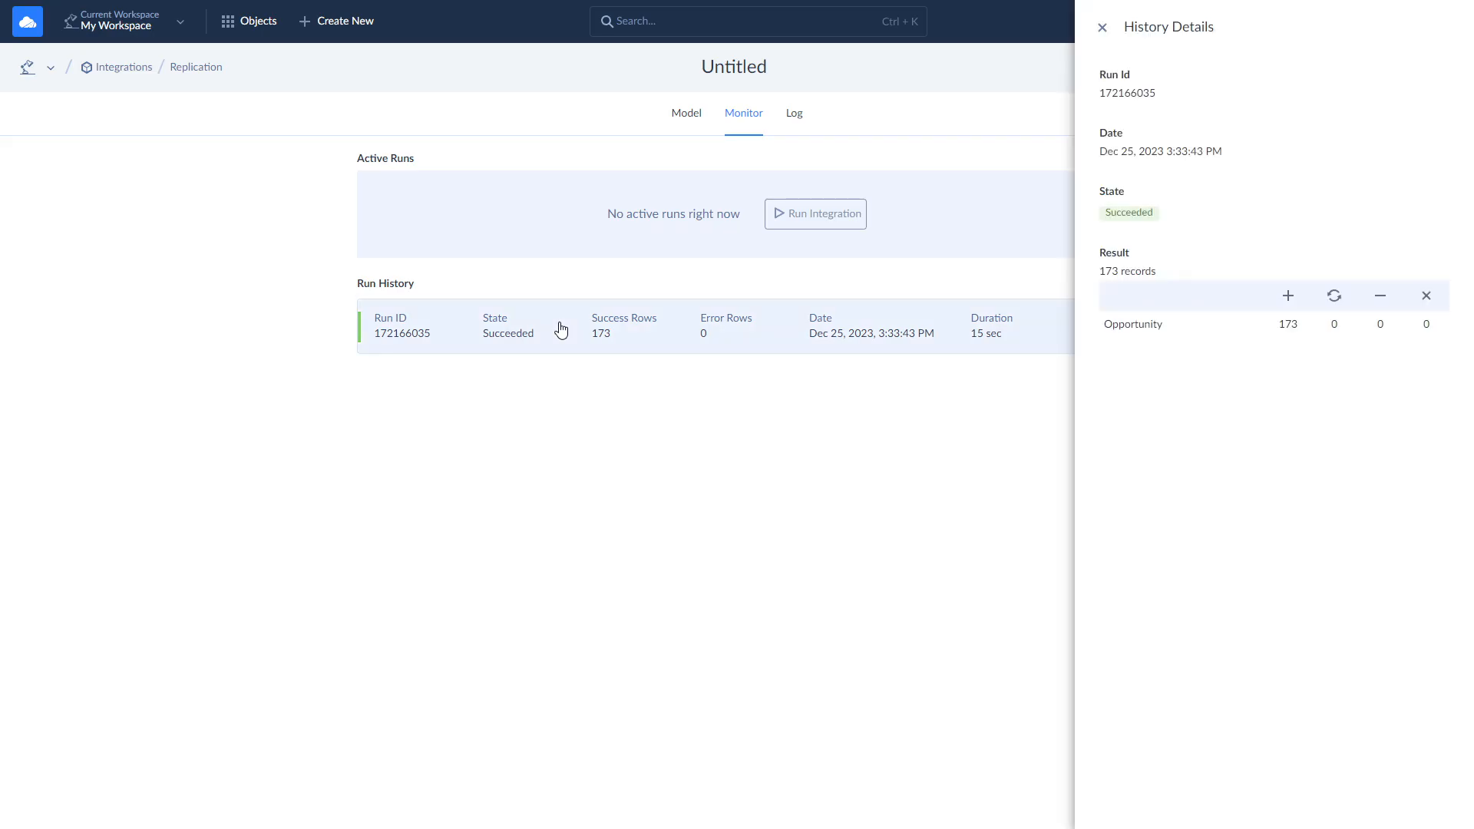
pyautogui.click(792, 113)
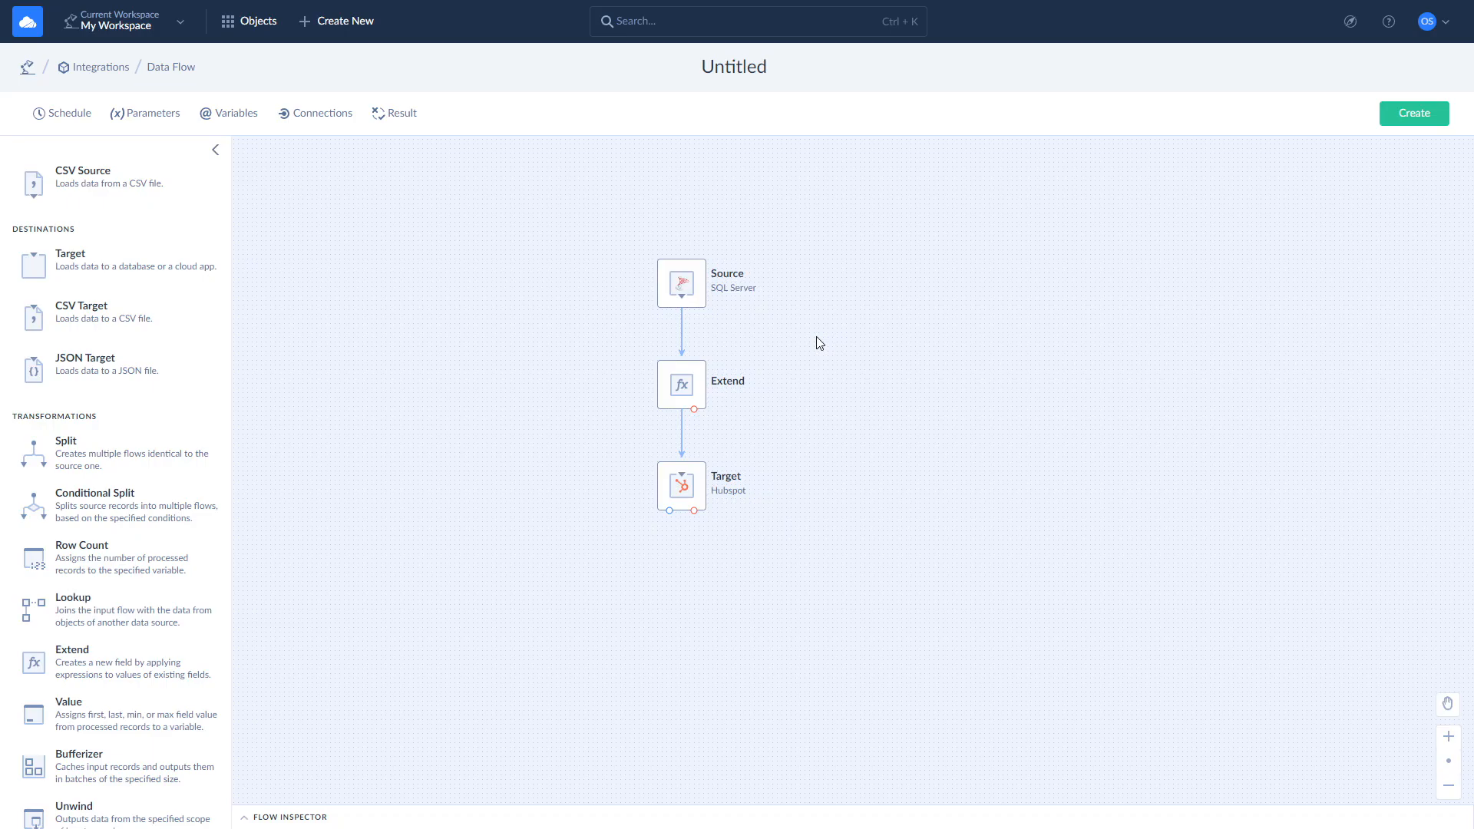
pyautogui.moveTo(689, 289)
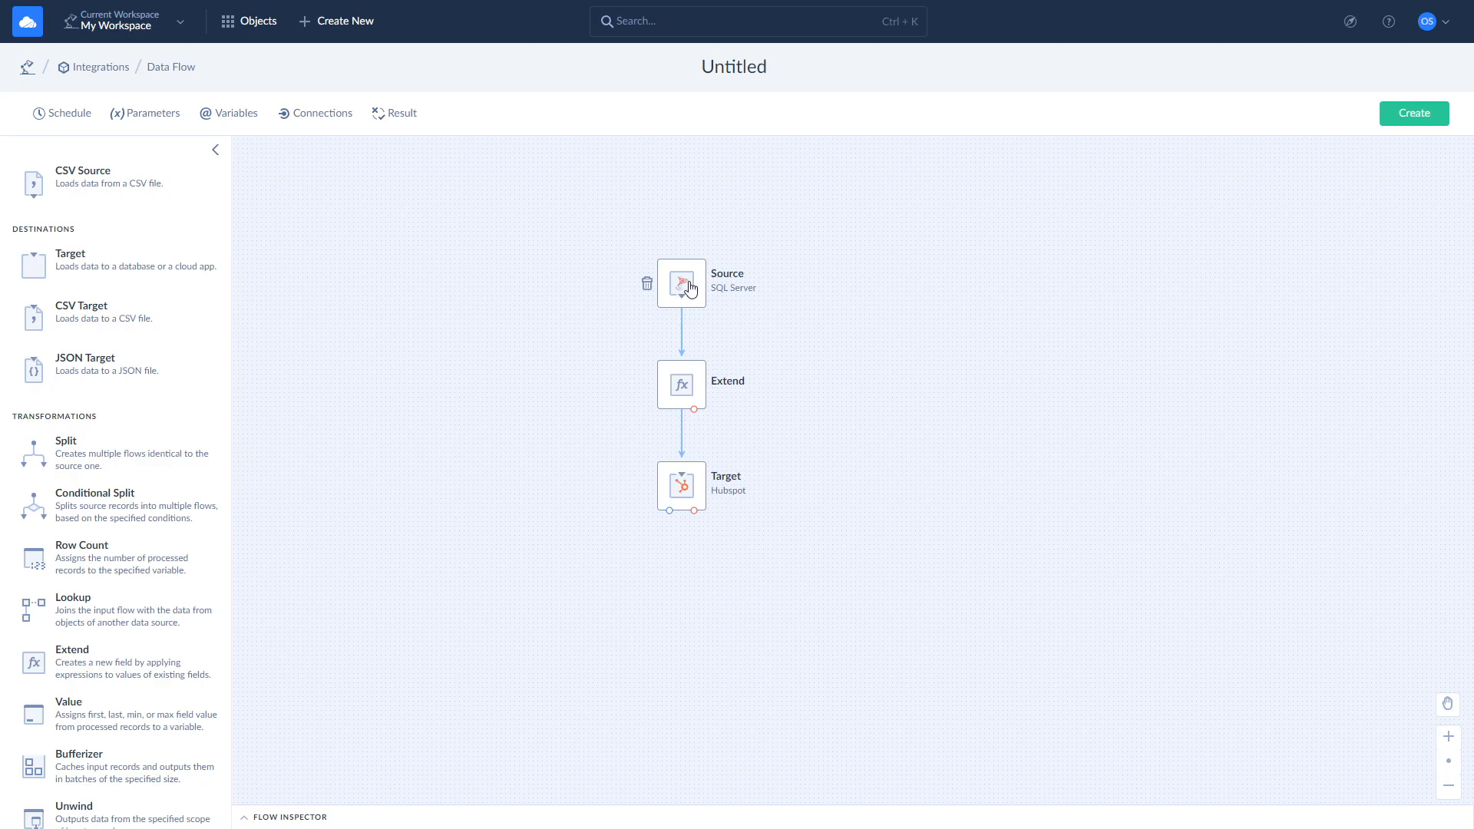
# Review the Source step's companyscore select query unchanged, then show the Extend step defining CustomField as Id + Score
pyautogui.click(681, 283)
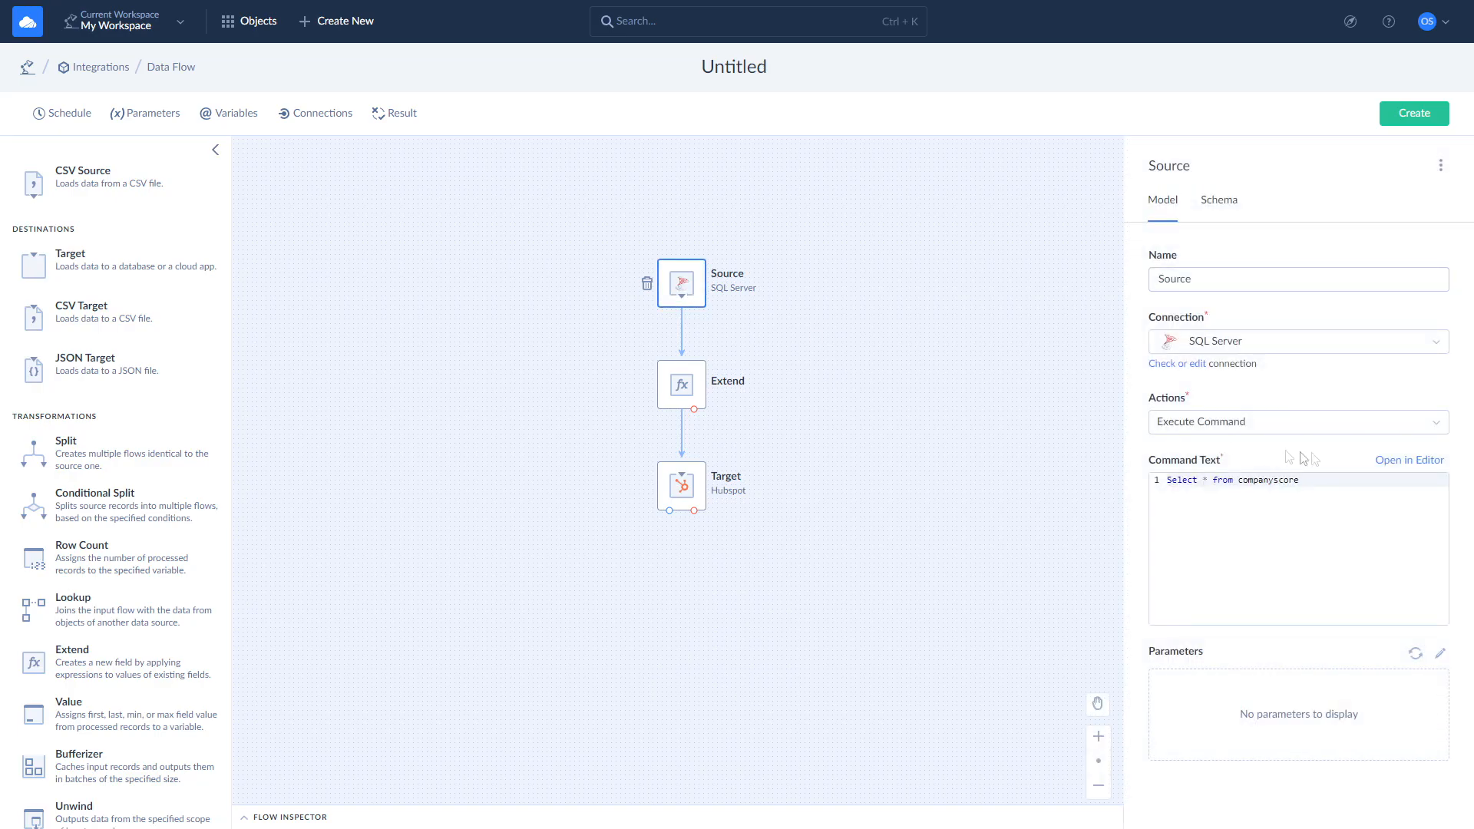
pyautogui.click(1409, 460)
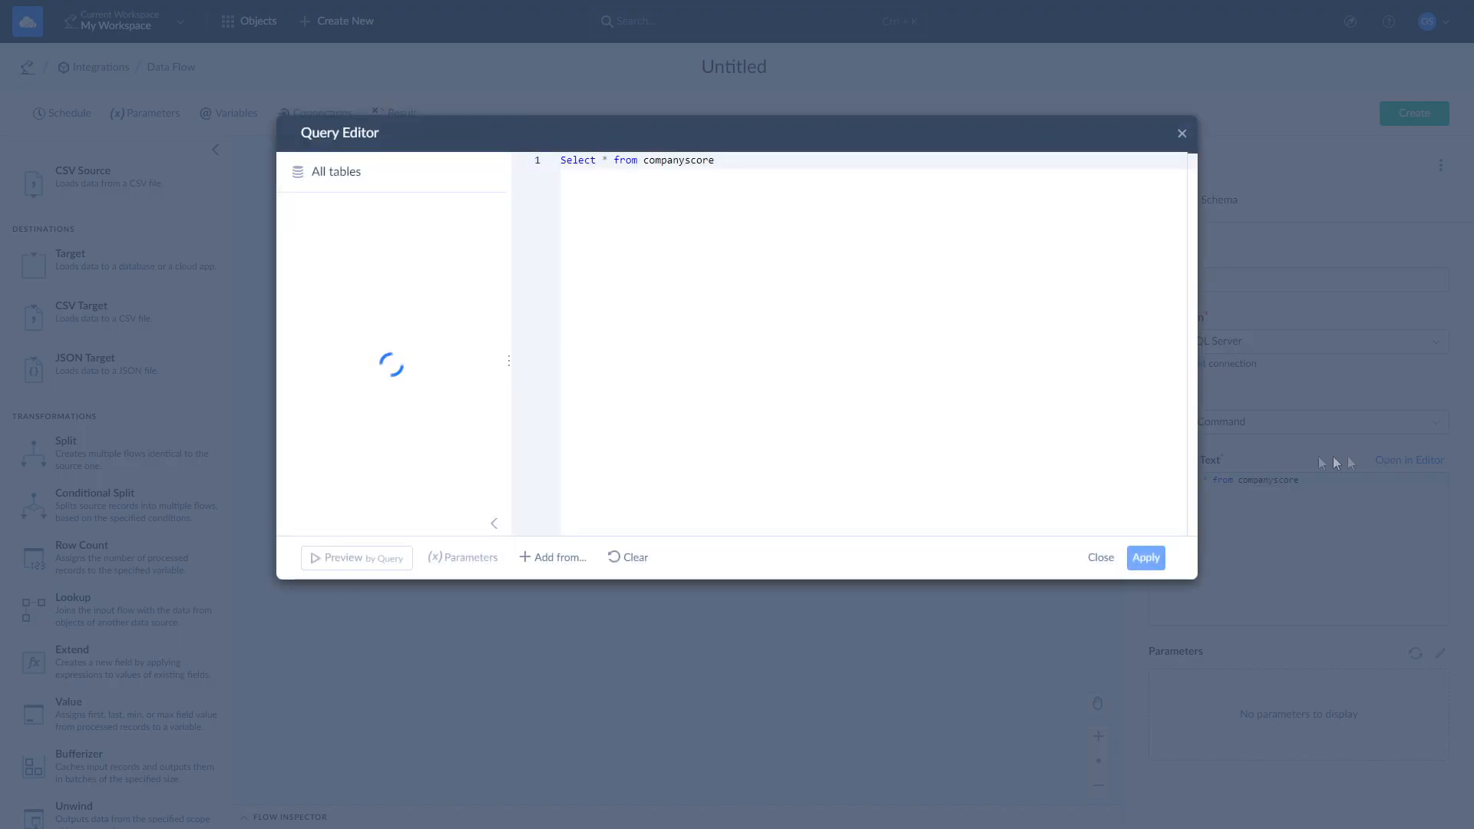
pyautogui.moveTo(380, 568)
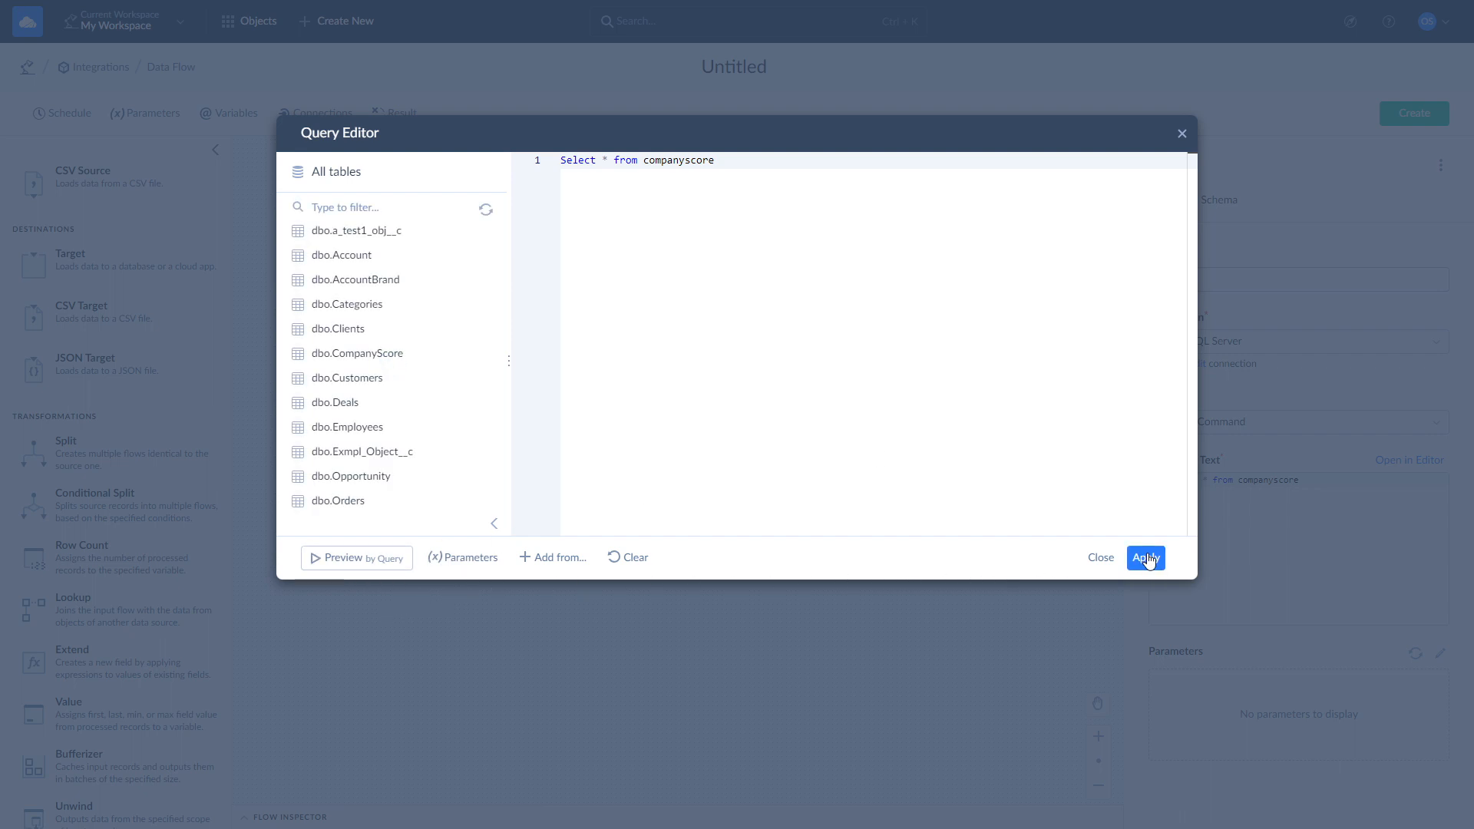
pyautogui.click(1144, 557)
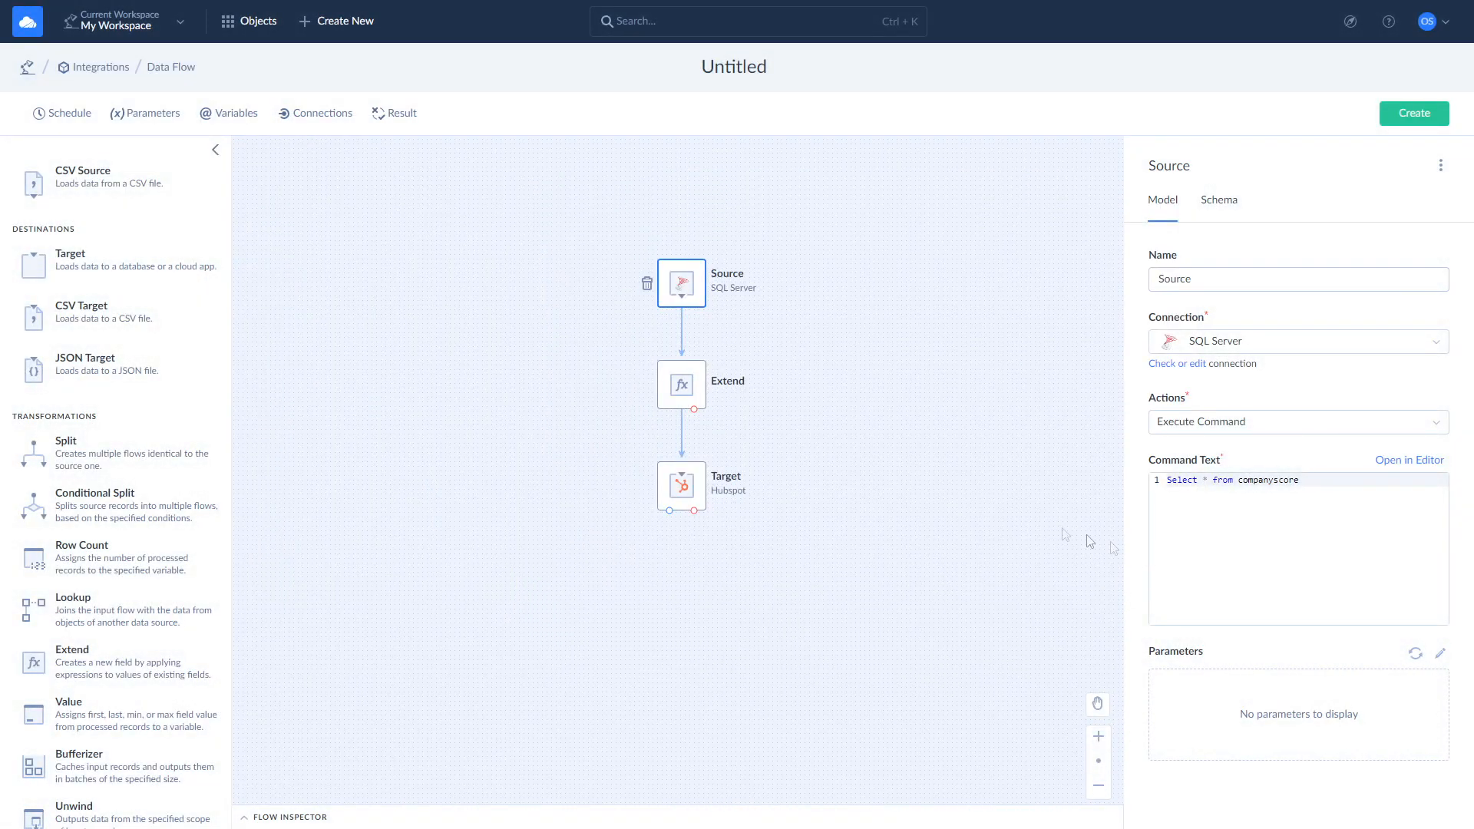
pyautogui.click(681, 384)
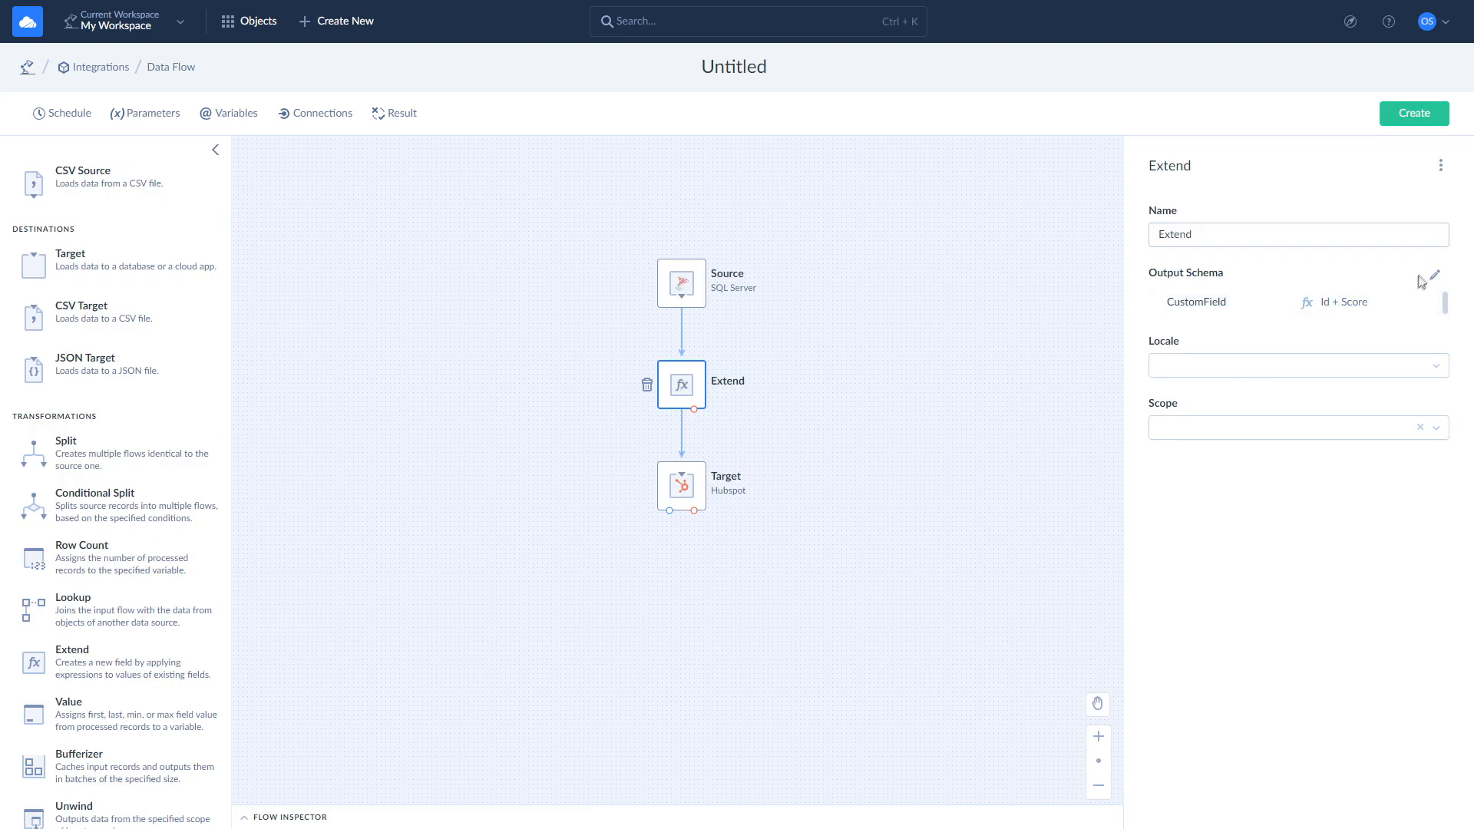
pyautogui.click(1429, 278)
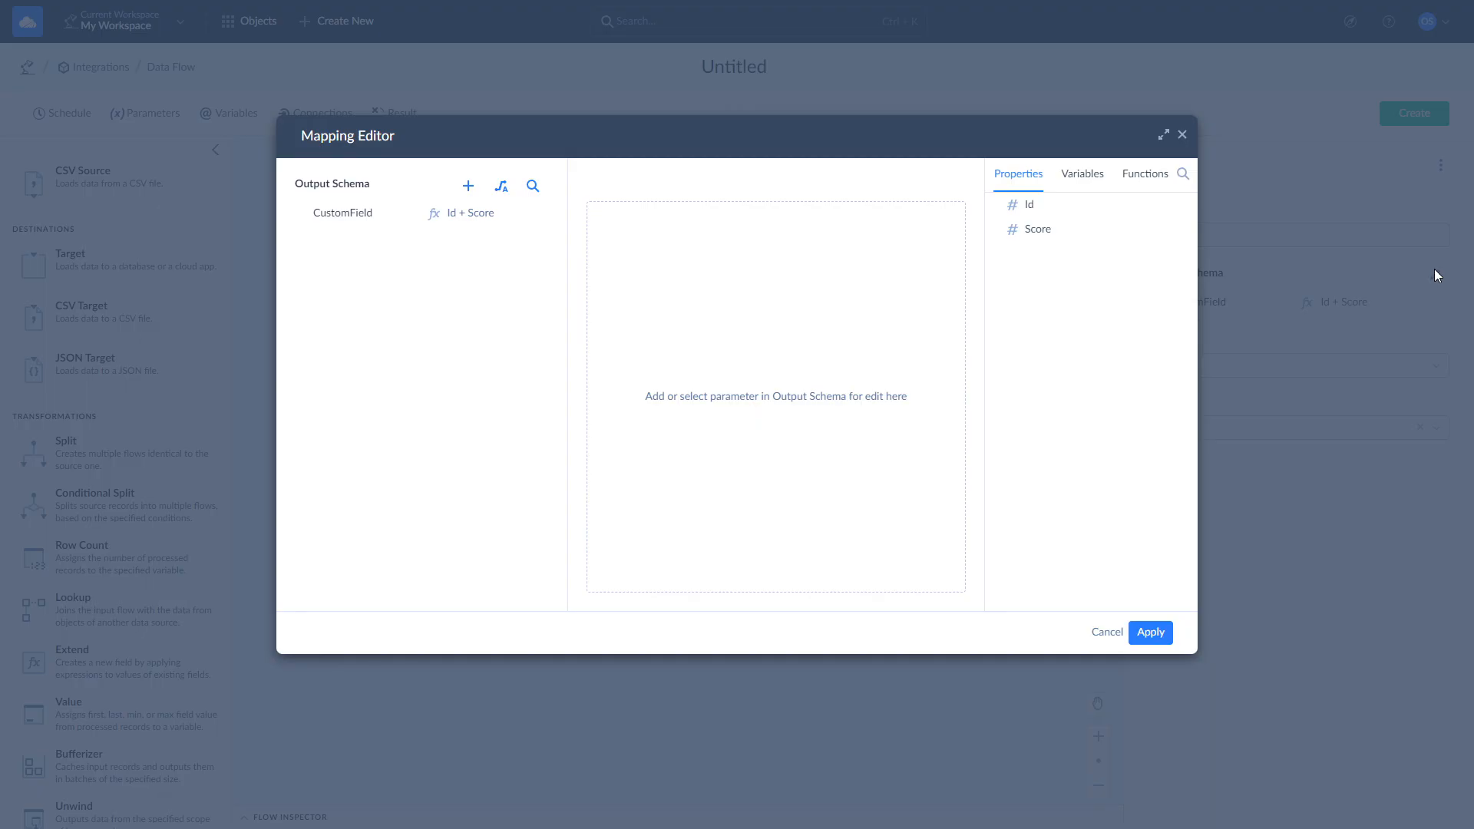
pyautogui.click(343, 212)
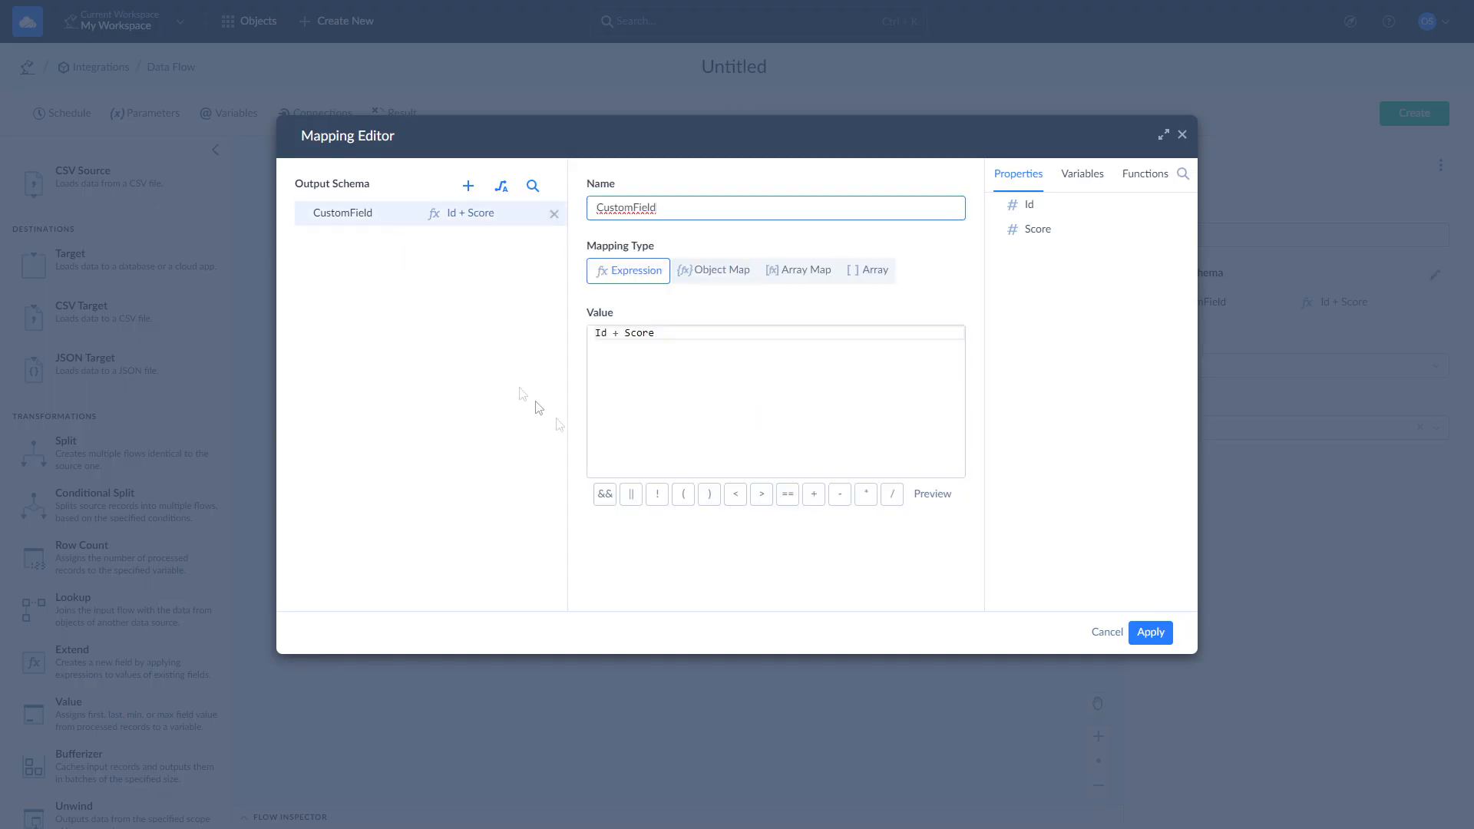
pyautogui.click(1149, 632)
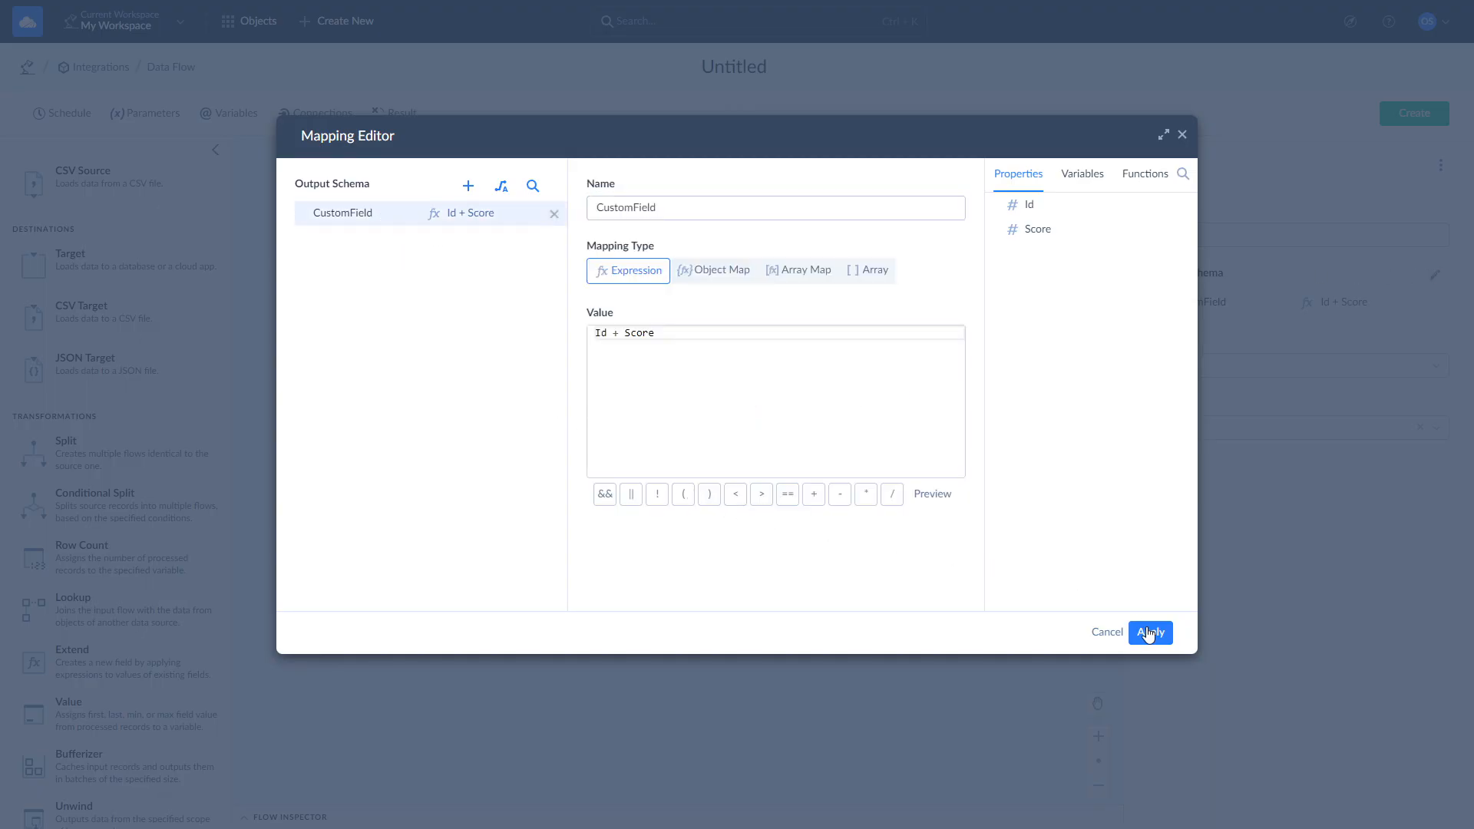